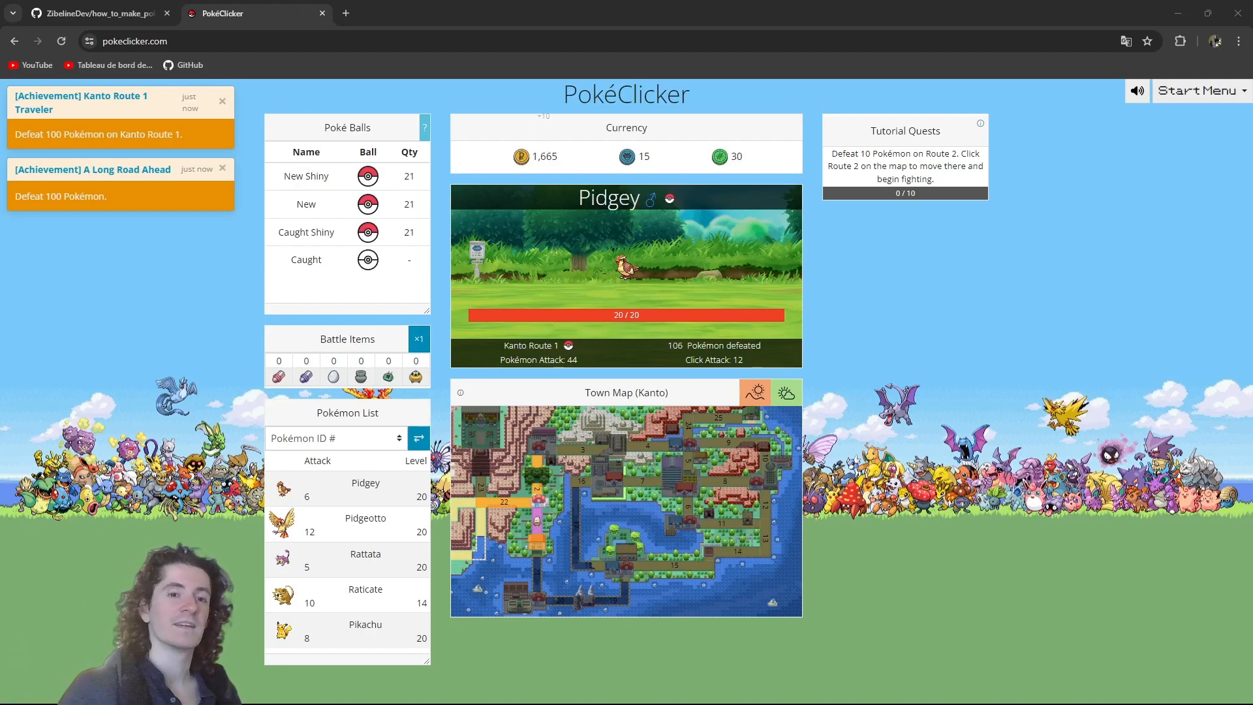
# Step: Attack the wild Pokémon on Kanto Route 1 repeatedly until 174 are defeated and money reaches 2,700
pyautogui.click(625, 271)
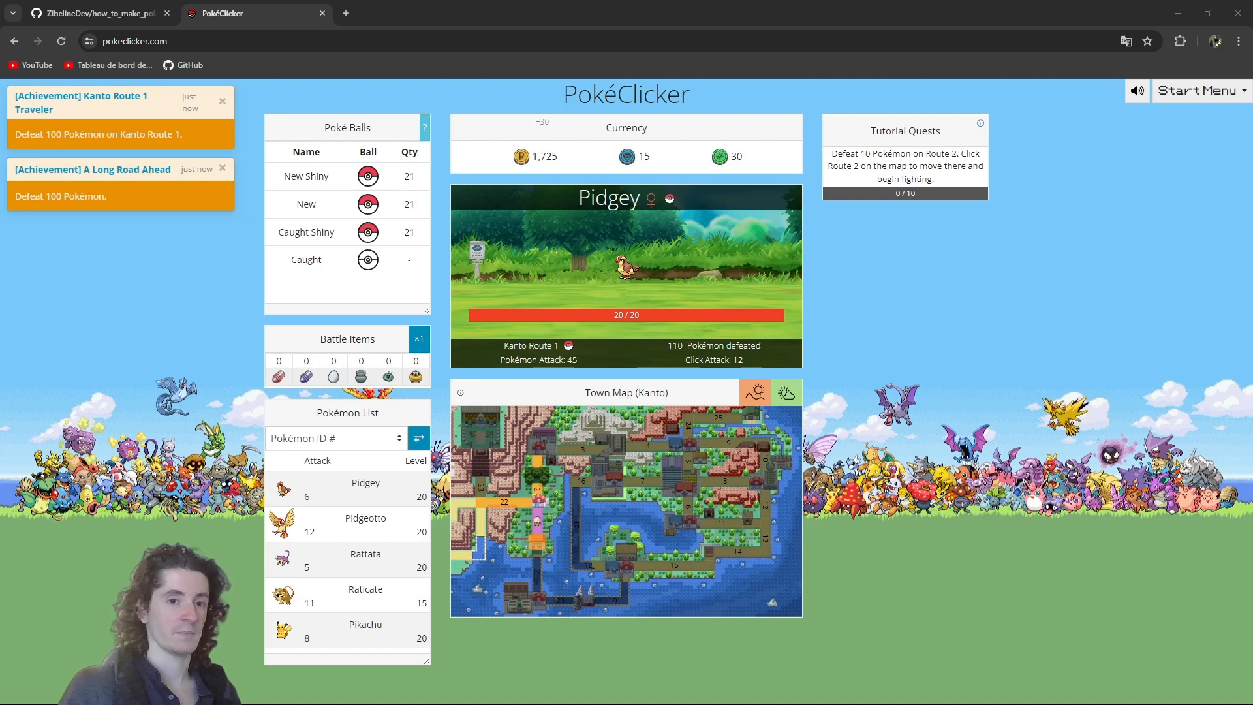
pyautogui.click(625, 264)
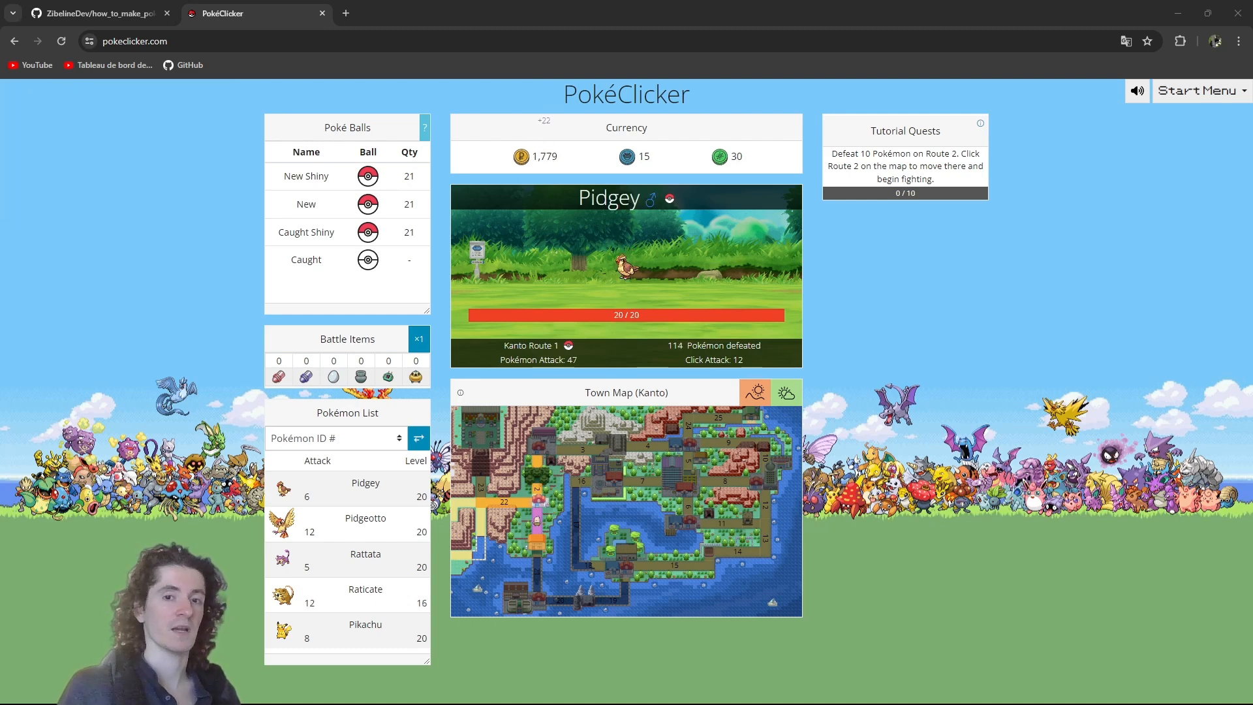
pyautogui.click(625, 263)
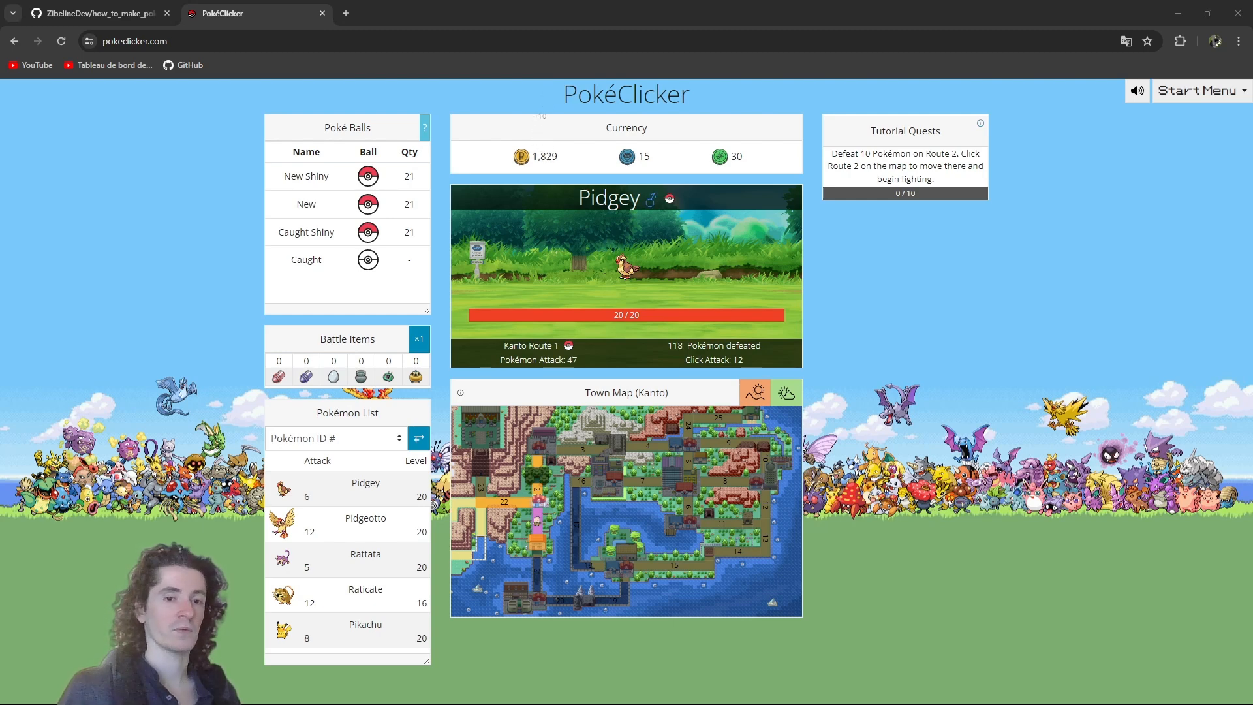
pyautogui.click(625, 271)
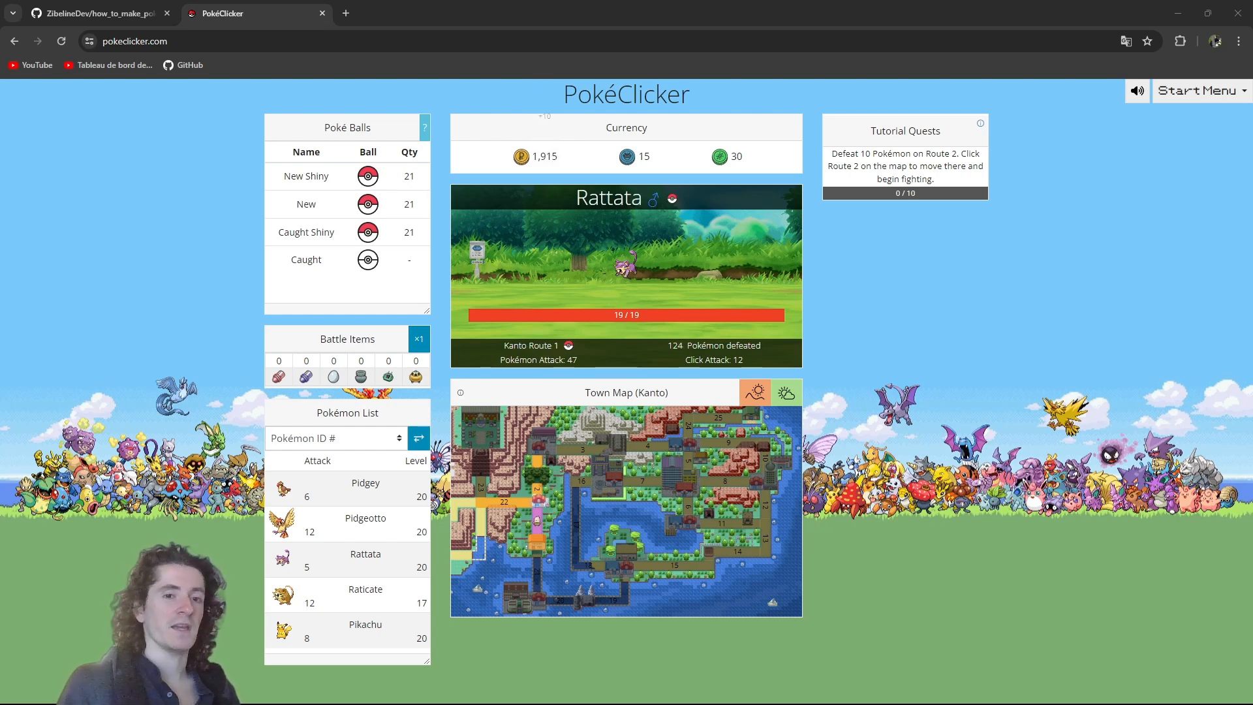
pyautogui.click(625, 263)
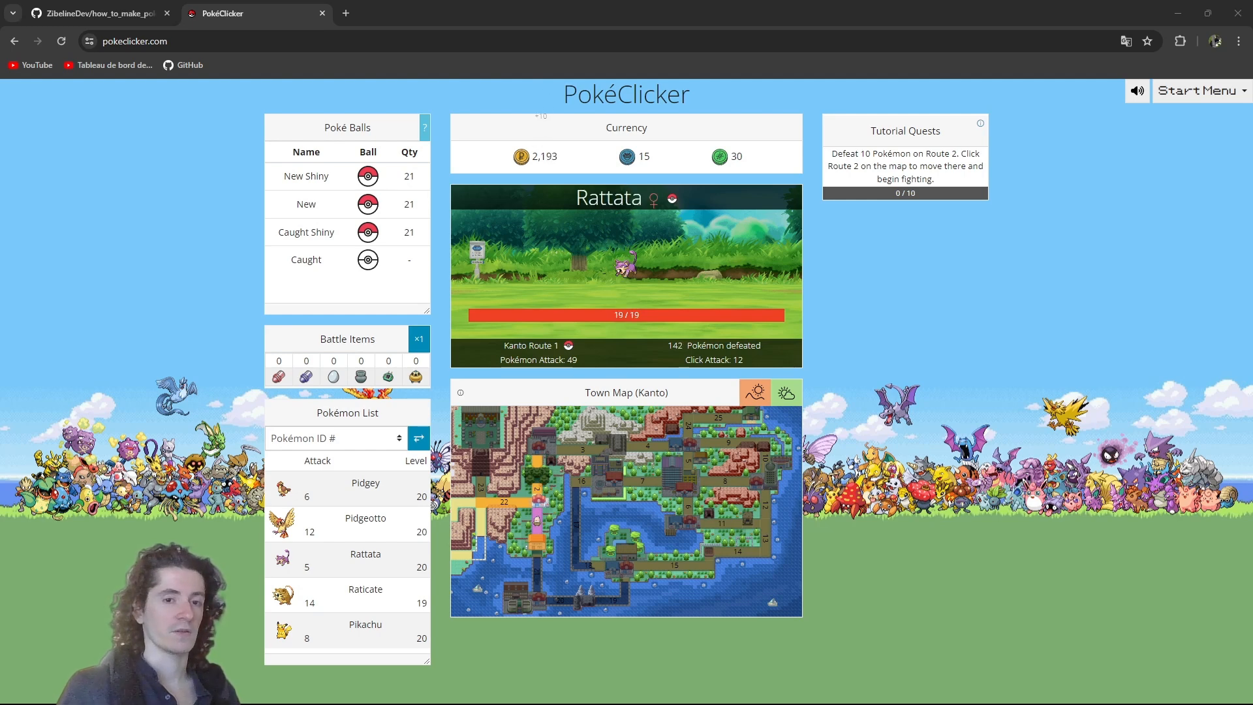
pyautogui.click(625, 264)
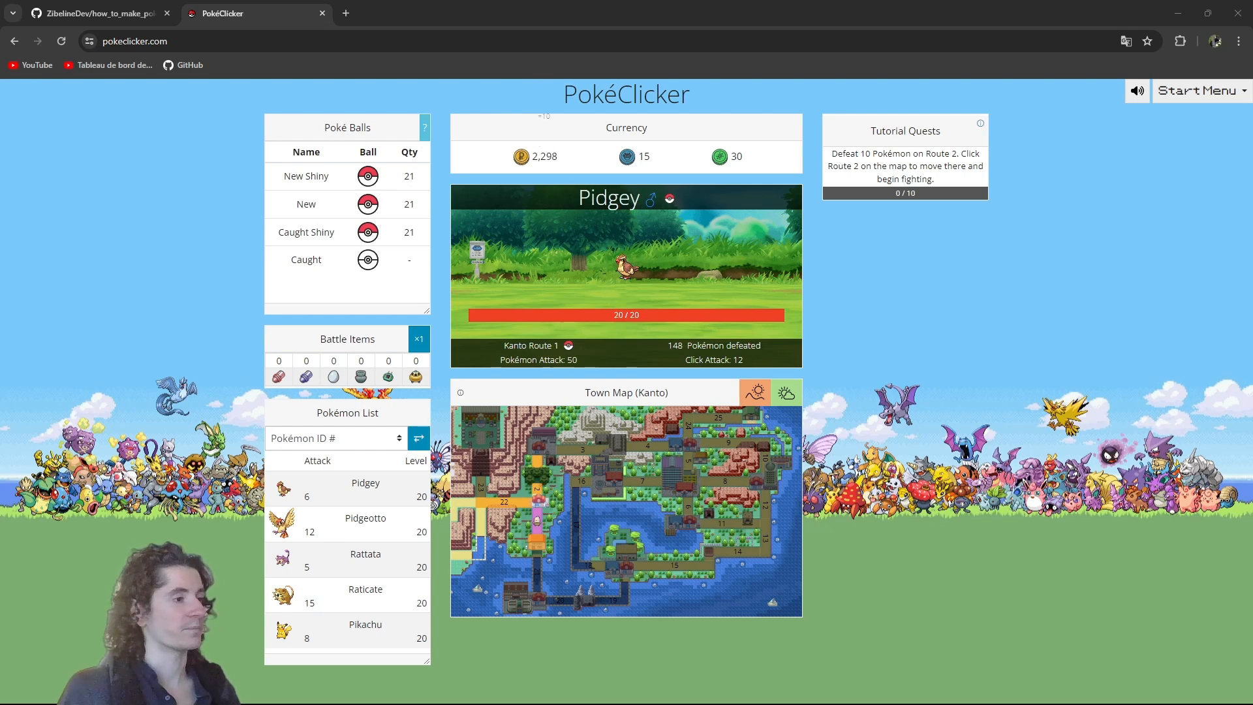
pyautogui.click(625, 271)
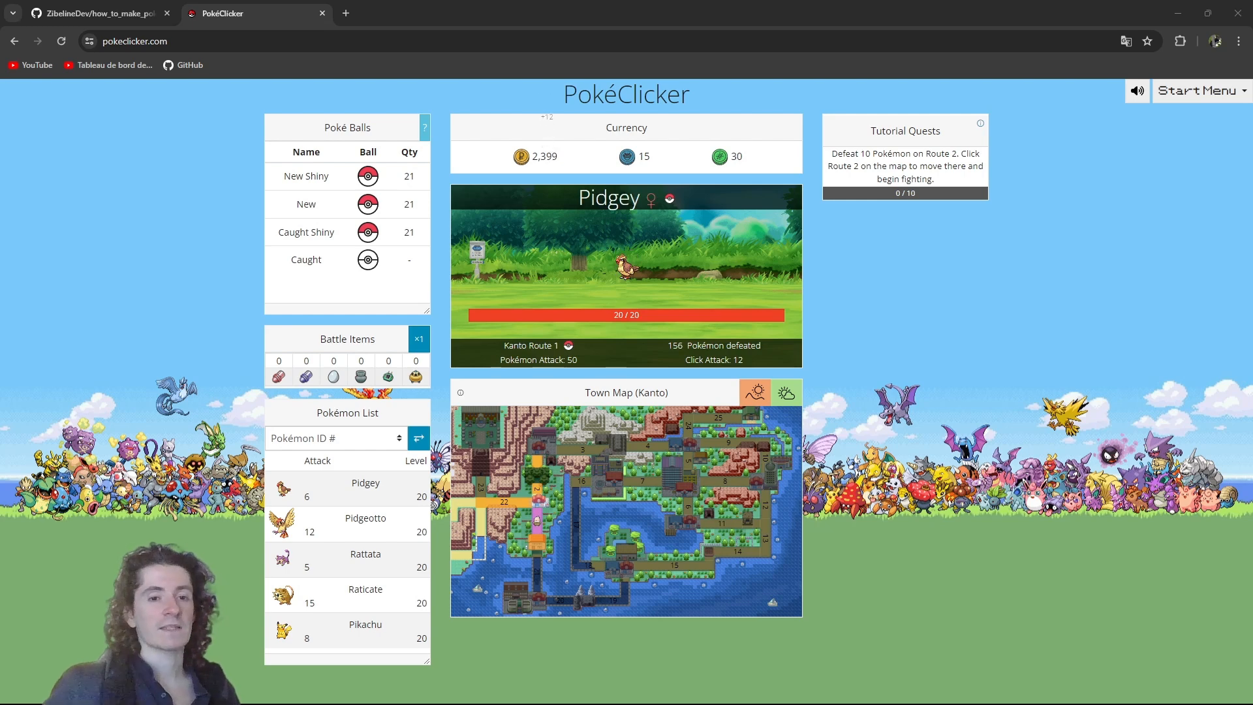
pyautogui.click(626, 264)
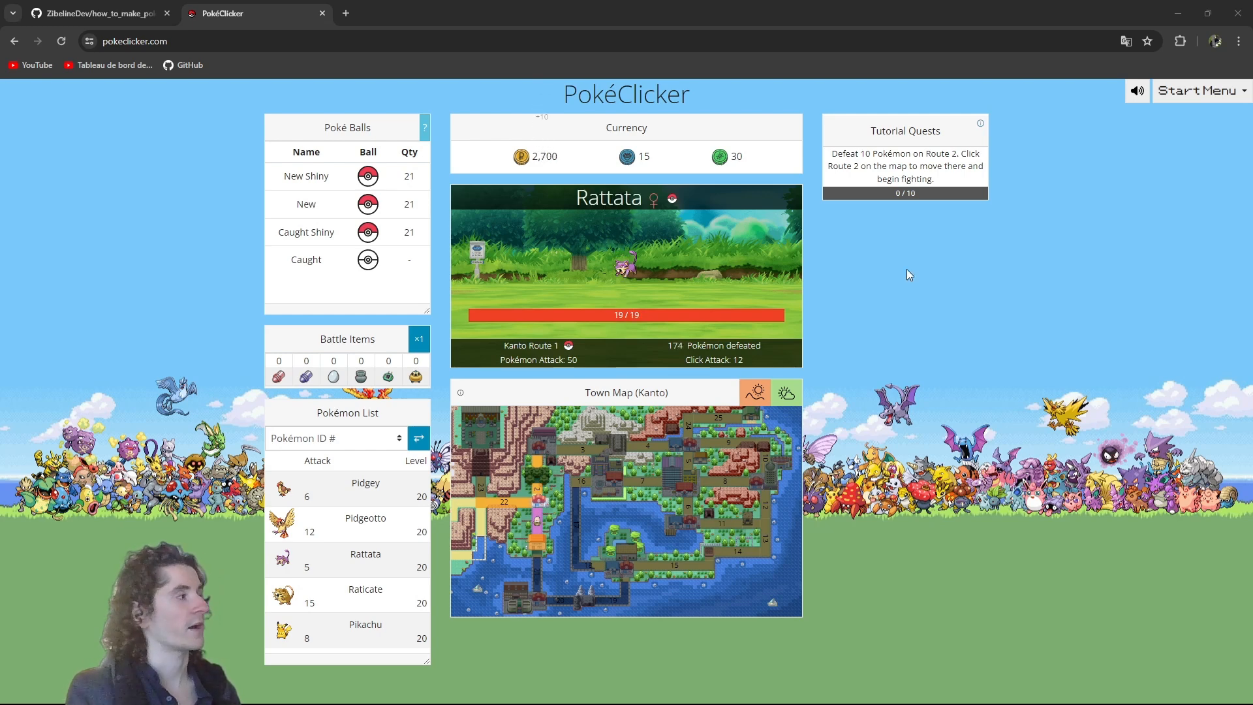
# Step: Switch to the how_to_make_pokeclicker GitHub repository and scroll to its README roadmap
pyautogui.click(96, 13)
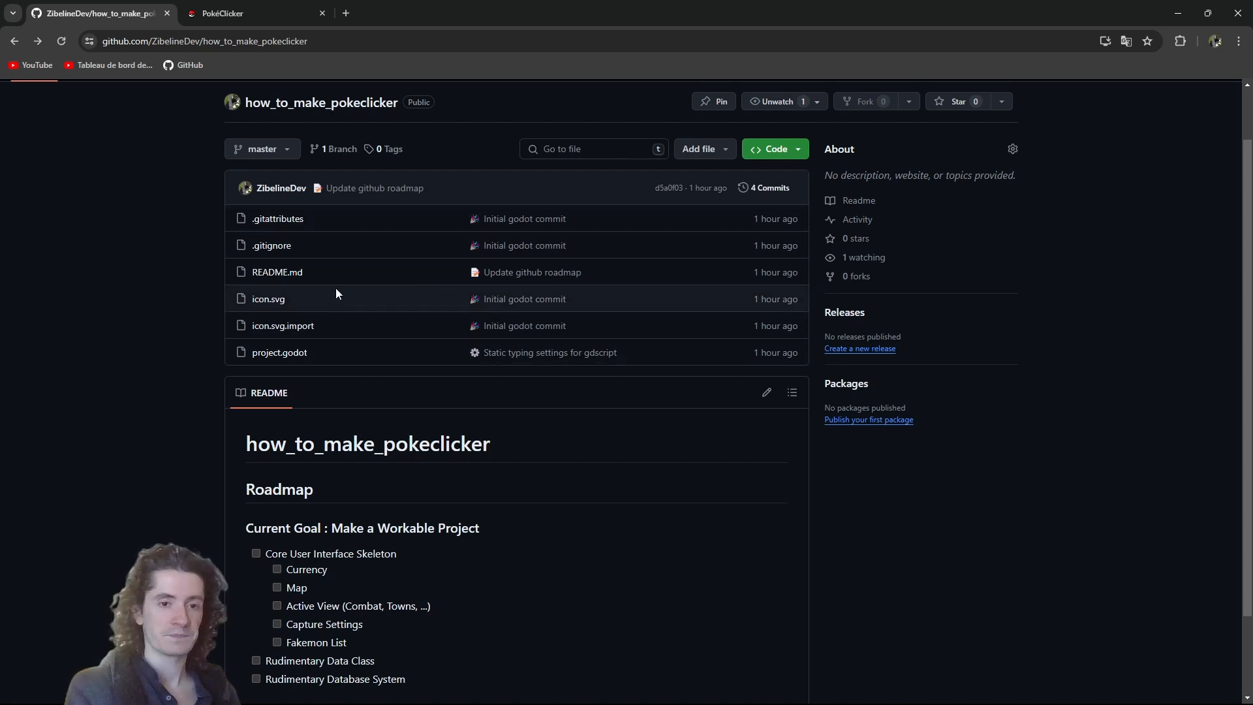
pyautogui.moveTo(277, 271)
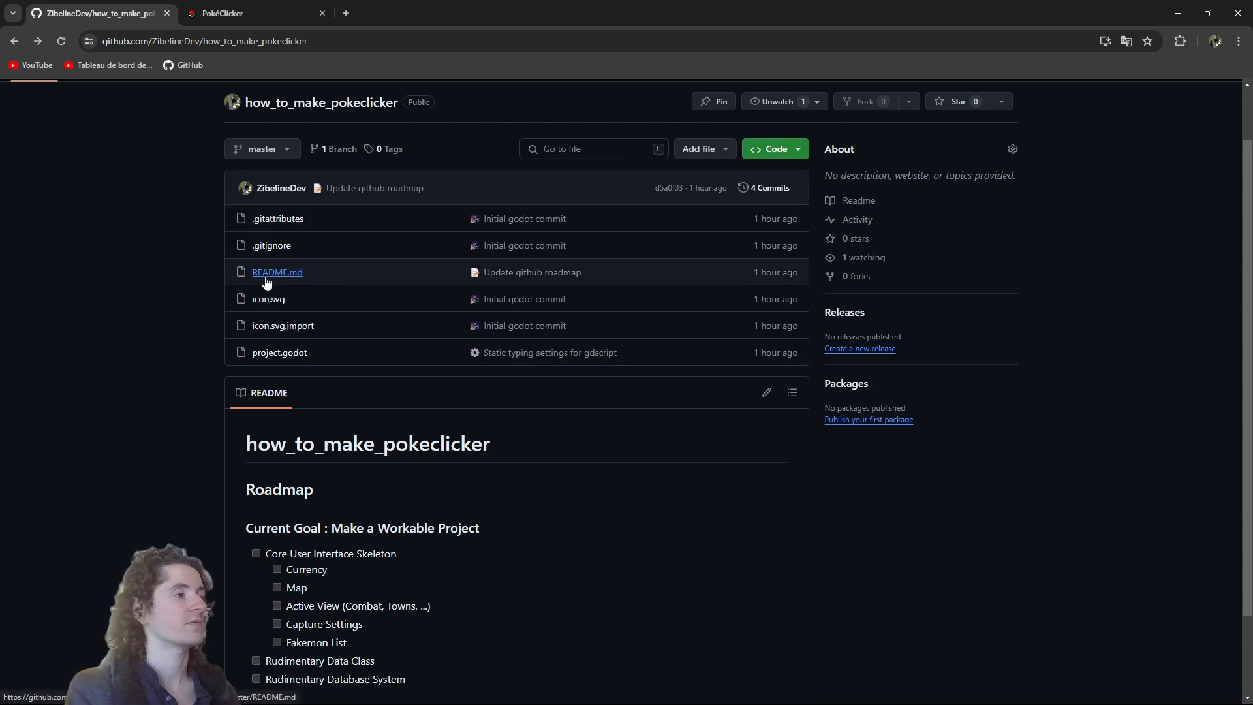
pyautogui.moveTo(358, 296)
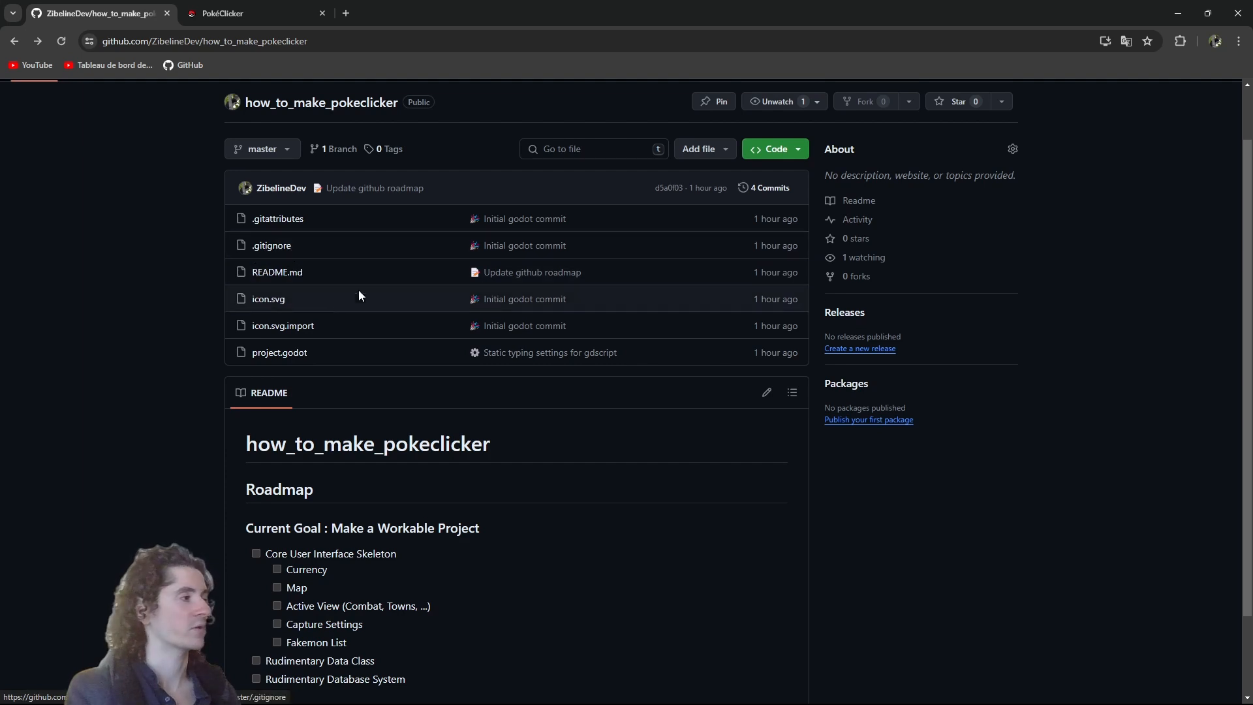
pyautogui.moveTo(268, 299)
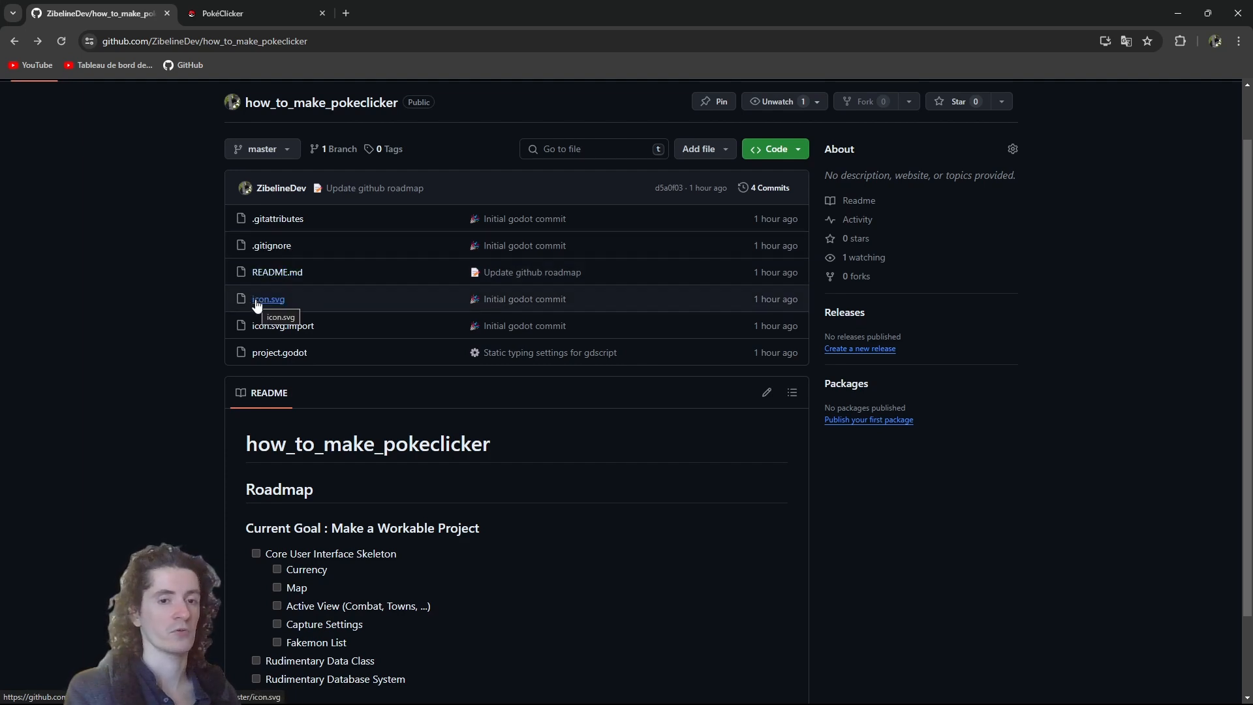
pyautogui.moveTo(369, 241)
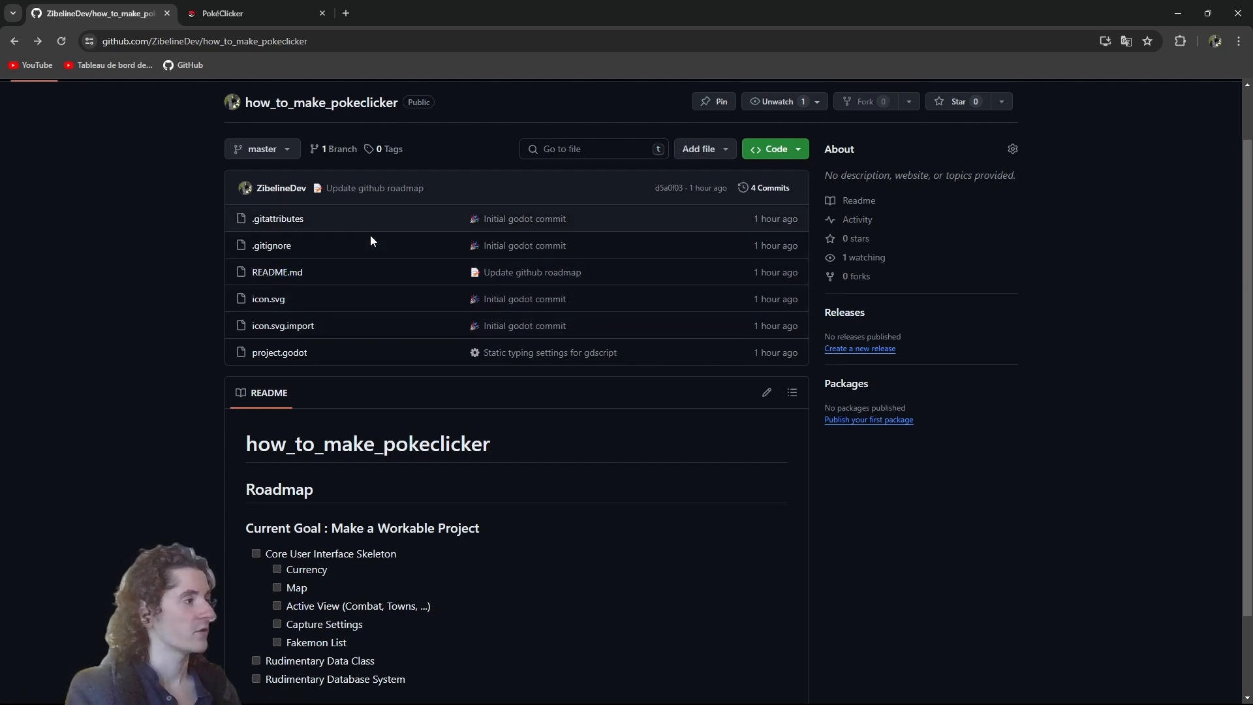
pyautogui.moveTo(535, 369)
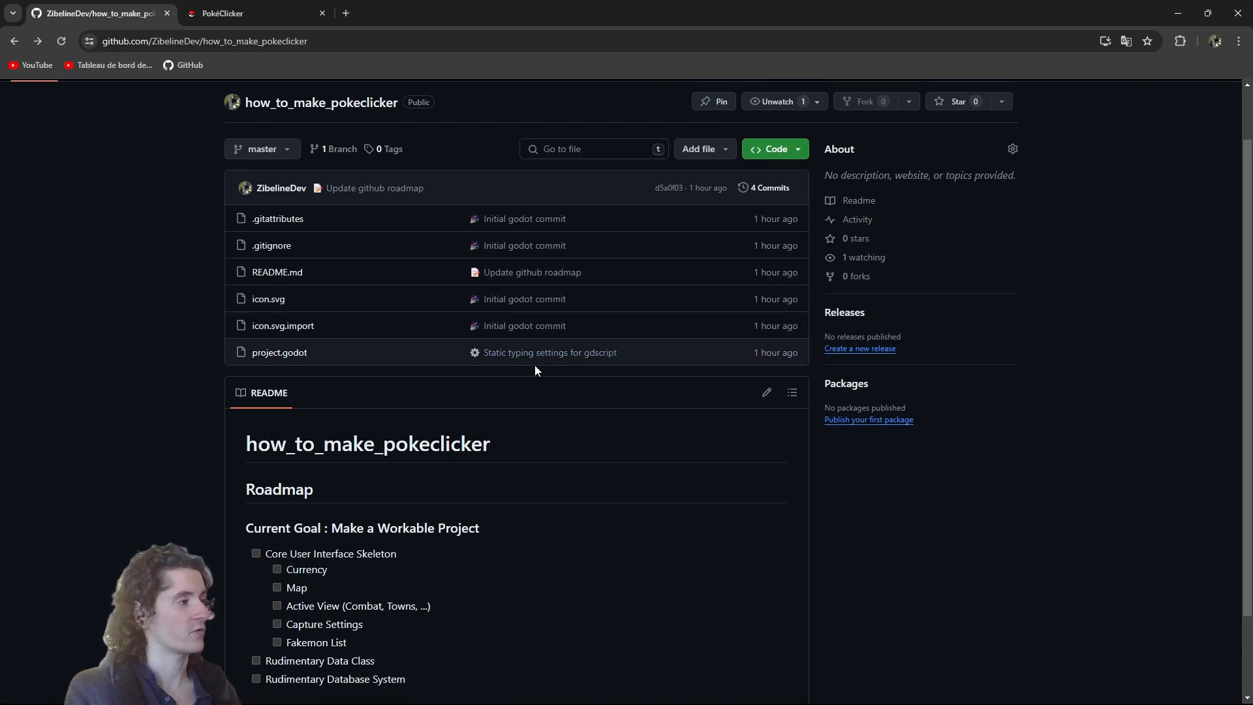
pyautogui.moveTo(489, 367)
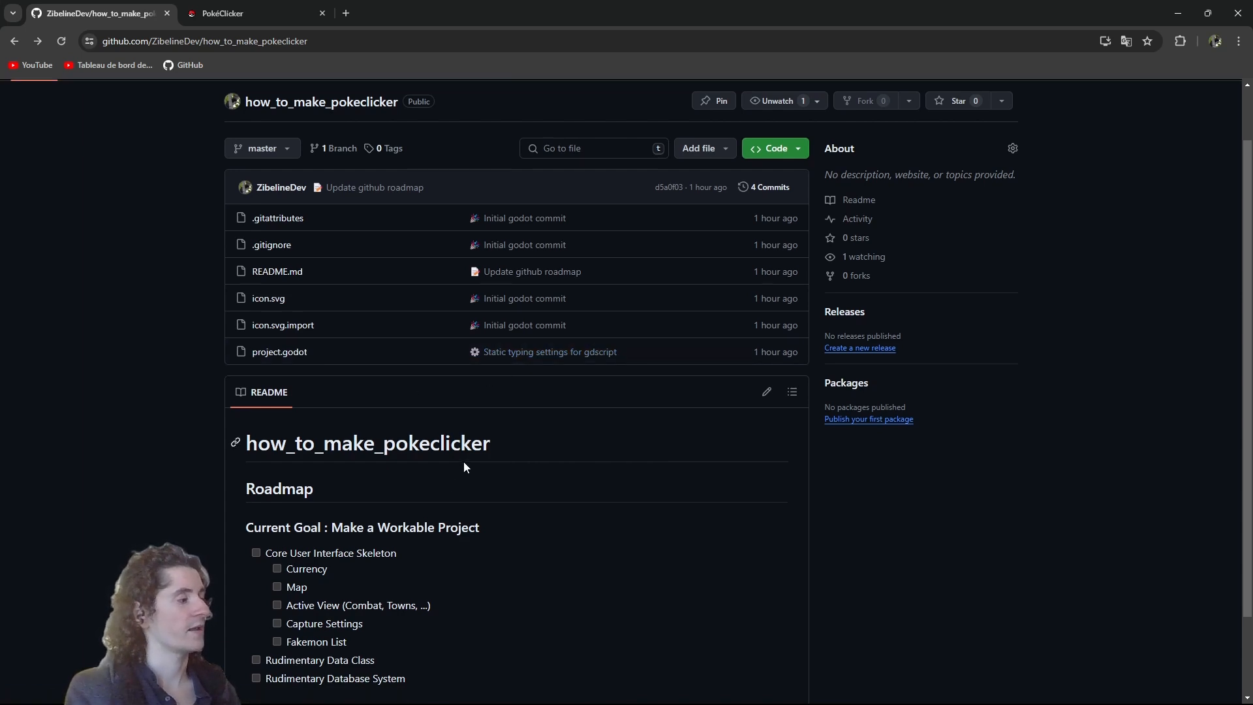
pyautogui.scroll(-3)
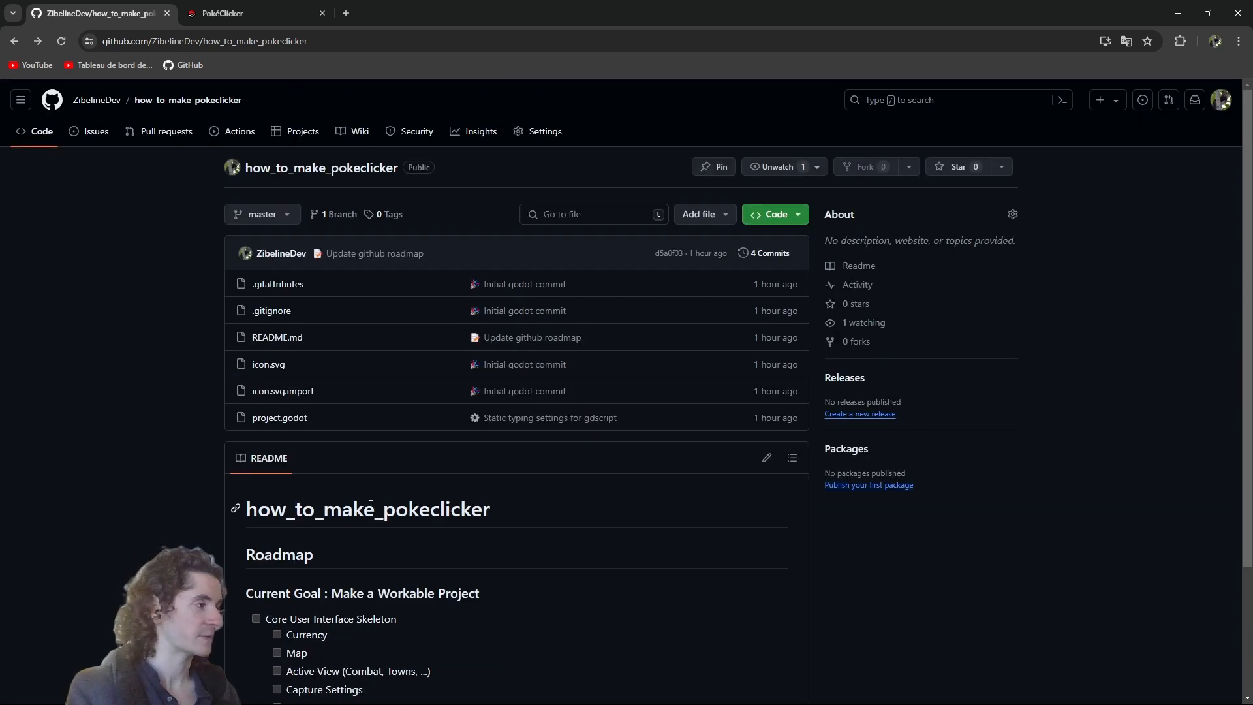
pyautogui.moveTo(429, 390)
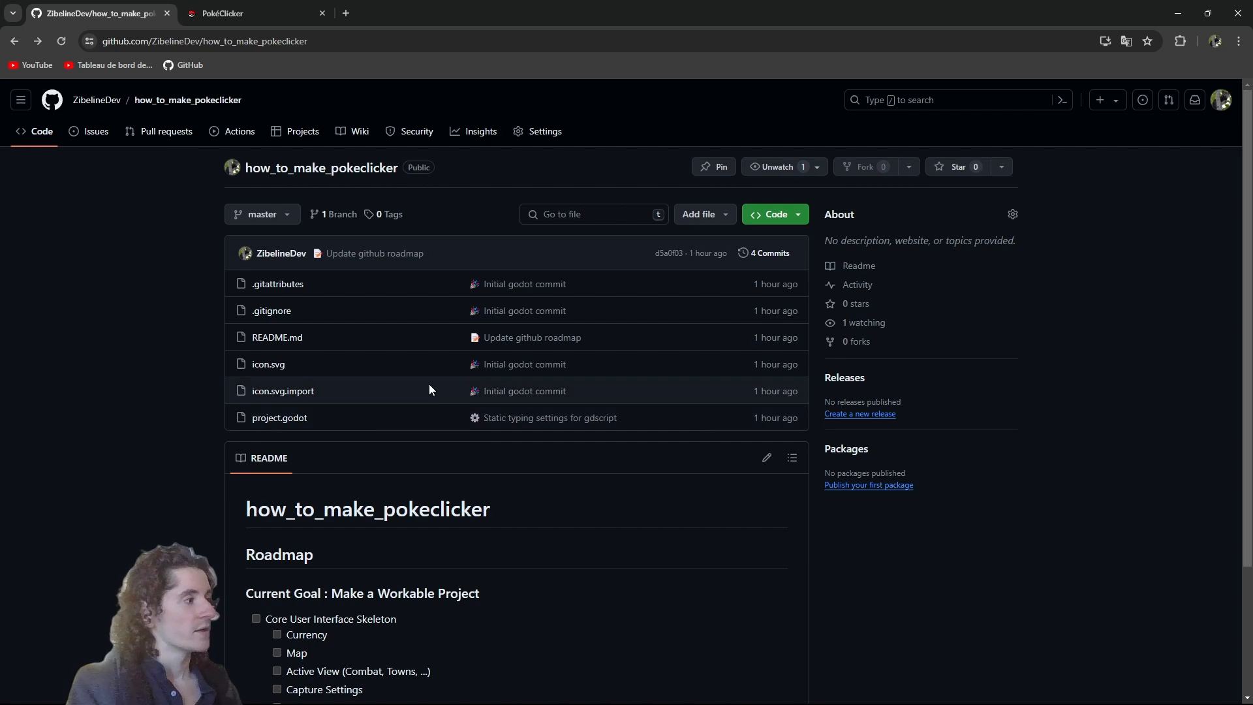
pyautogui.moveTo(350, 347)
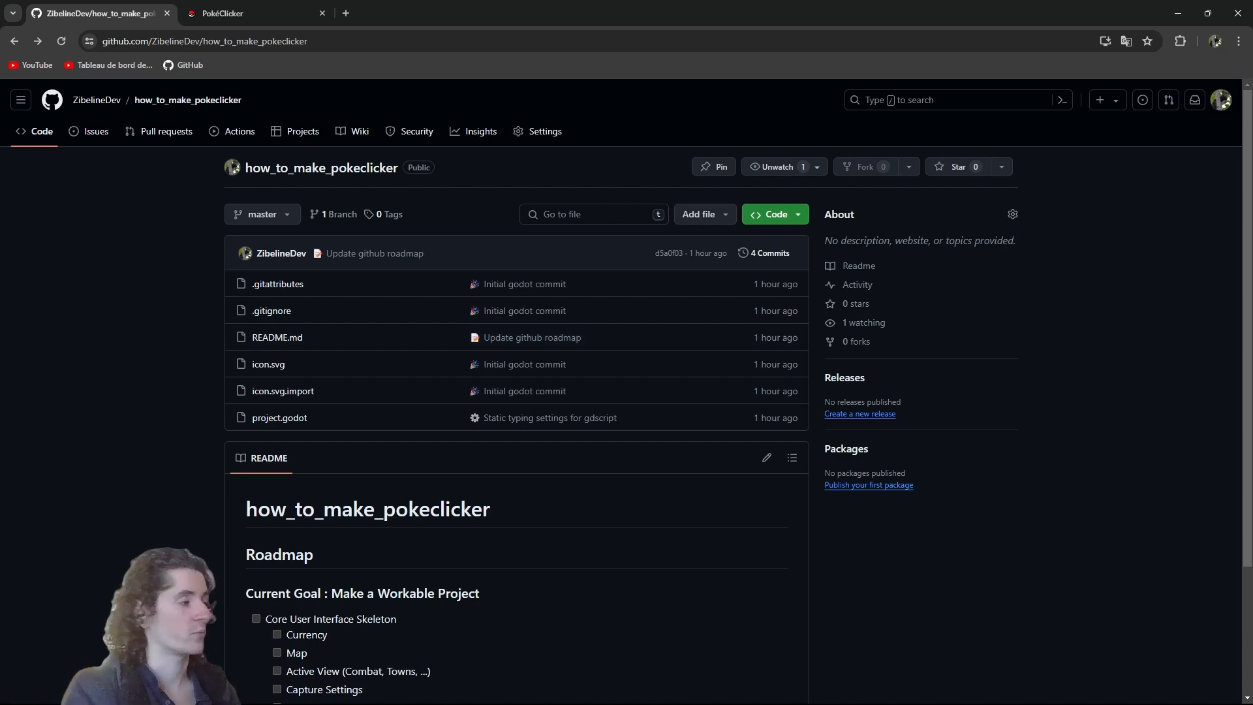
# Step: Scroll the README so the full Roadmap checklist, UI skeleton through database system, is visible
pyautogui.scroll(-3)
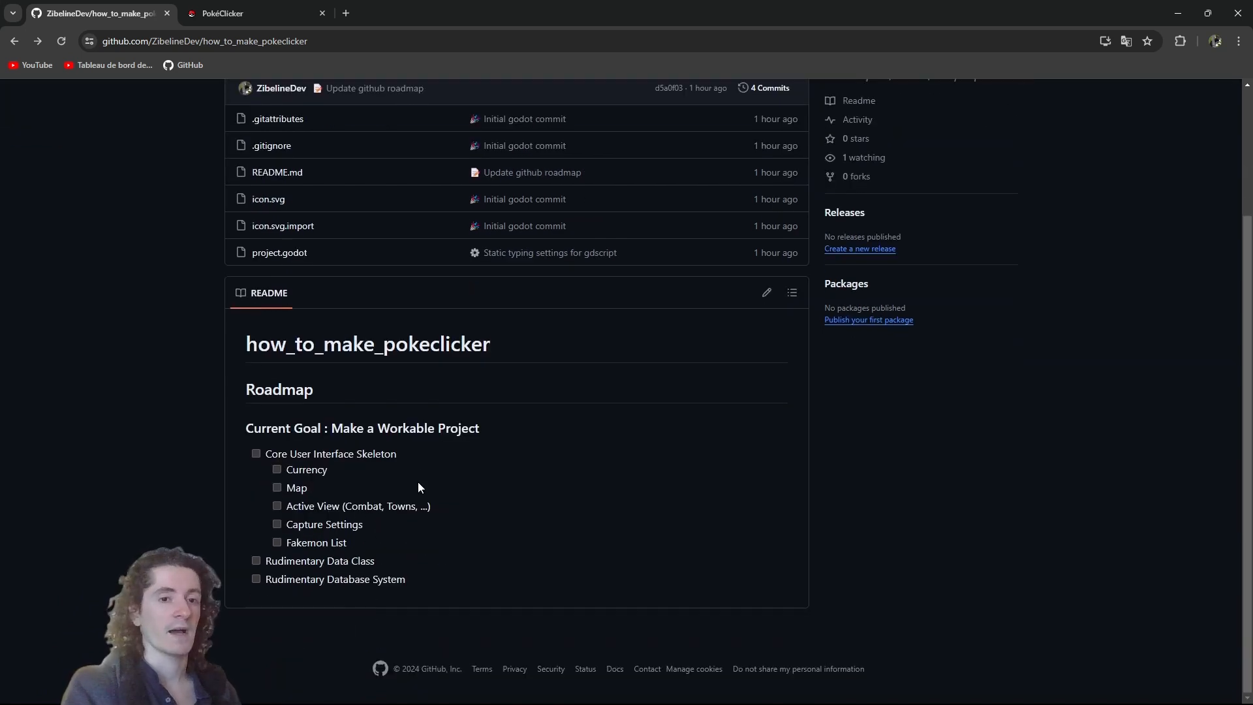
pyautogui.moveTo(414, 447)
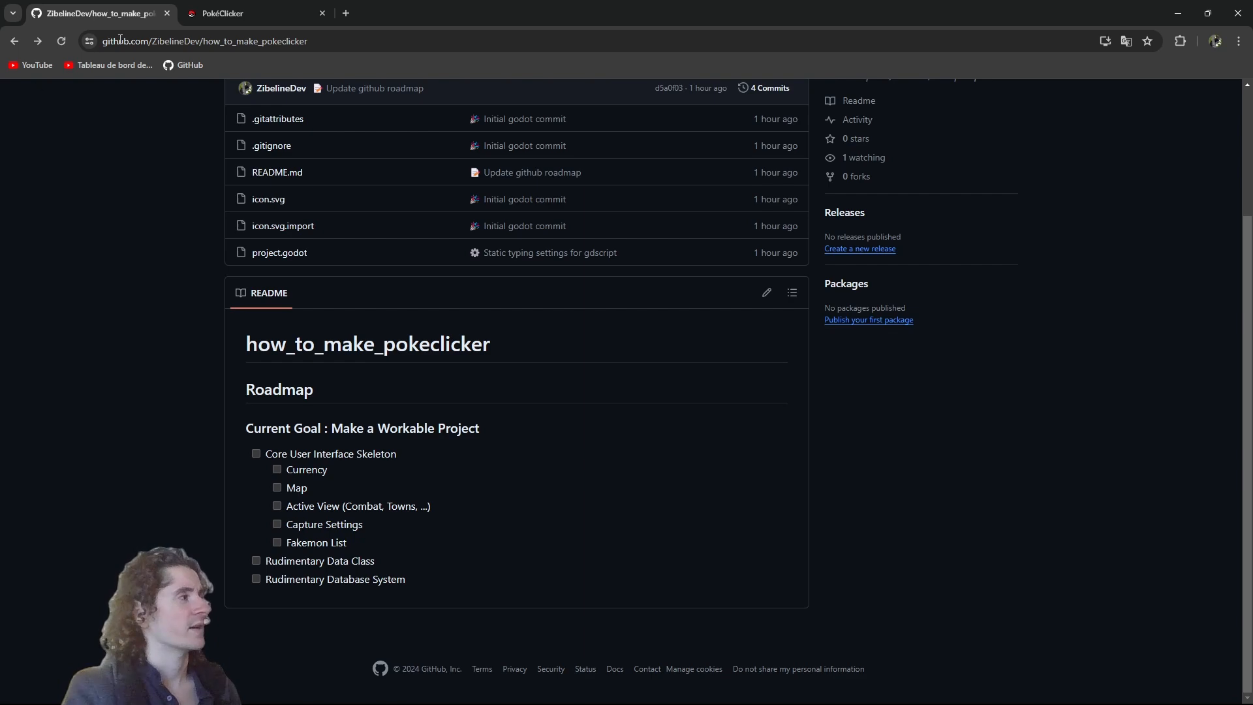
# Step: Return to PokéClicker and attack the wild Pidgey and Rattata on Kanto Route 1
pyautogui.click(232, 13)
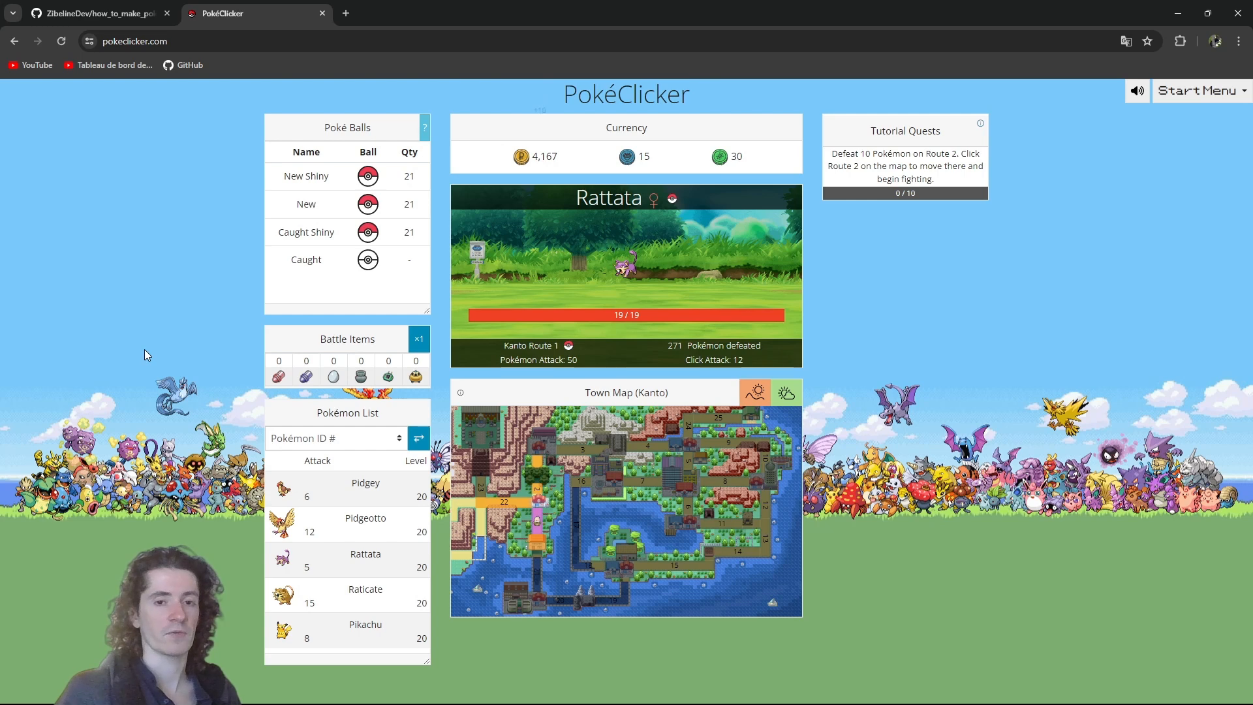
pyautogui.click(625, 271)
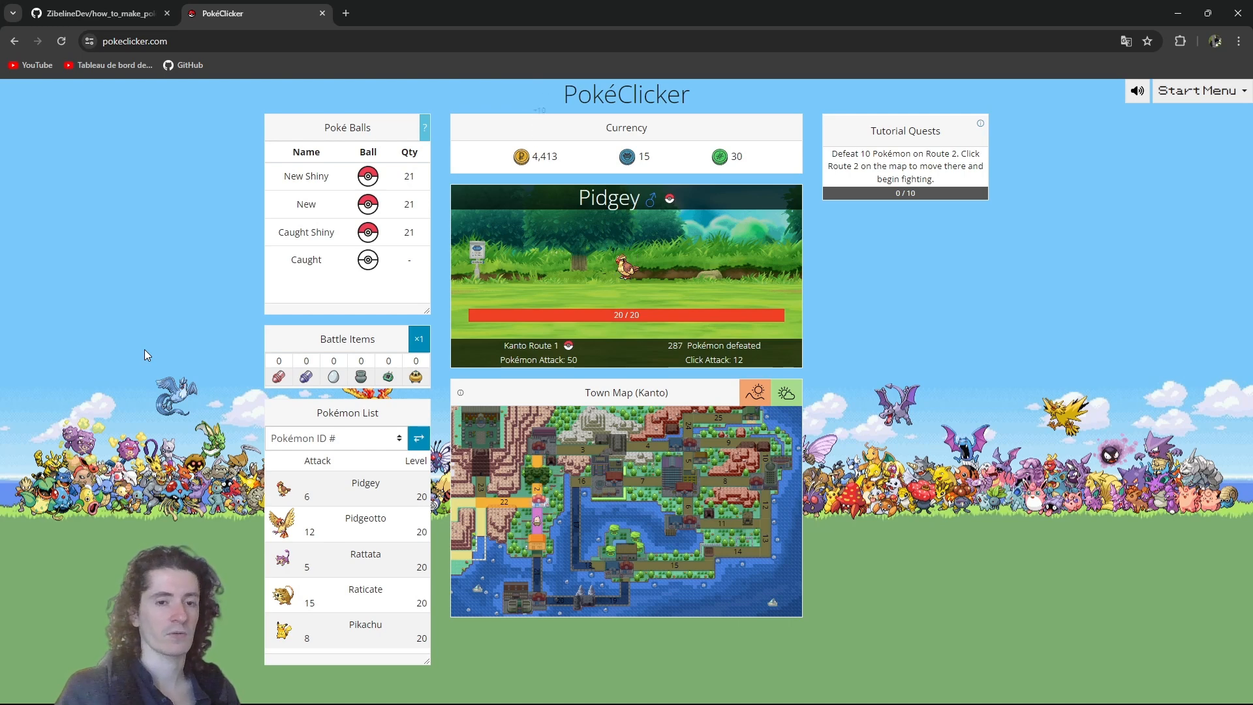
pyautogui.click(626, 271)
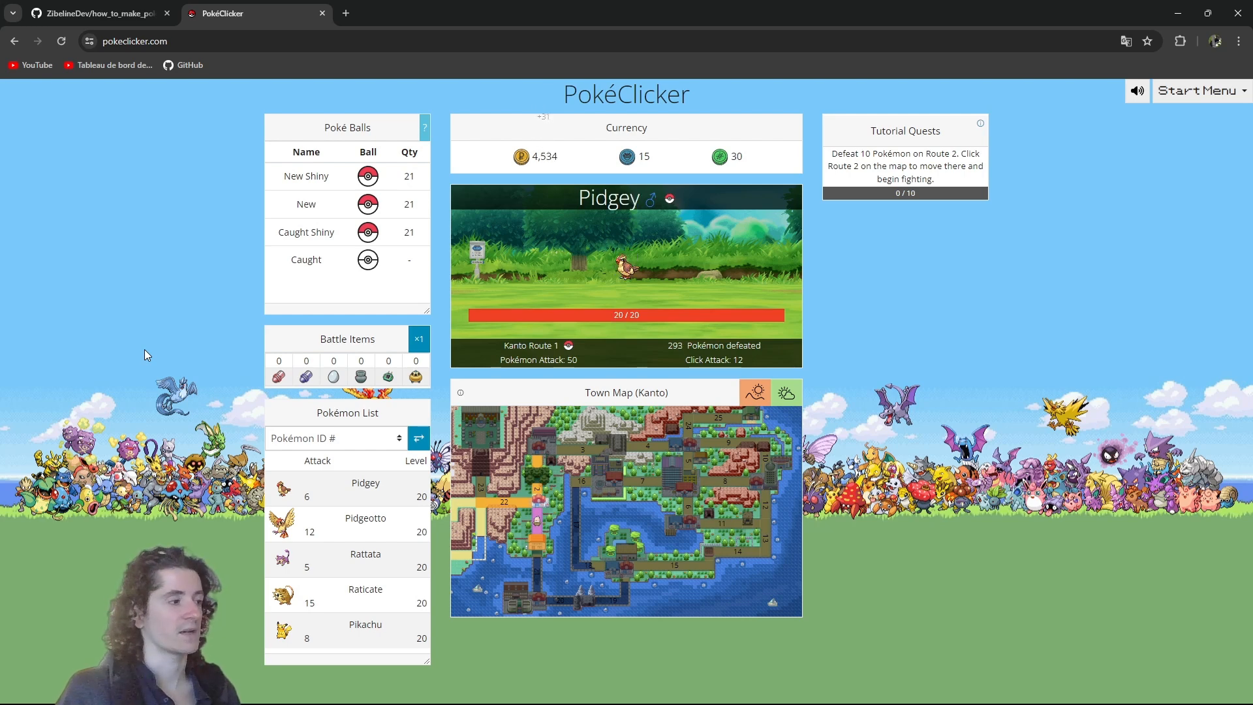
pyautogui.click(625, 264)
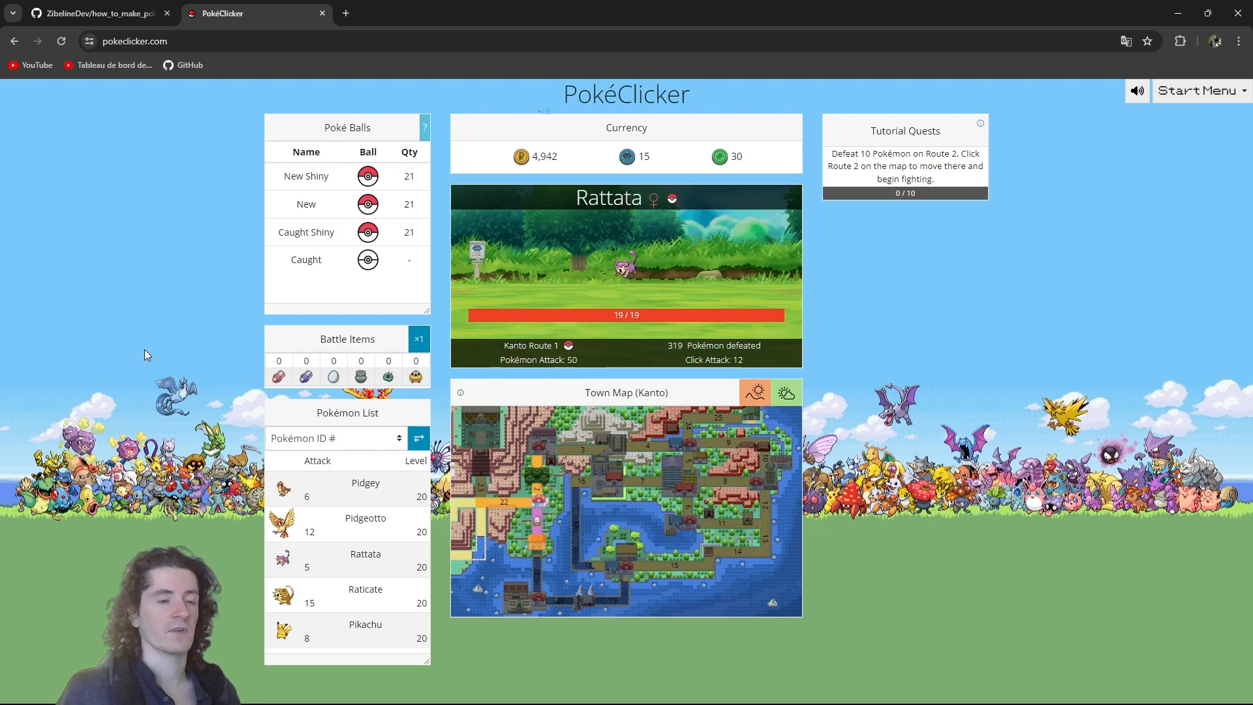
pyautogui.click(626, 267)
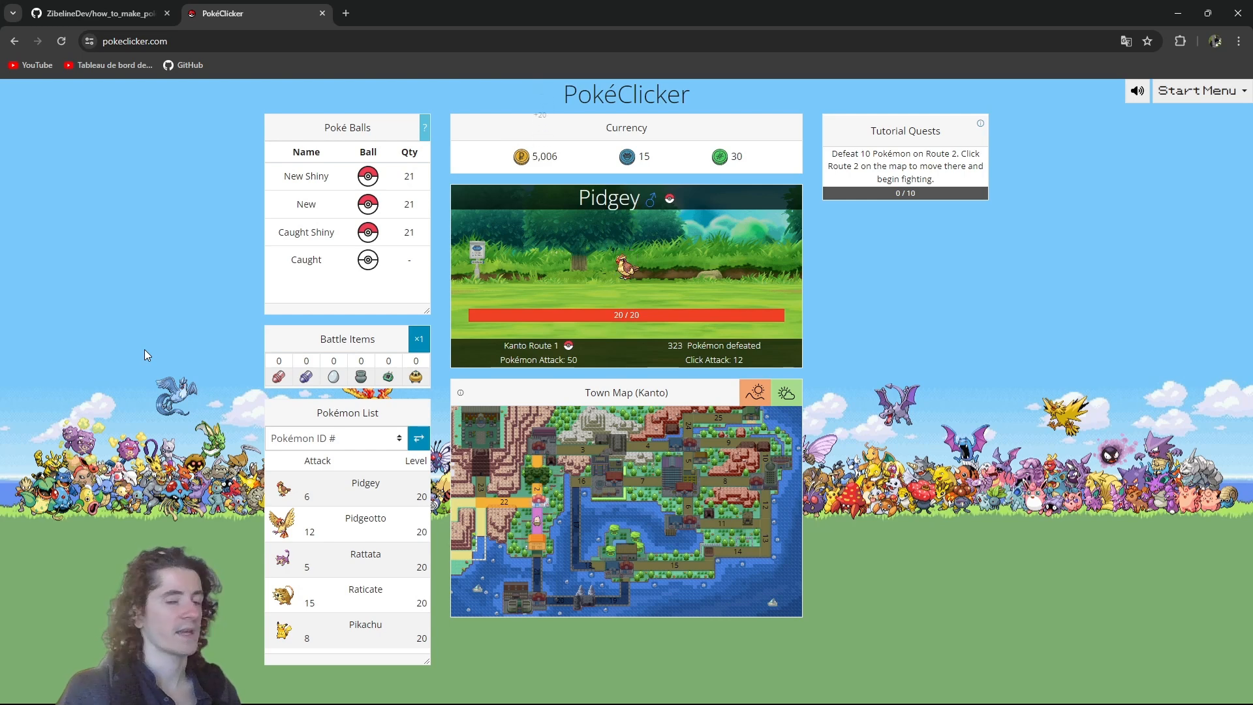
pyautogui.click(625, 272)
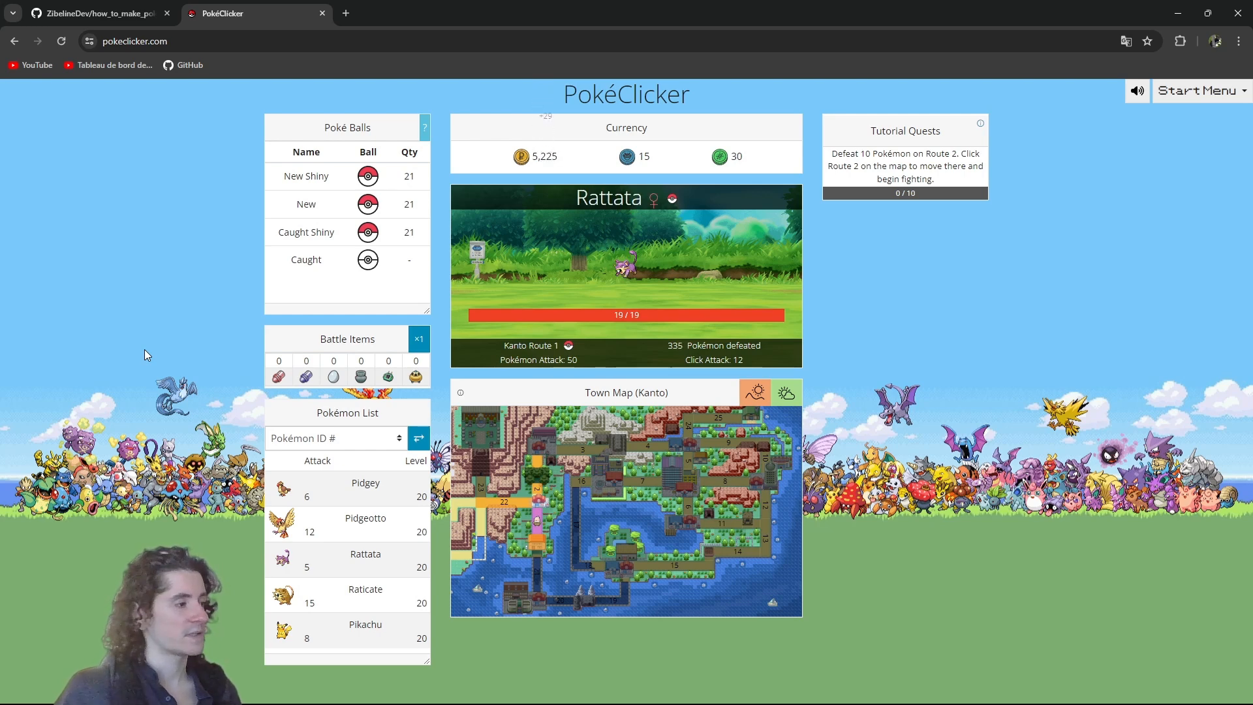
pyautogui.click(626, 268)
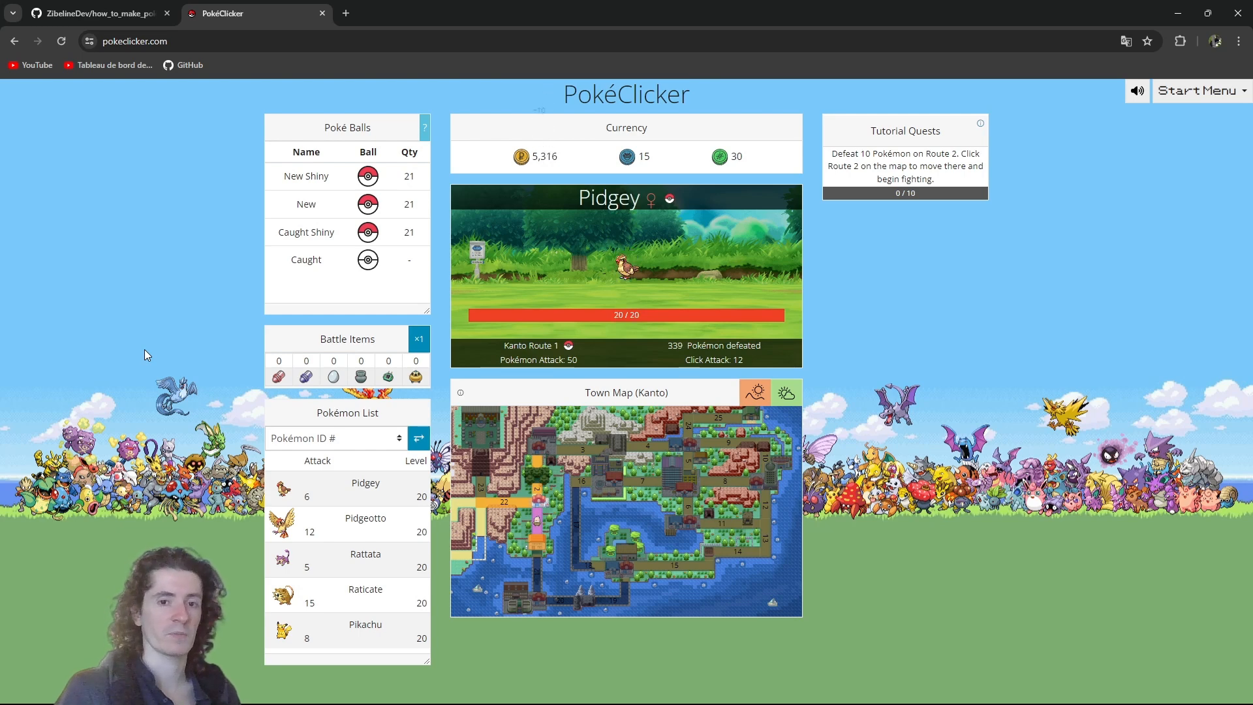
pyautogui.click(625, 263)
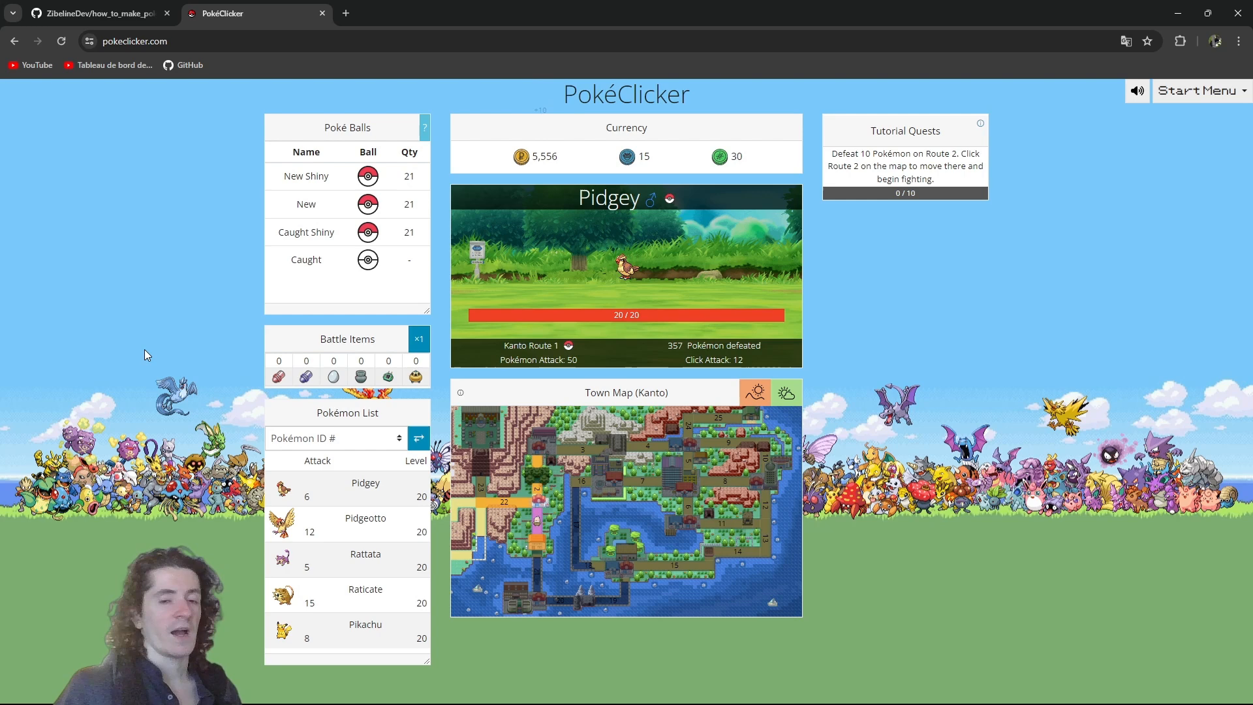
pyautogui.click(625, 272)
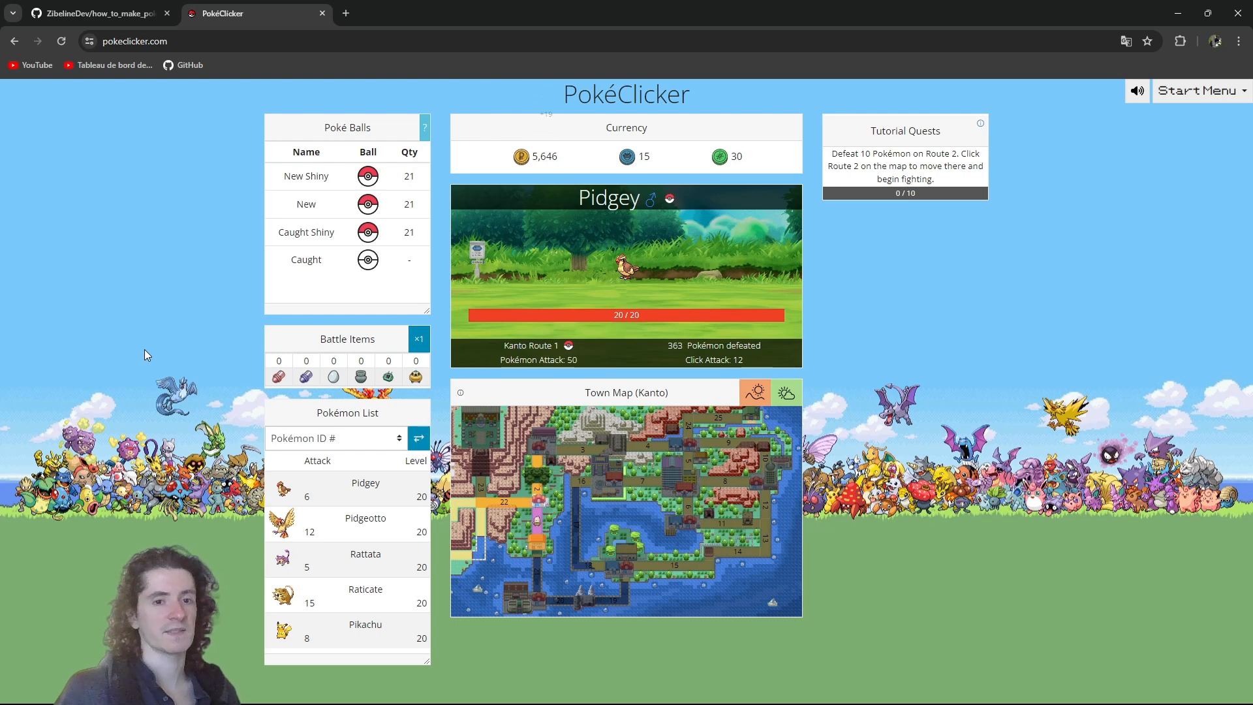
pyautogui.click(626, 271)
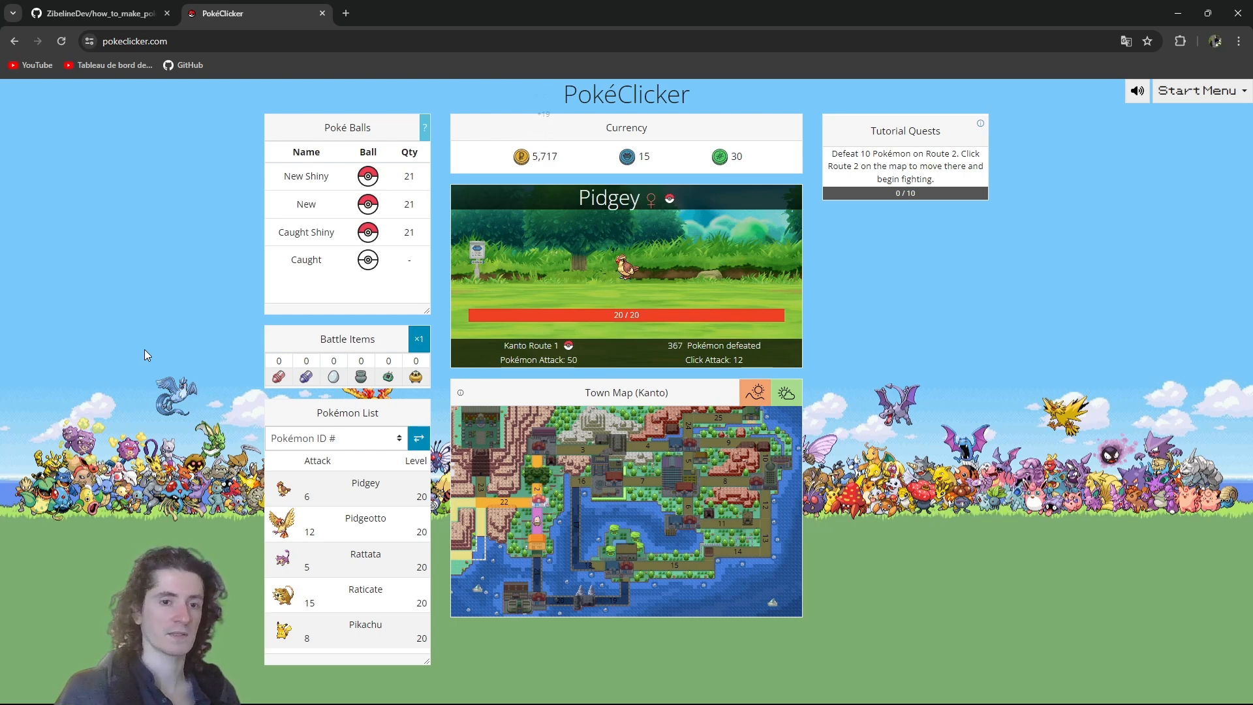
pyautogui.click(626, 272)
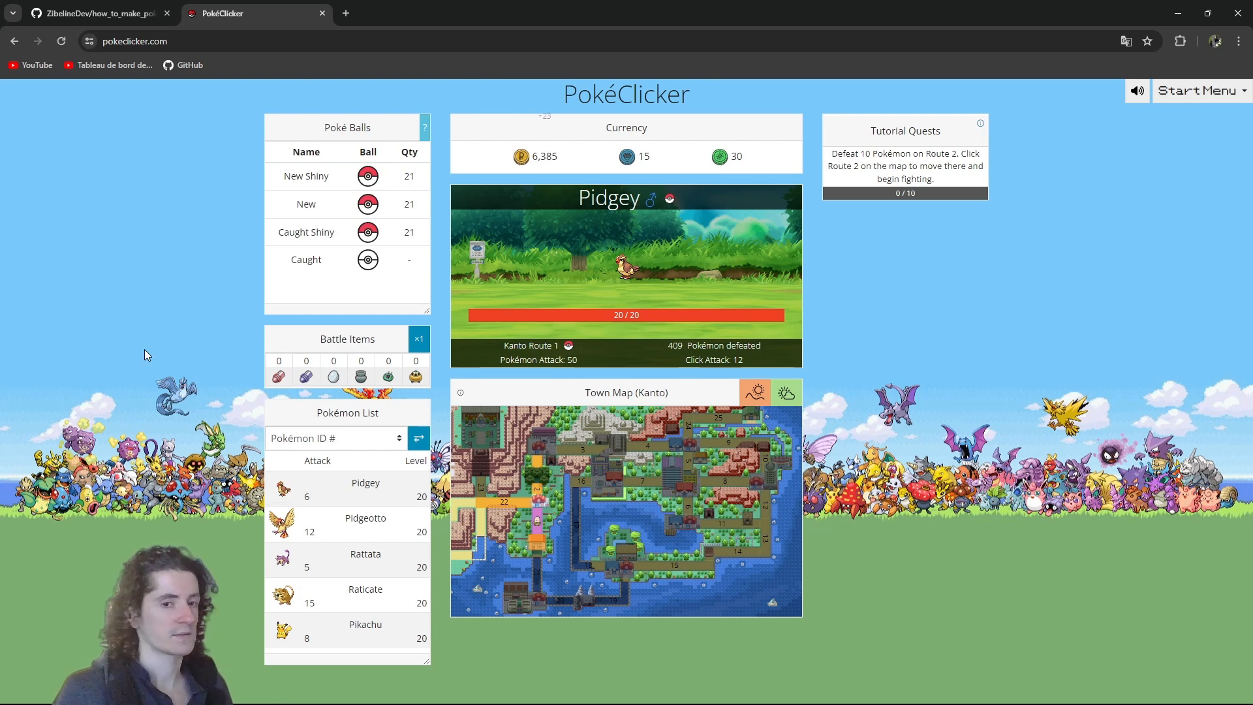
# Step: Keep attacking on Kanto Route 1 until 503 Pokémon are defeated and money reaches 7,837
pyautogui.click(627, 268)
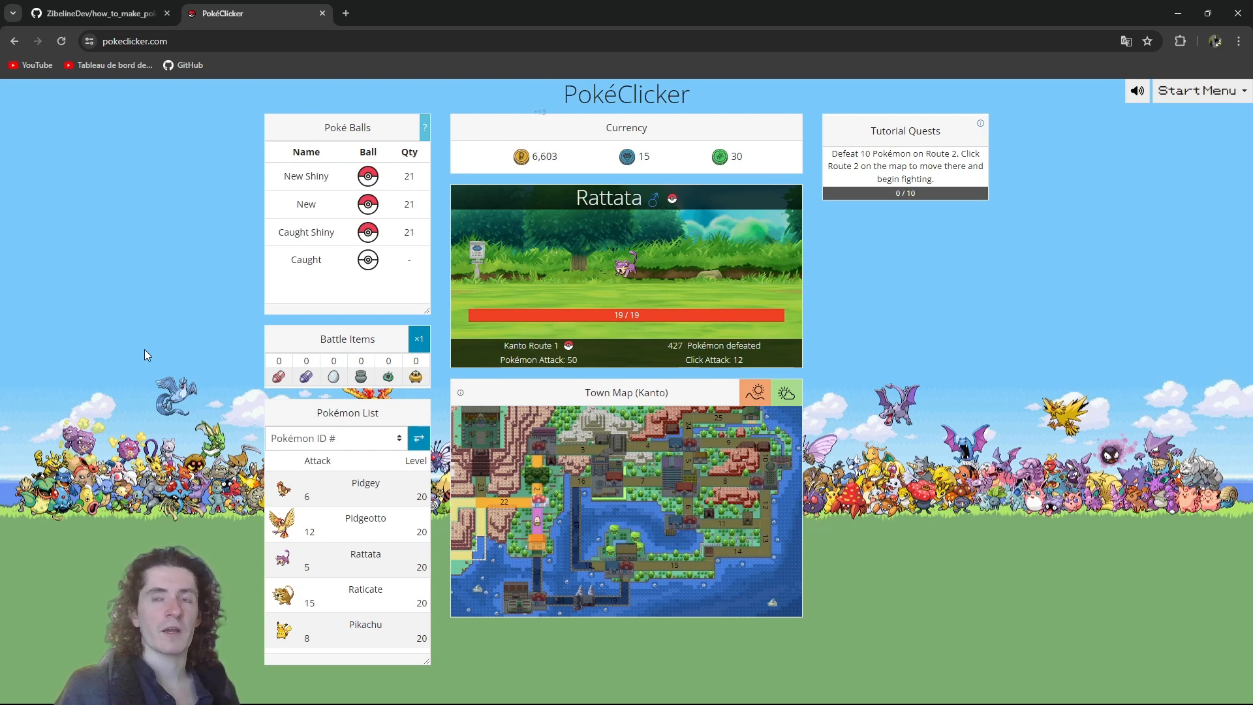
pyautogui.click(625, 271)
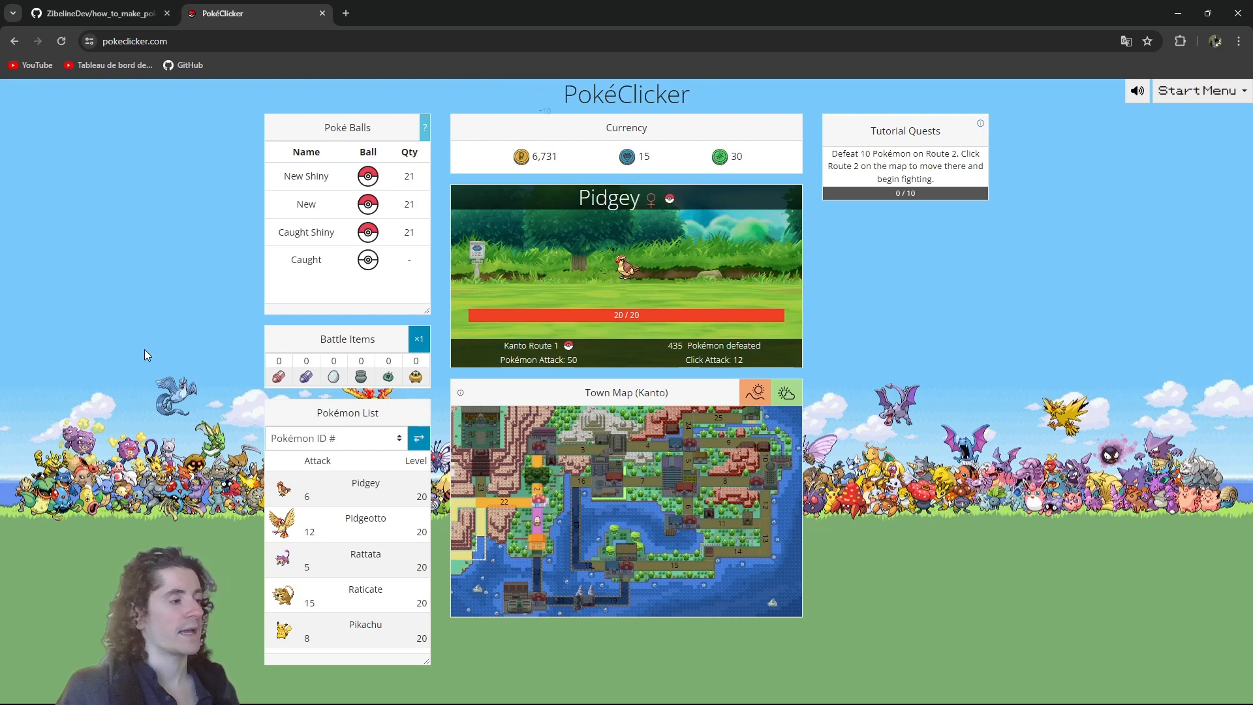
pyautogui.click(626, 274)
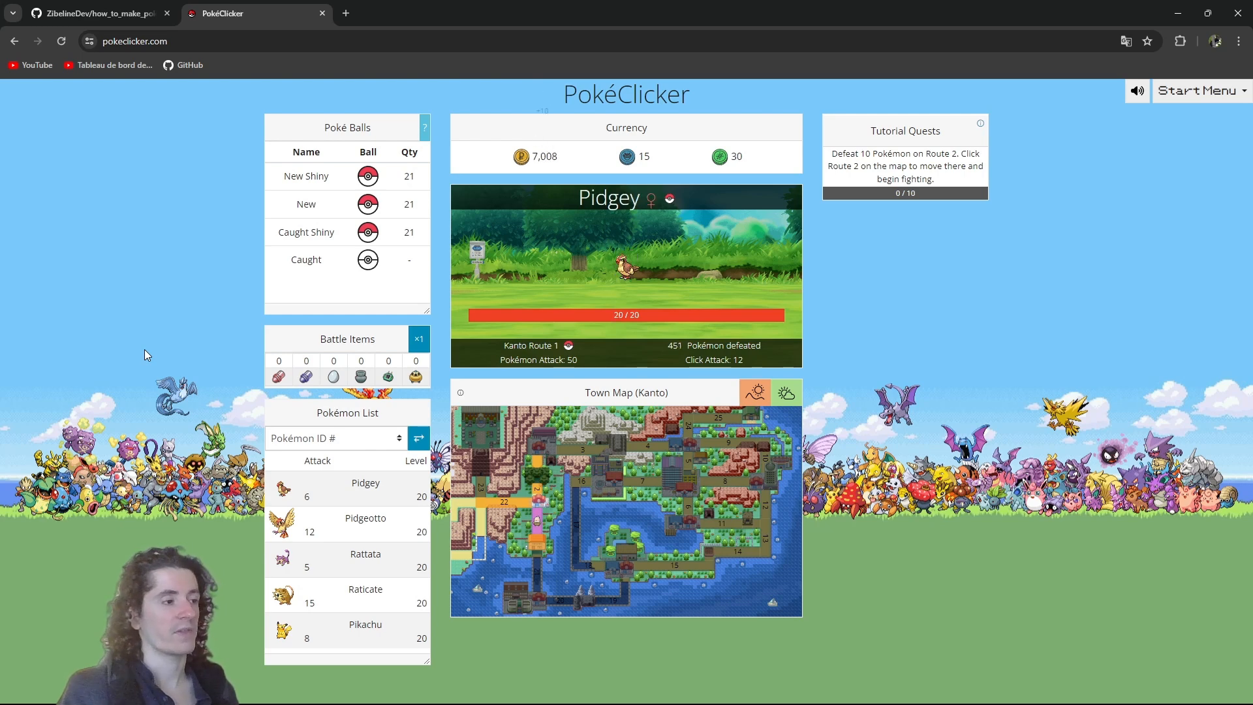
pyautogui.click(626, 264)
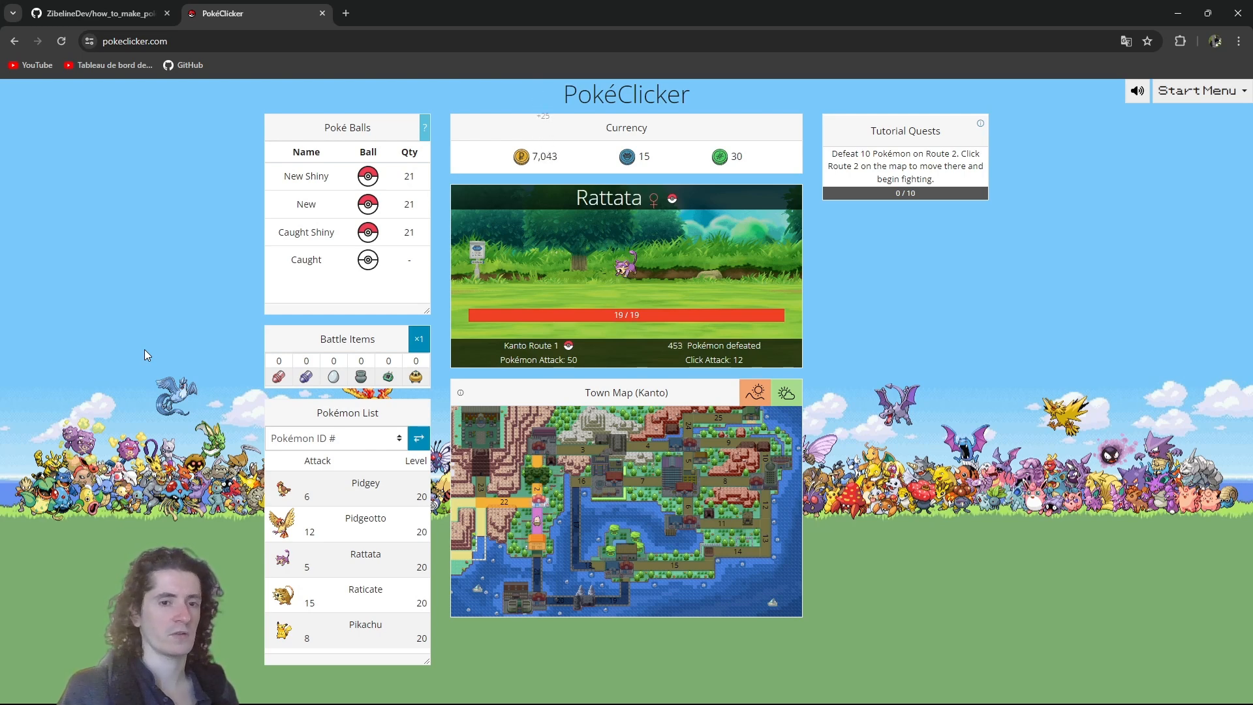
pyautogui.click(625, 268)
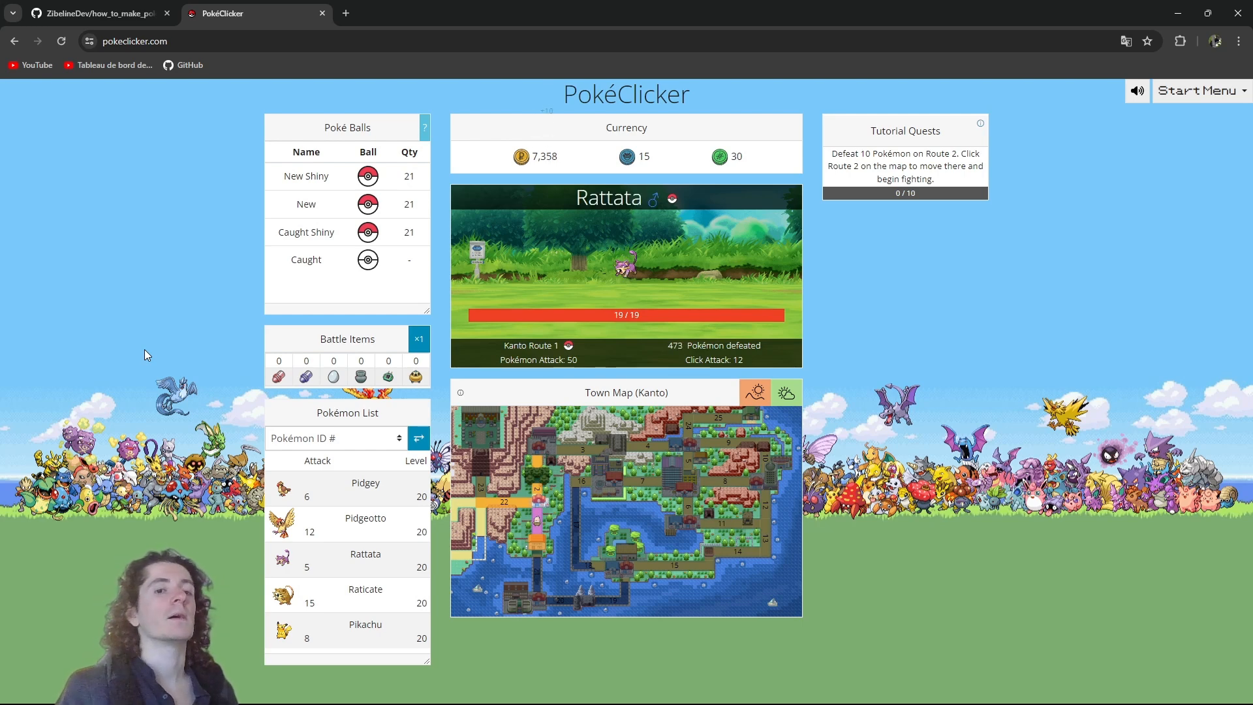
pyautogui.click(625, 264)
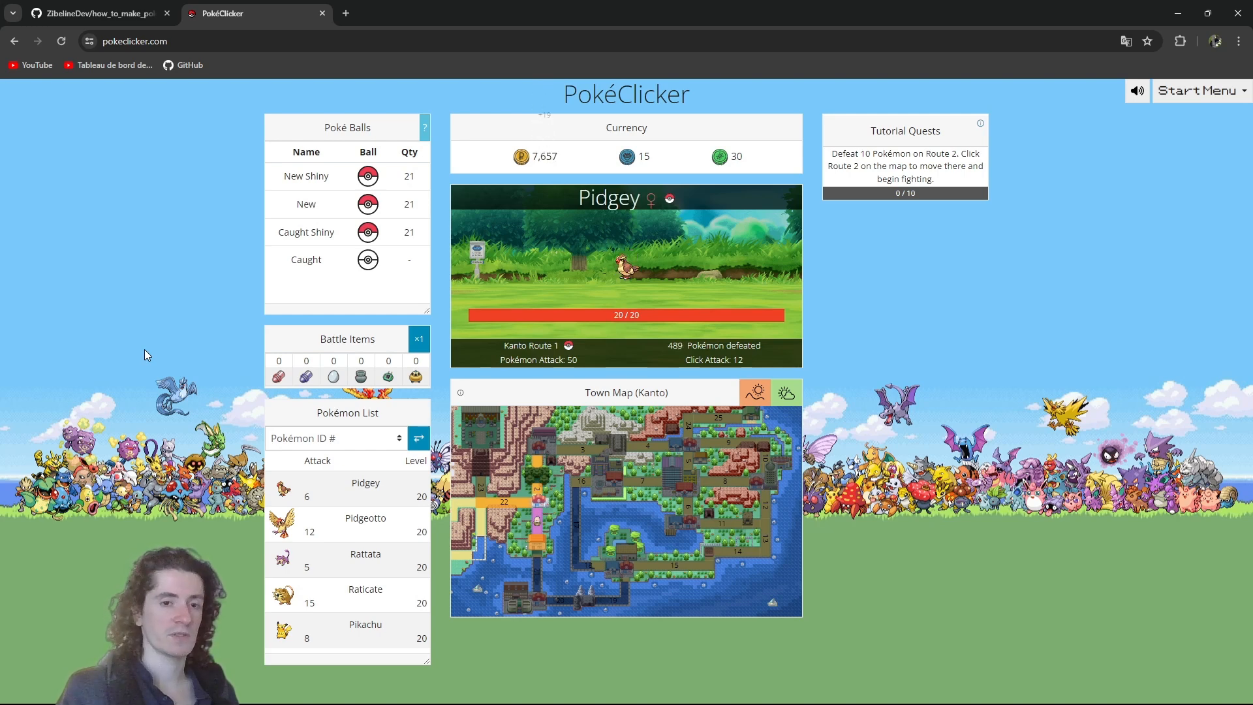
pyautogui.click(625, 272)
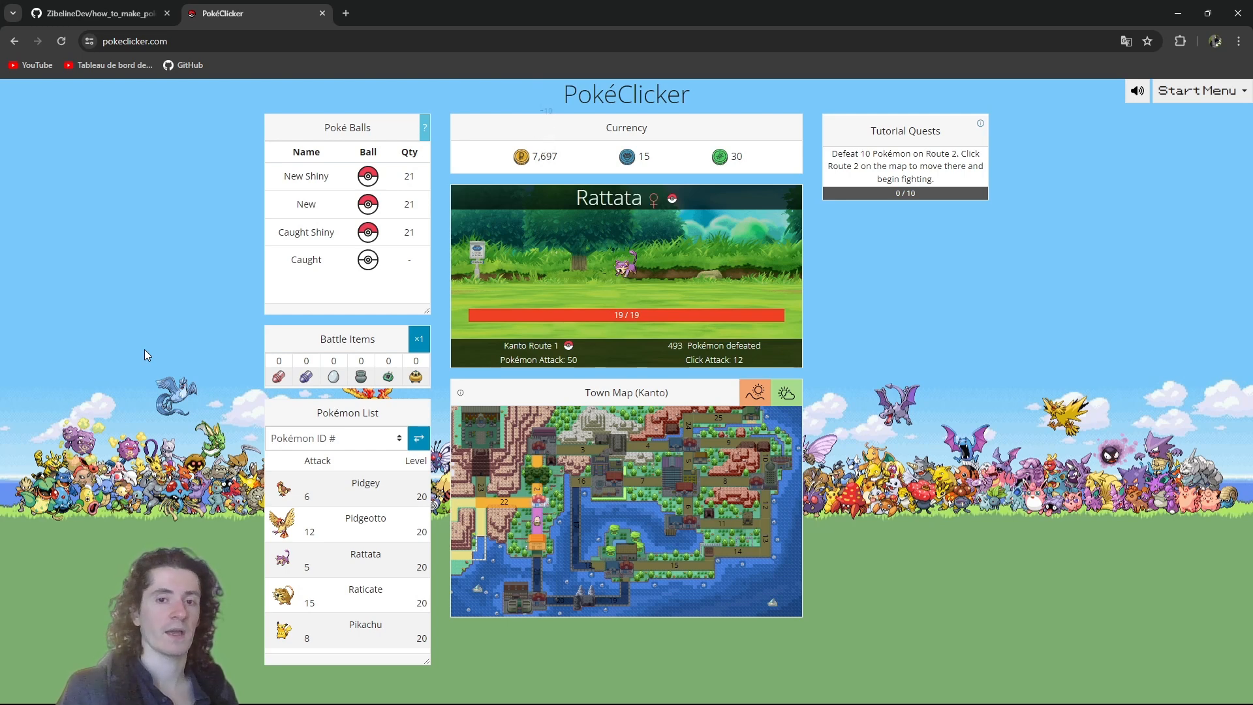
pyautogui.click(625, 264)
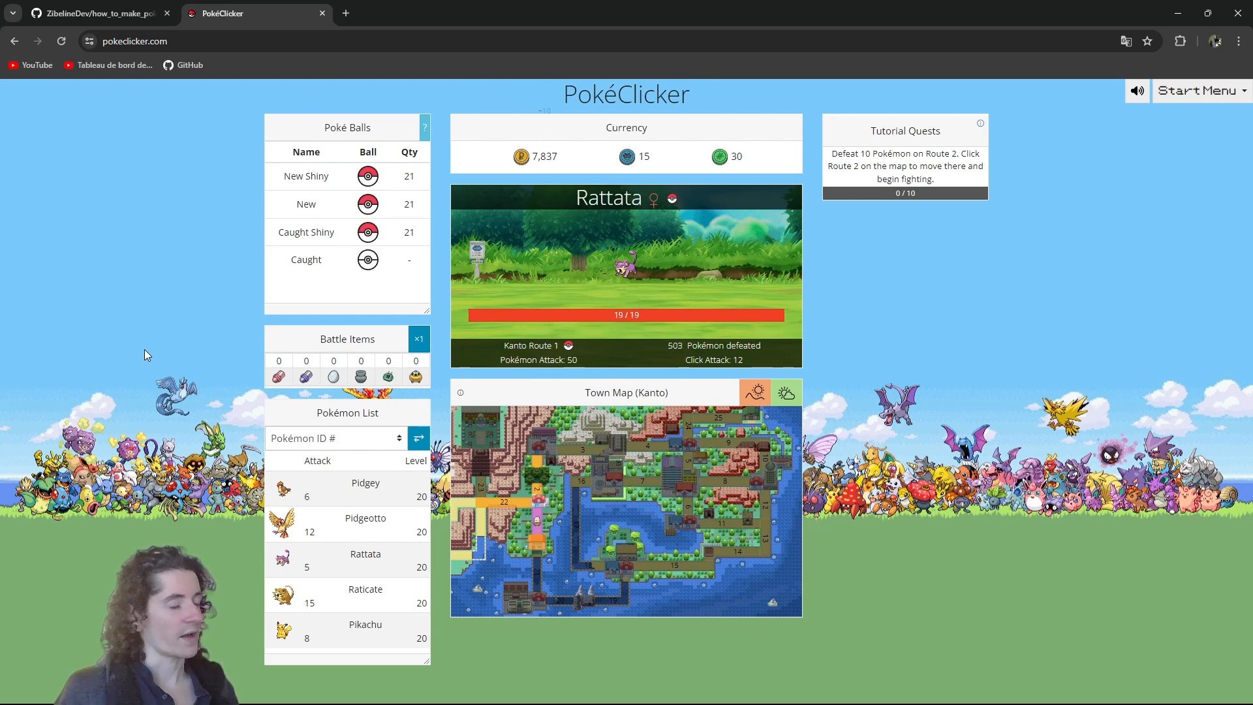
# Step: Attack the enemy Pokémon on Kanto Route 1 until 645 are defeated and money reaches 9,989
pyautogui.click(625, 267)
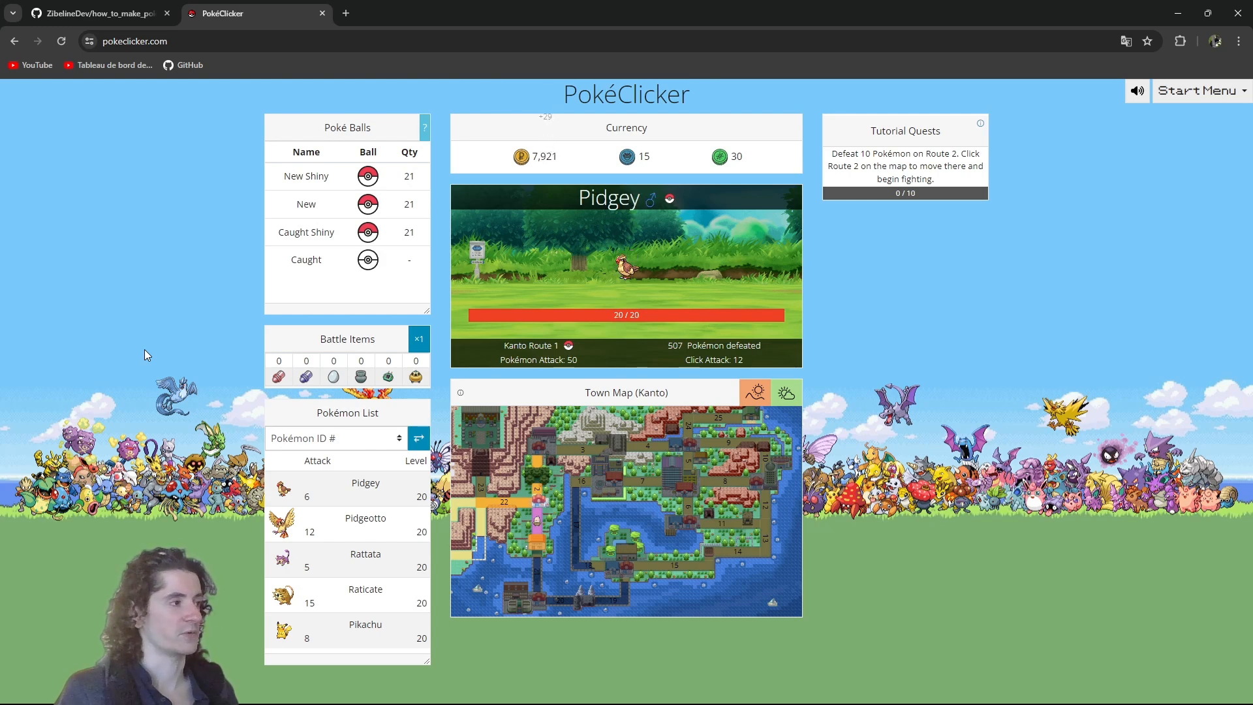
pyautogui.click(627, 263)
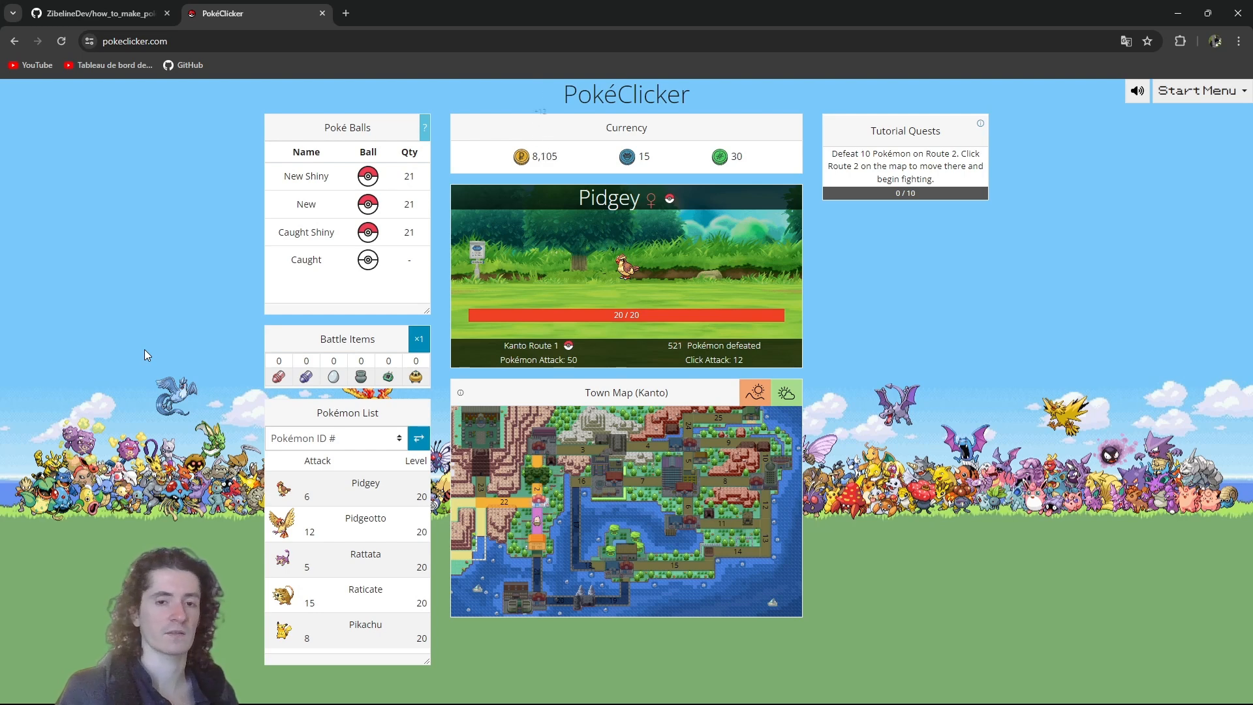
pyautogui.click(626, 267)
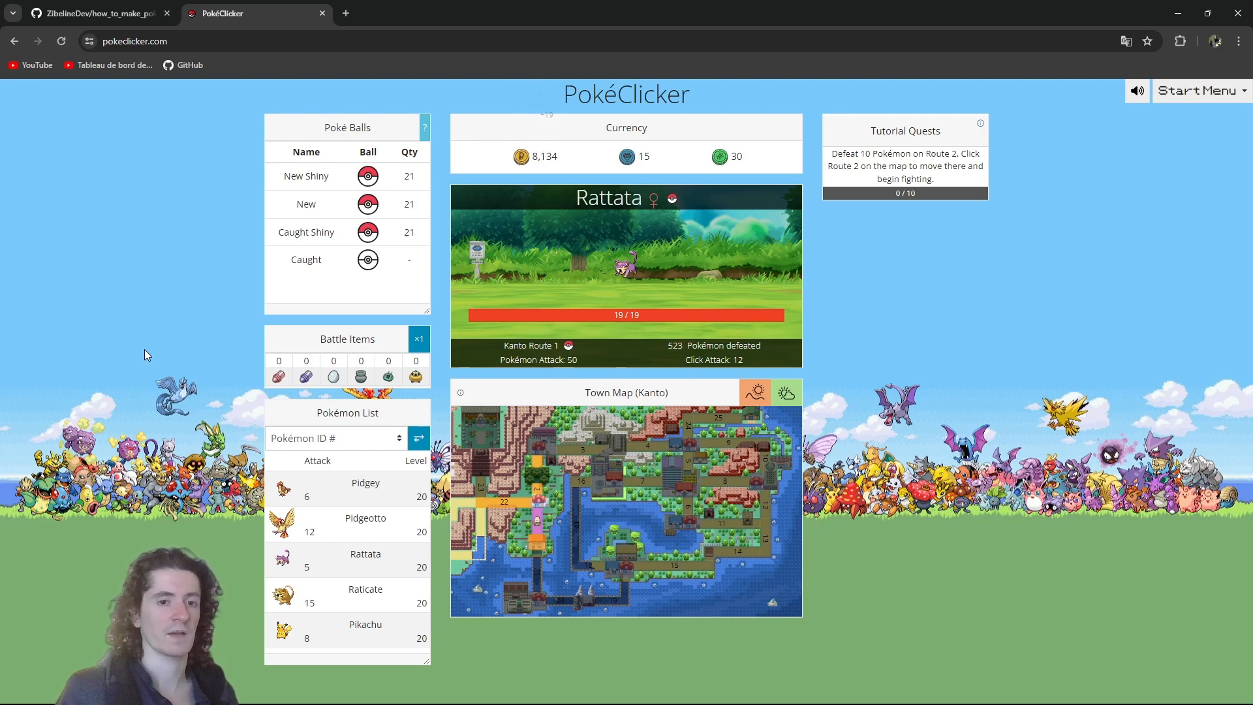
pyautogui.click(625, 275)
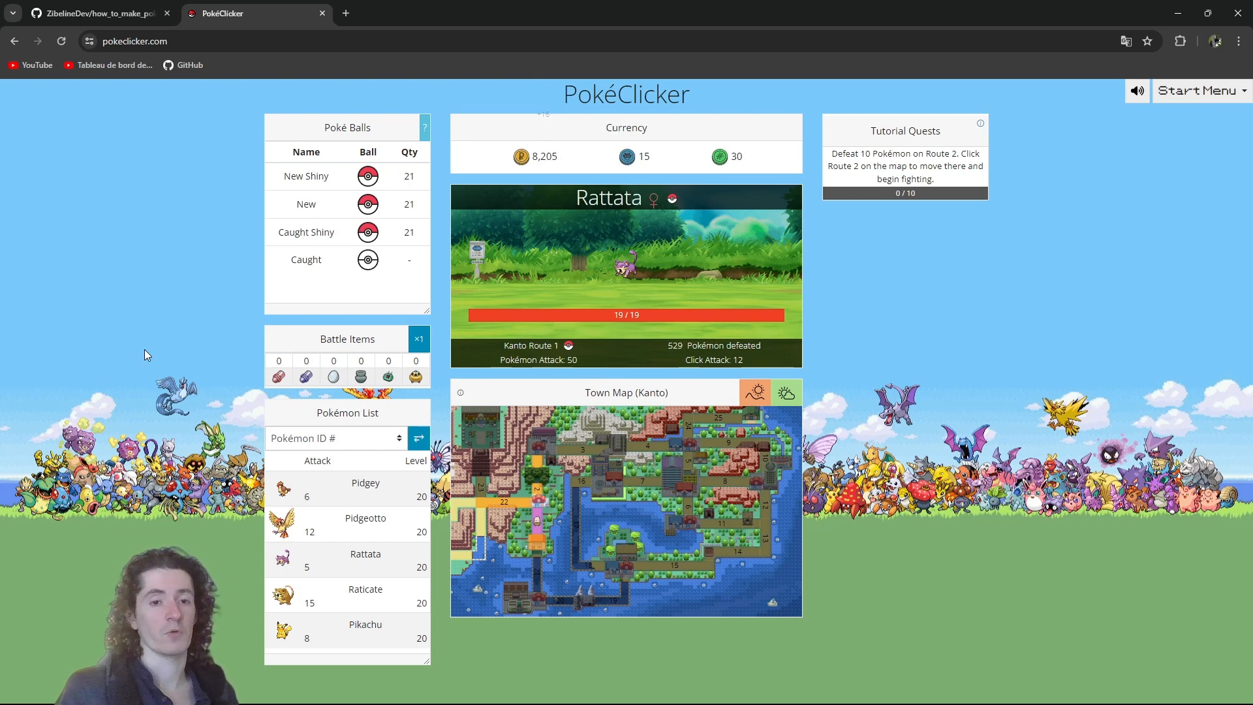
pyautogui.click(625, 268)
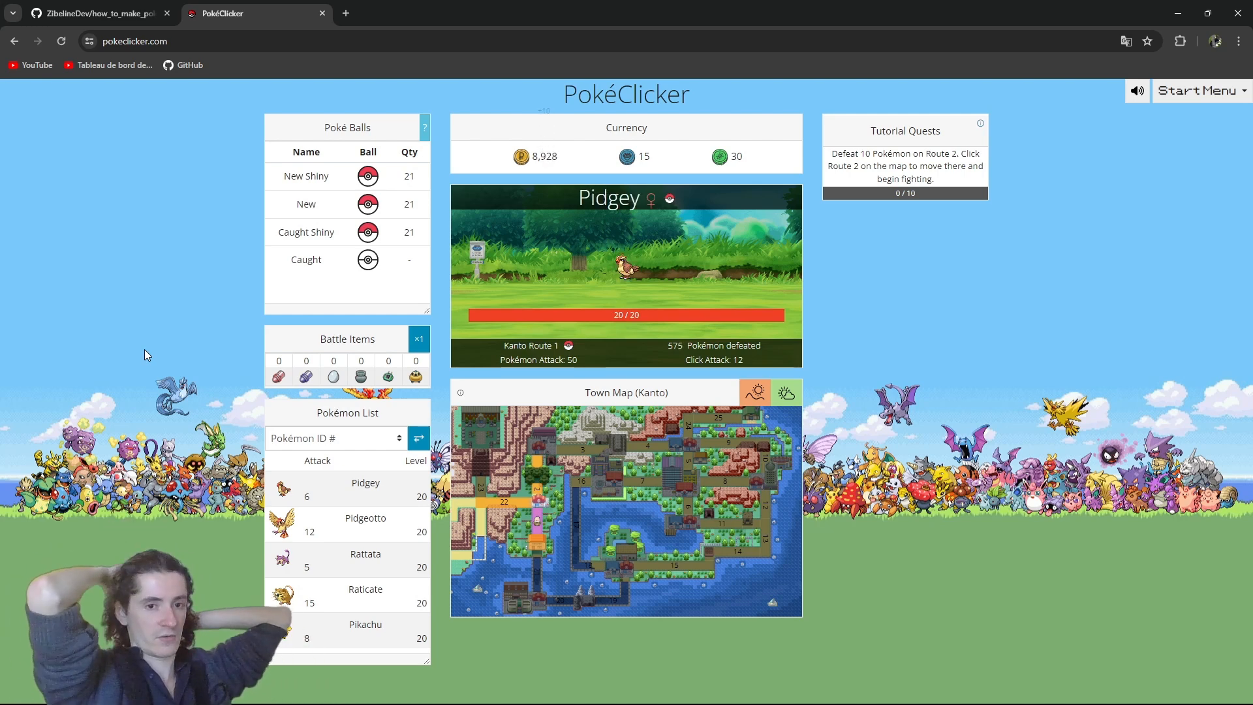
pyautogui.click(626, 272)
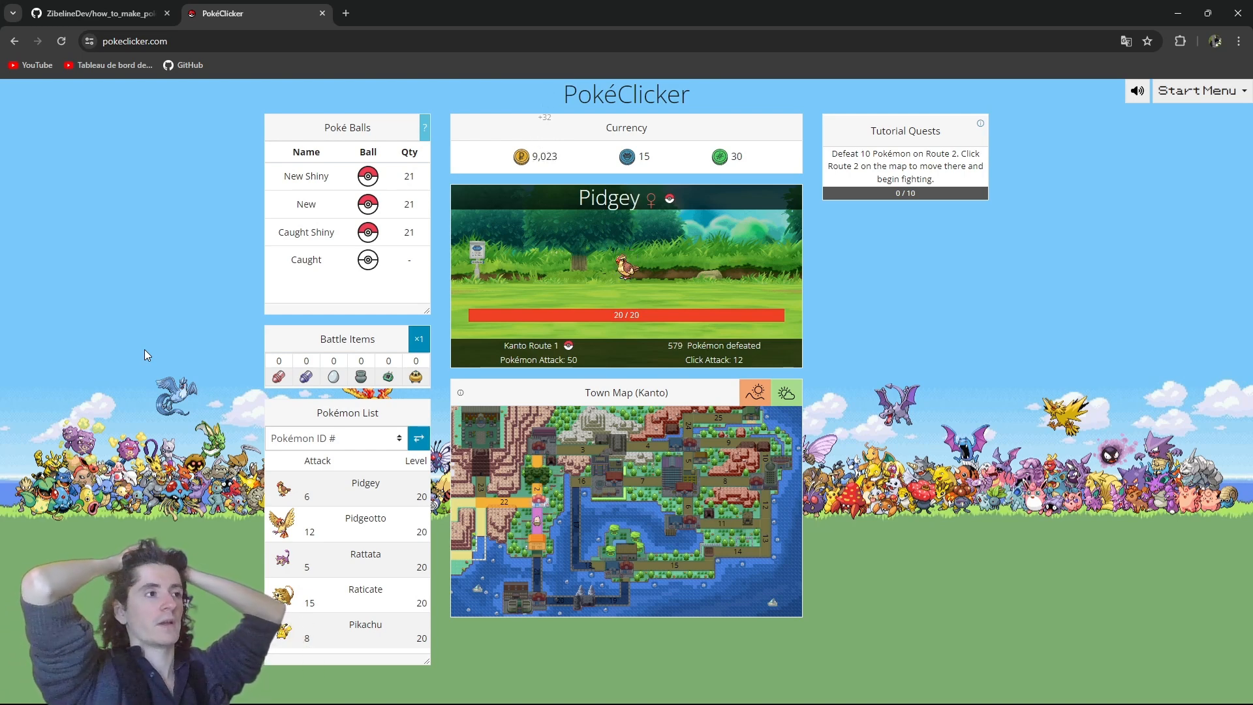
pyautogui.click(625, 264)
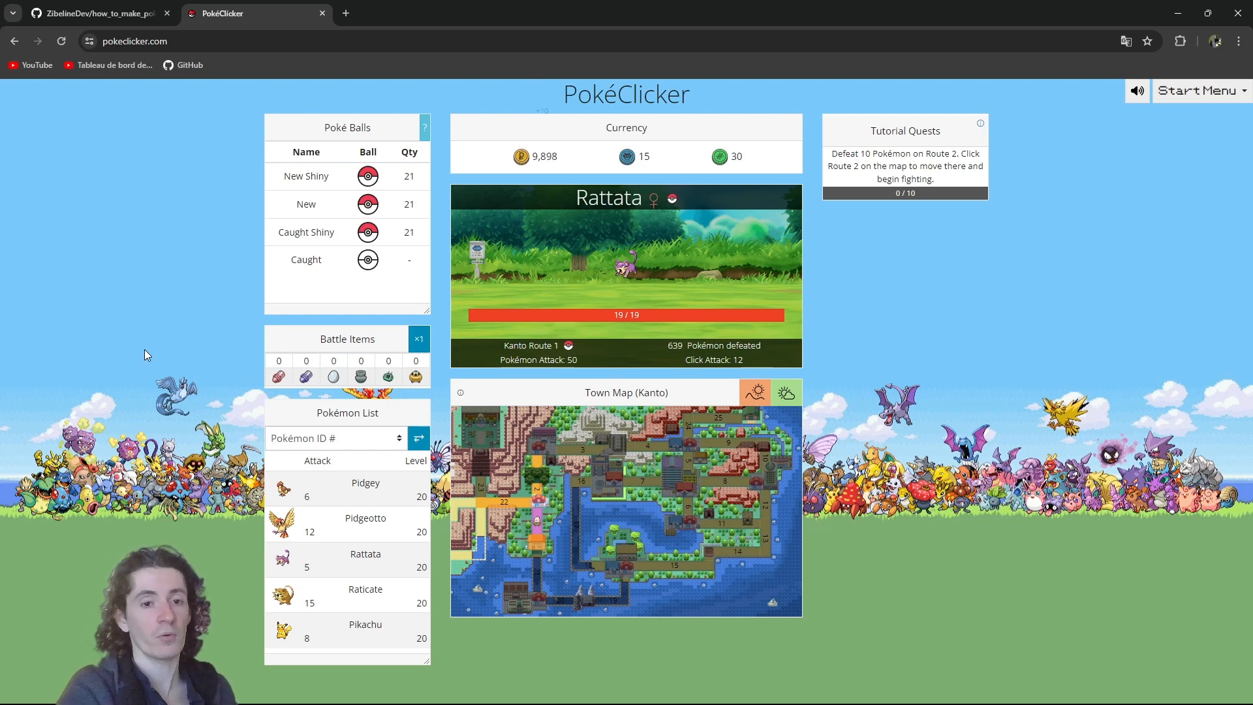
pyautogui.click(625, 264)
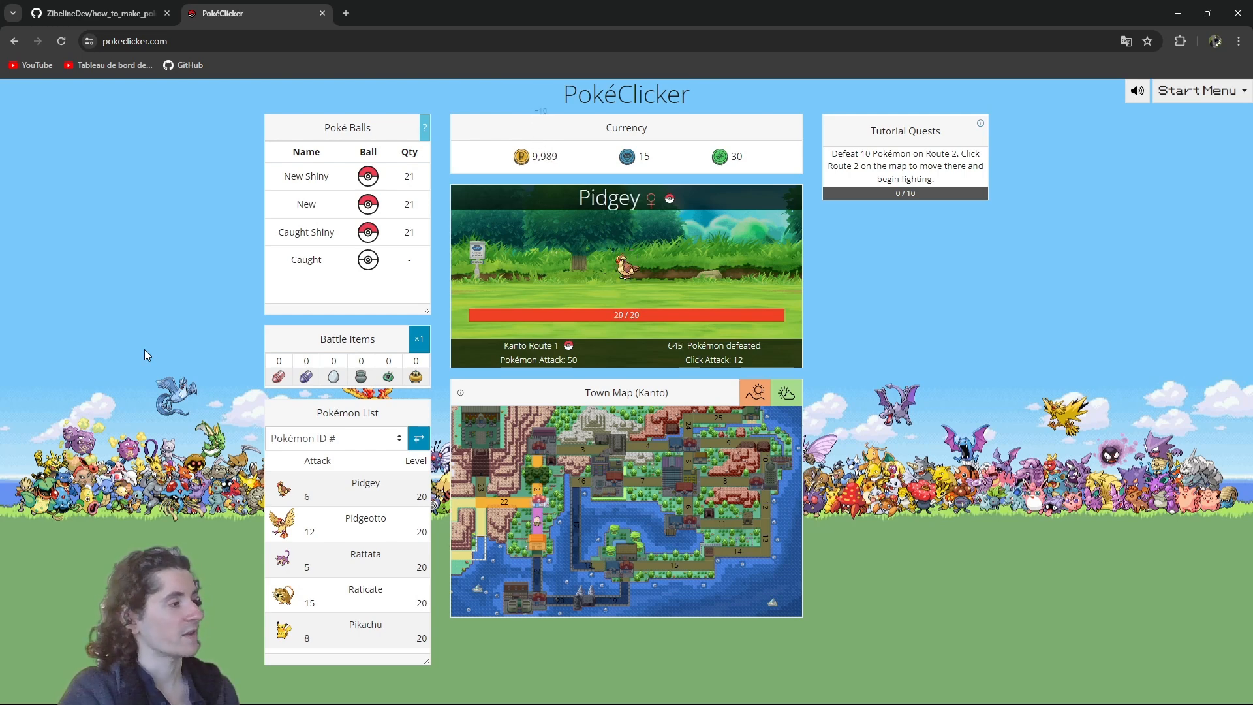
pyautogui.click(627, 268)
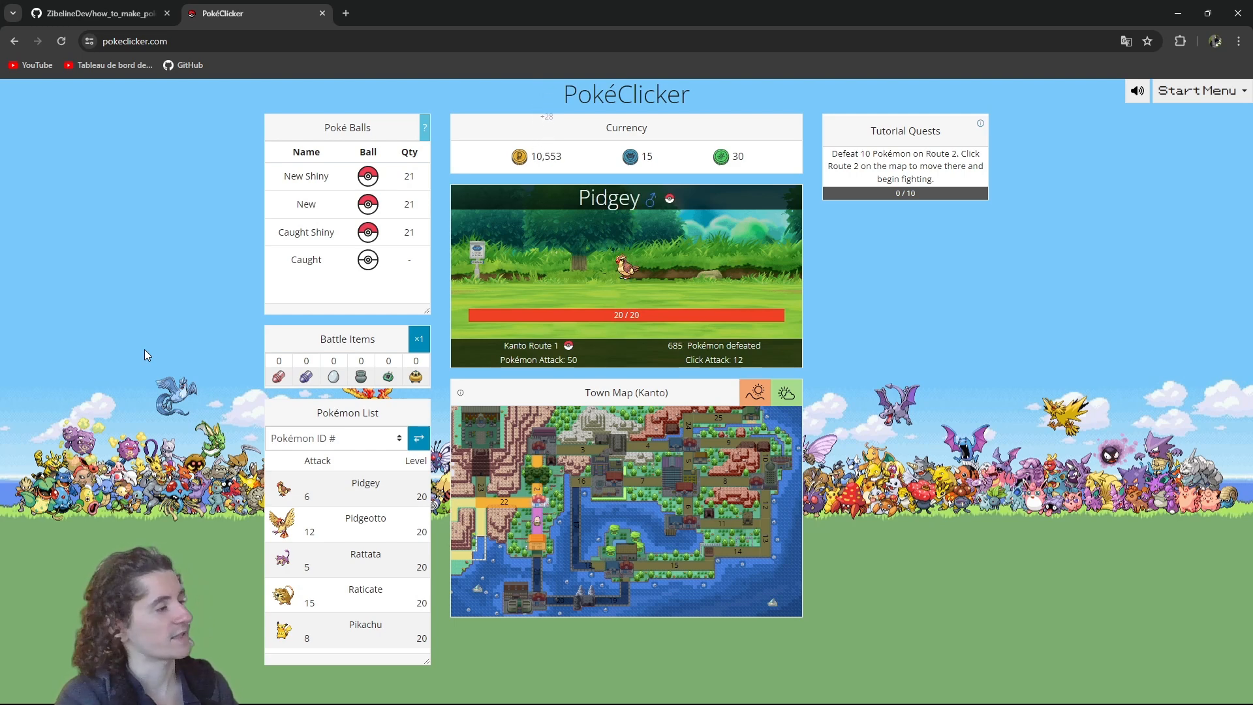
# Step: Attack the wild Pidgey and Rattata on Route 1, reaching 741 defeated and 11,370 money
pyautogui.click(625, 267)
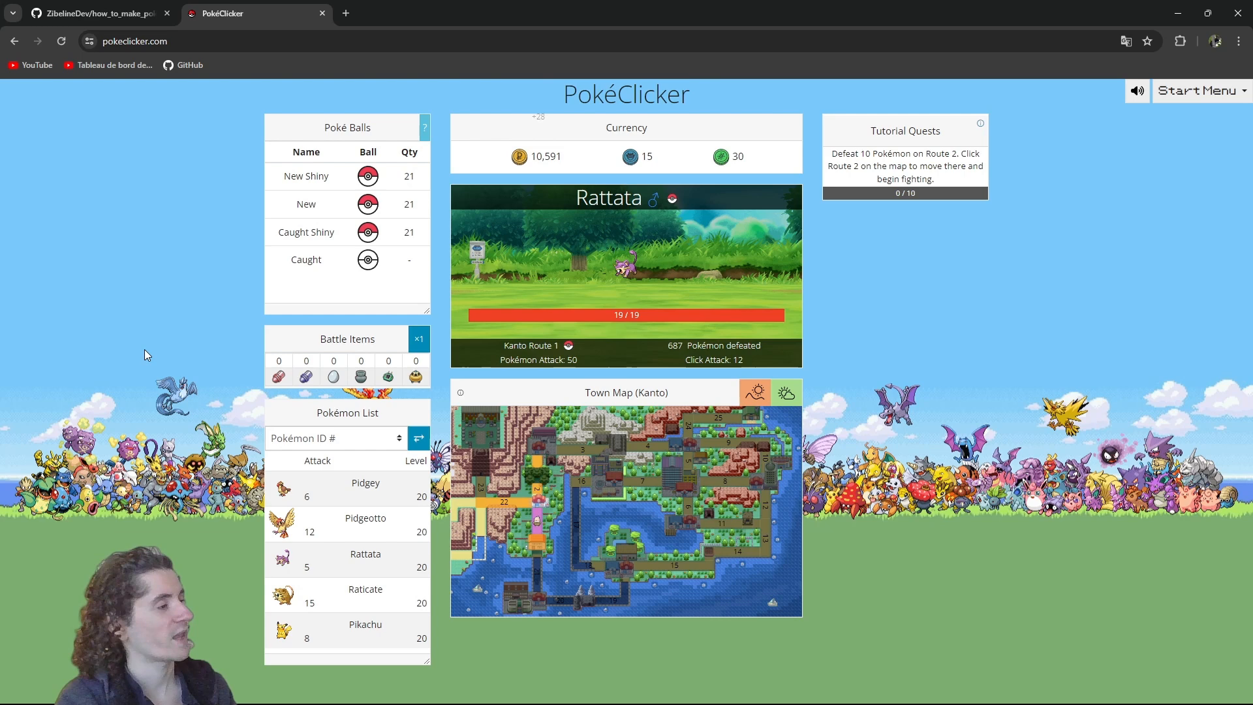
pyautogui.click(625, 263)
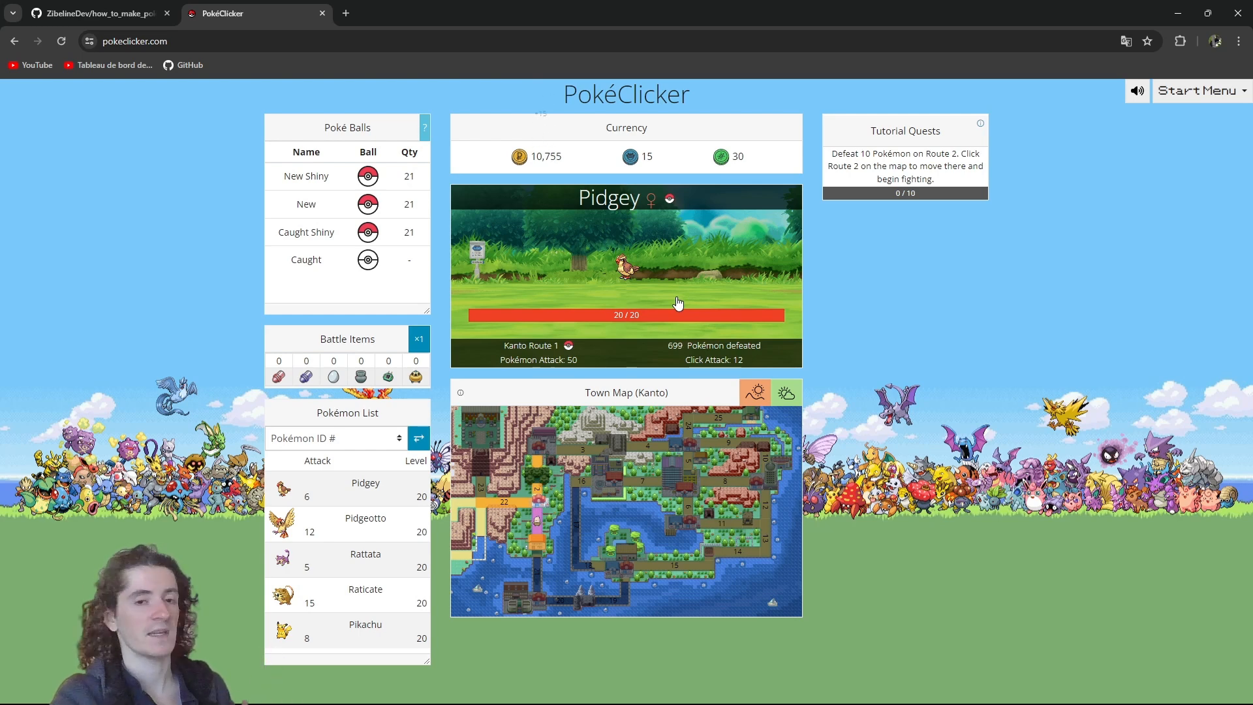
pyautogui.click(625, 276)
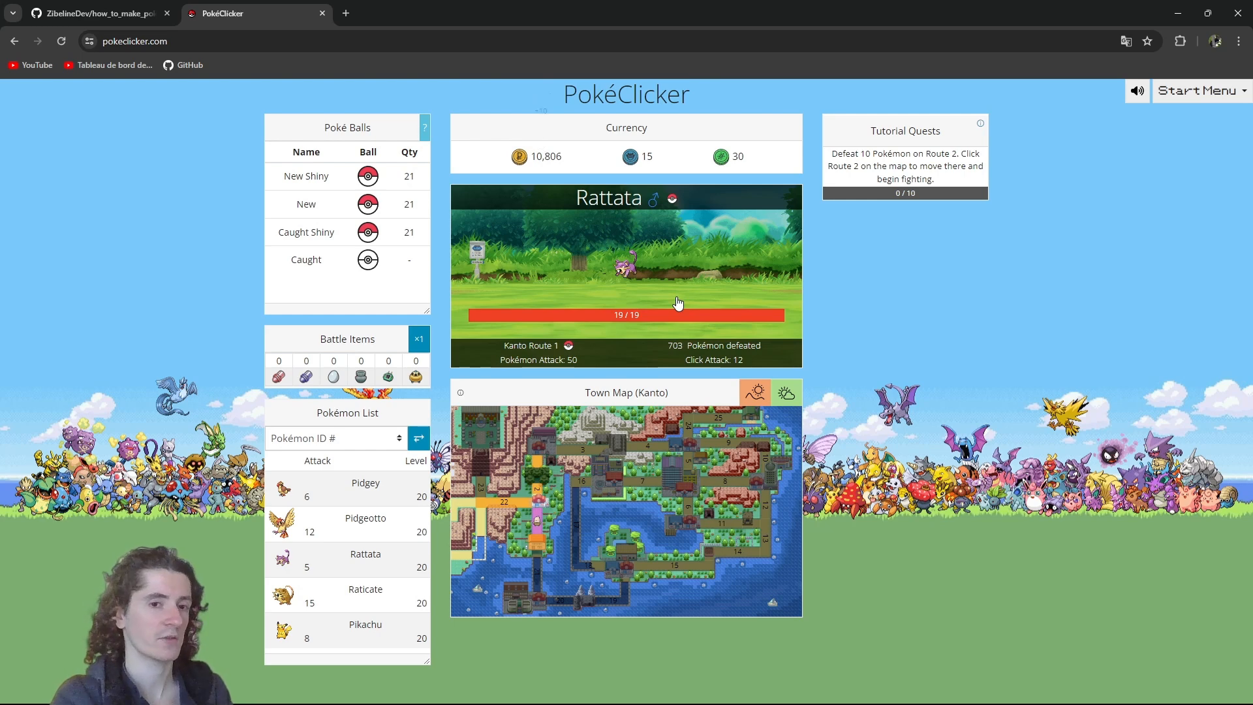
pyautogui.click(626, 272)
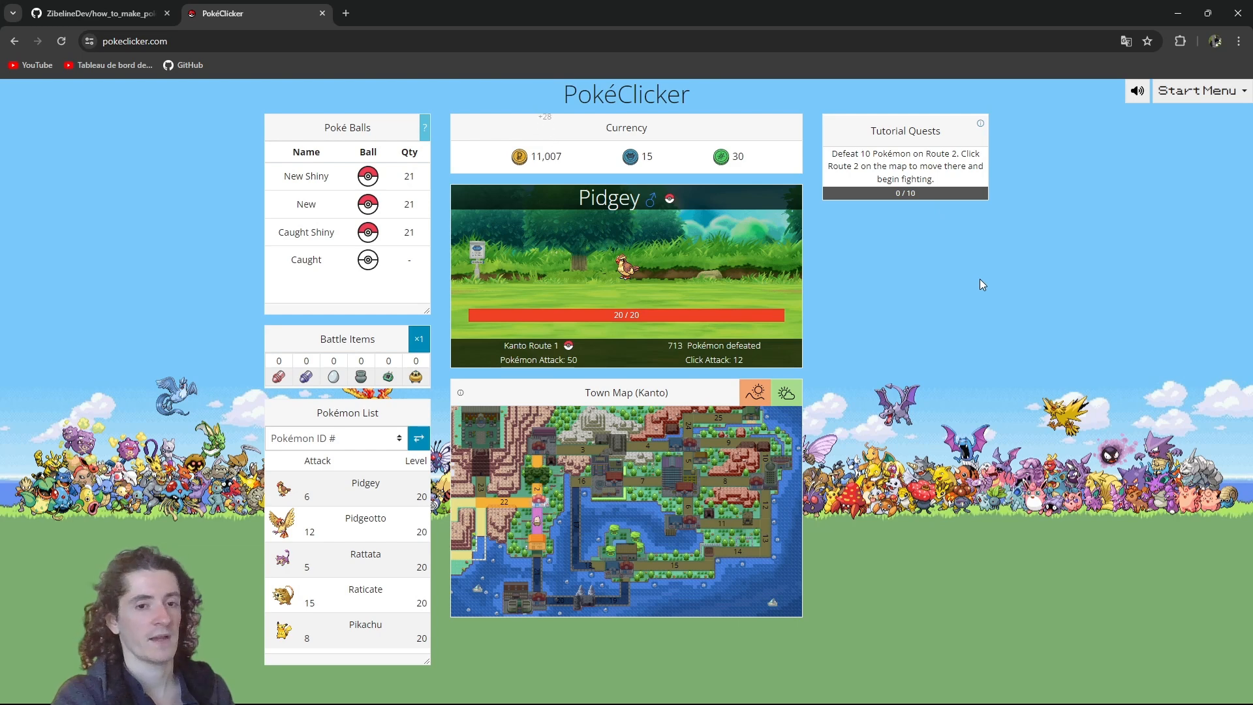
pyautogui.click(625, 267)
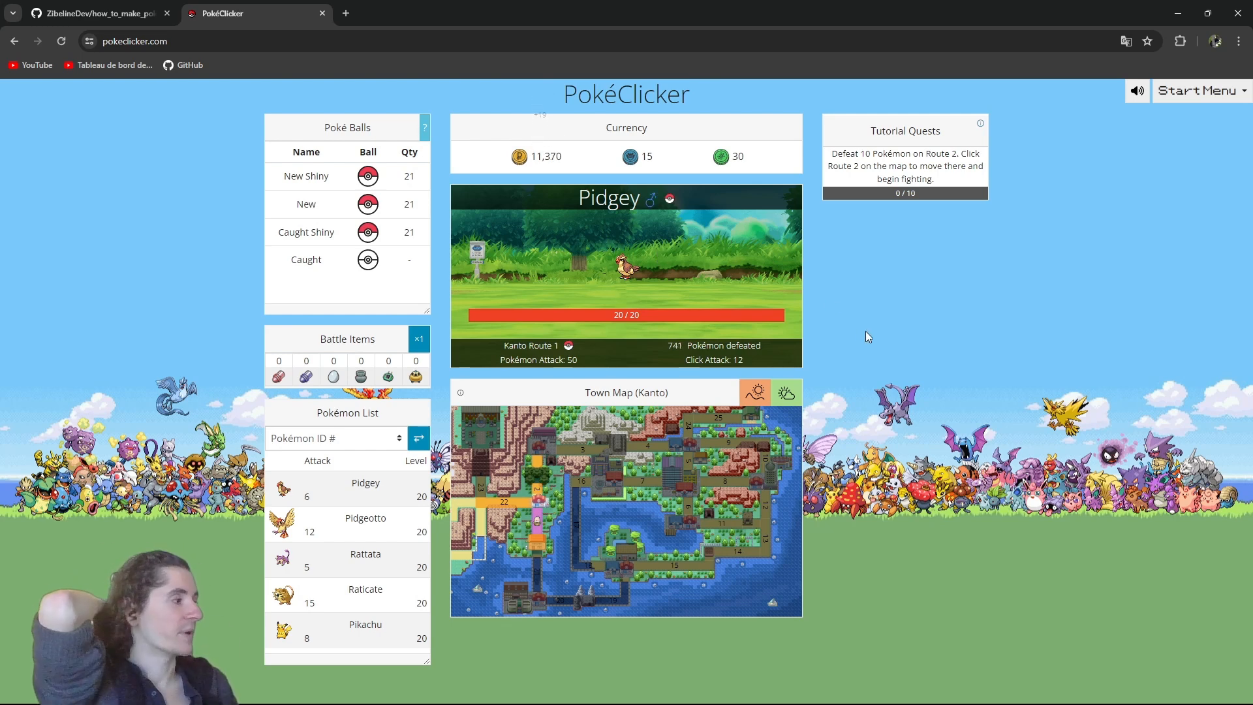
pyautogui.click(625, 268)
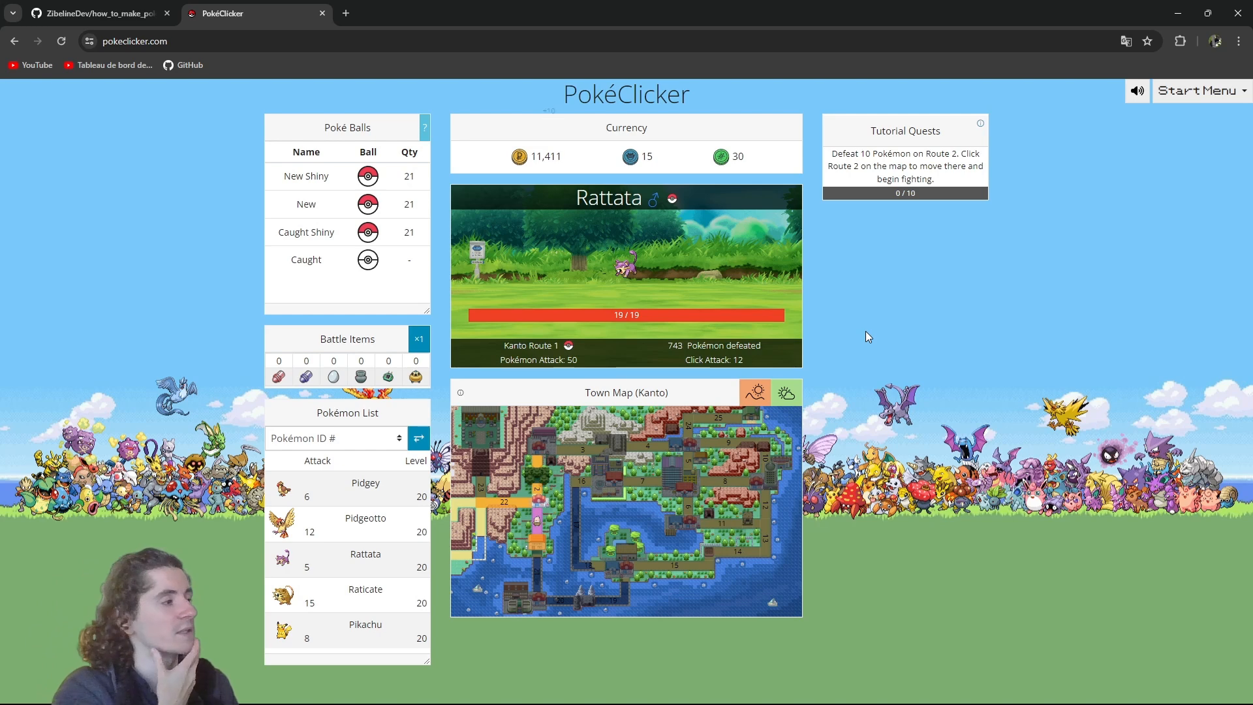
pyautogui.click(580, 256)
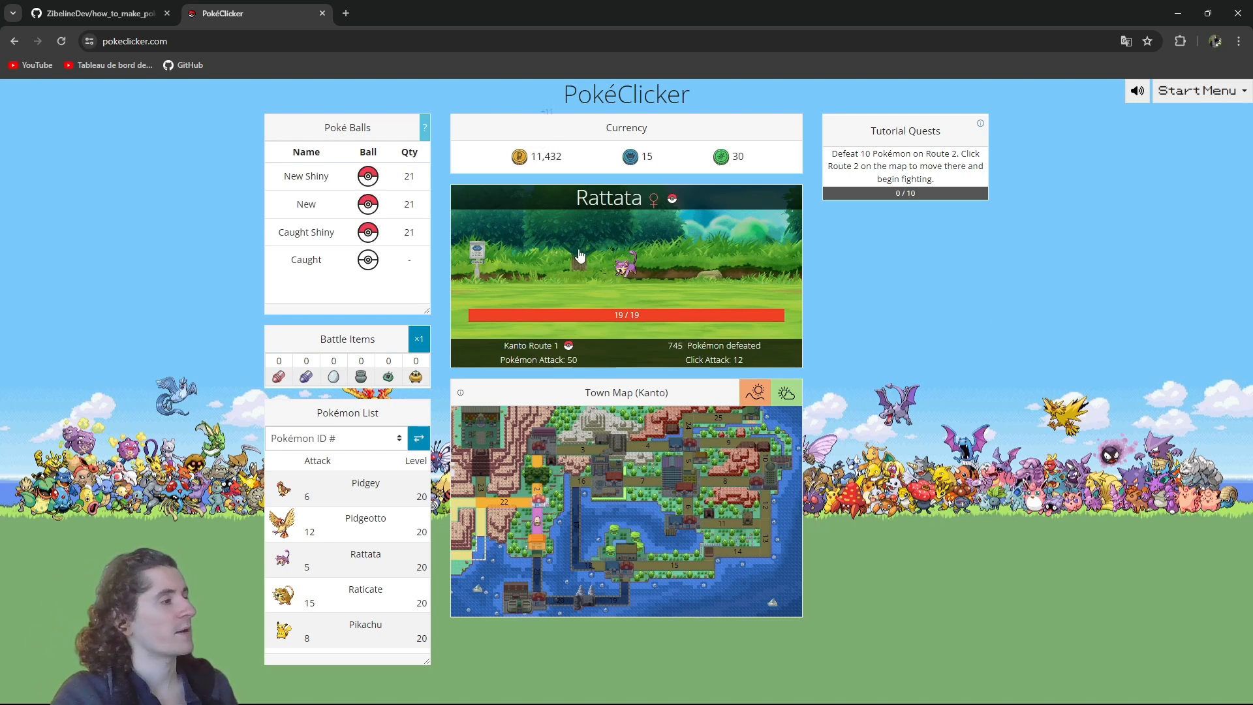
pyautogui.click(95, 13)
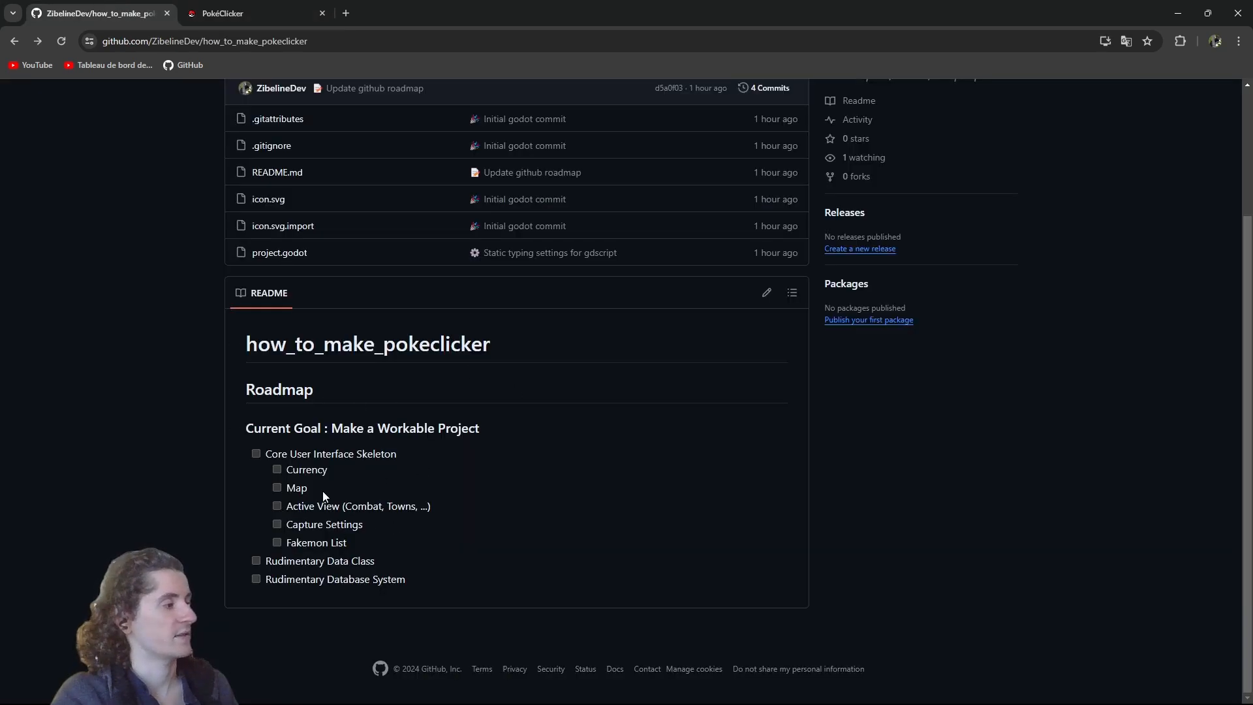
pyautogui.moveTo(261, 537)
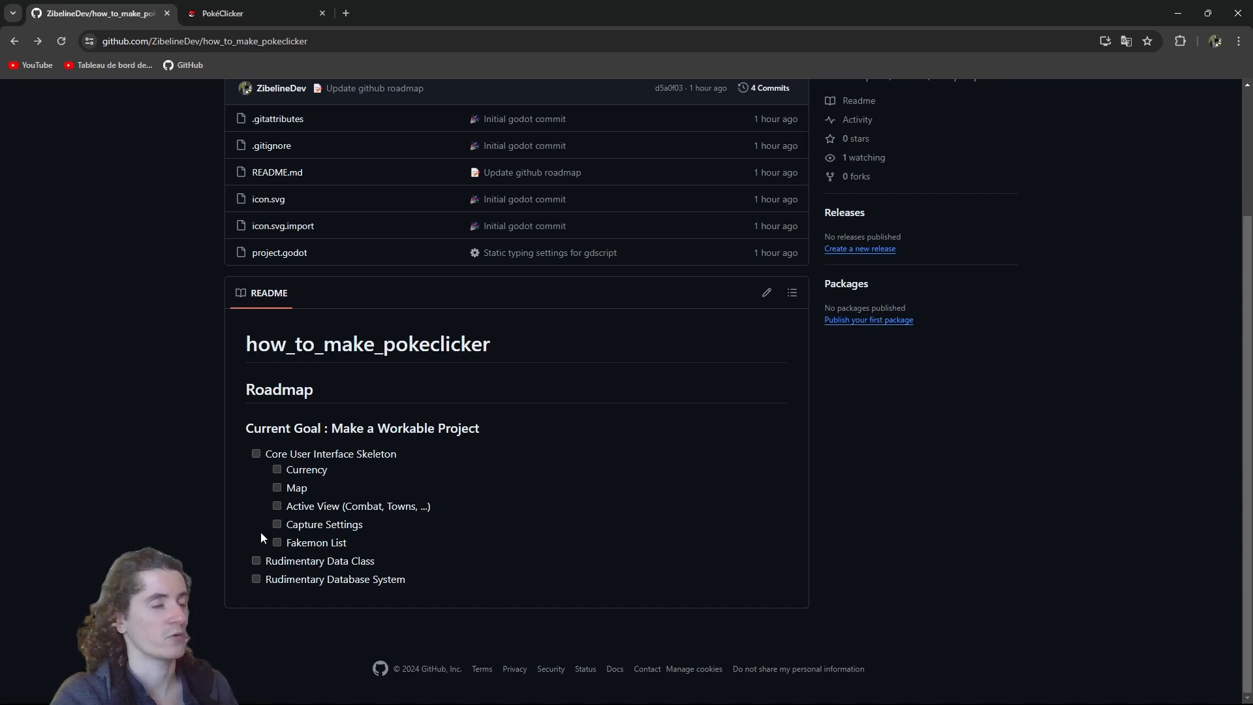
pyautogui.click(248, 13)
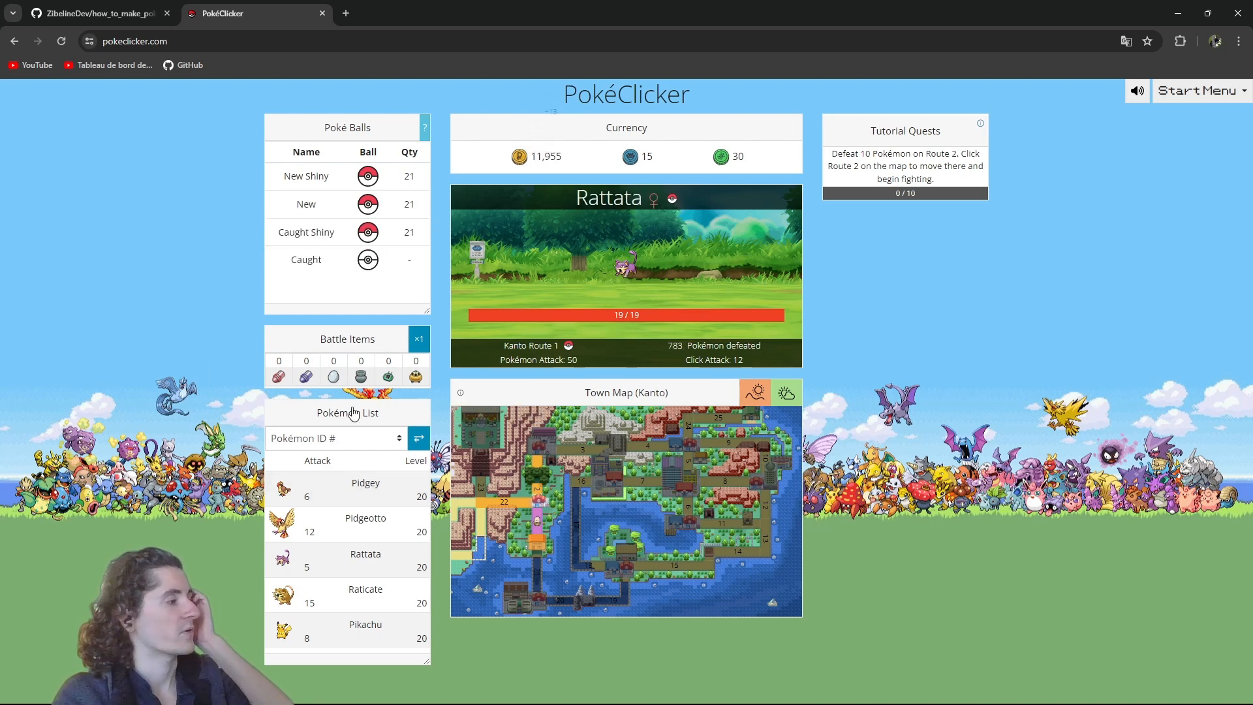
pyautogui.click(626, 272)
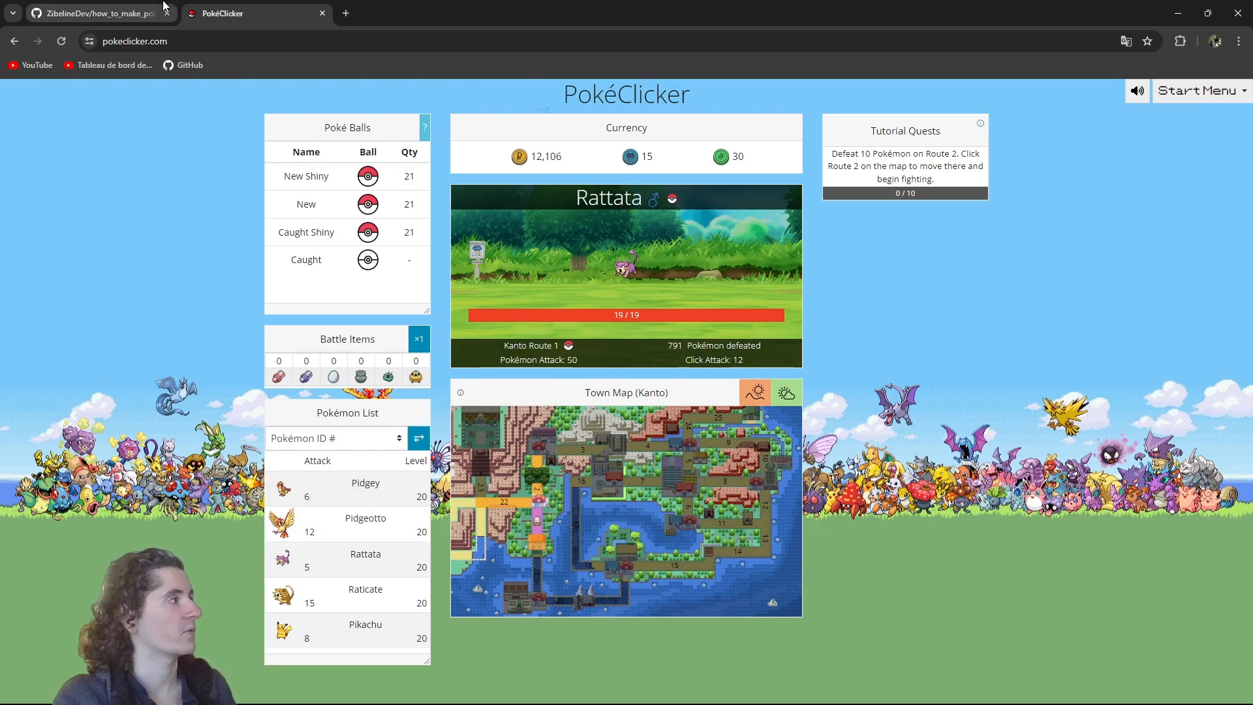
pyautogui.click(95, 13)
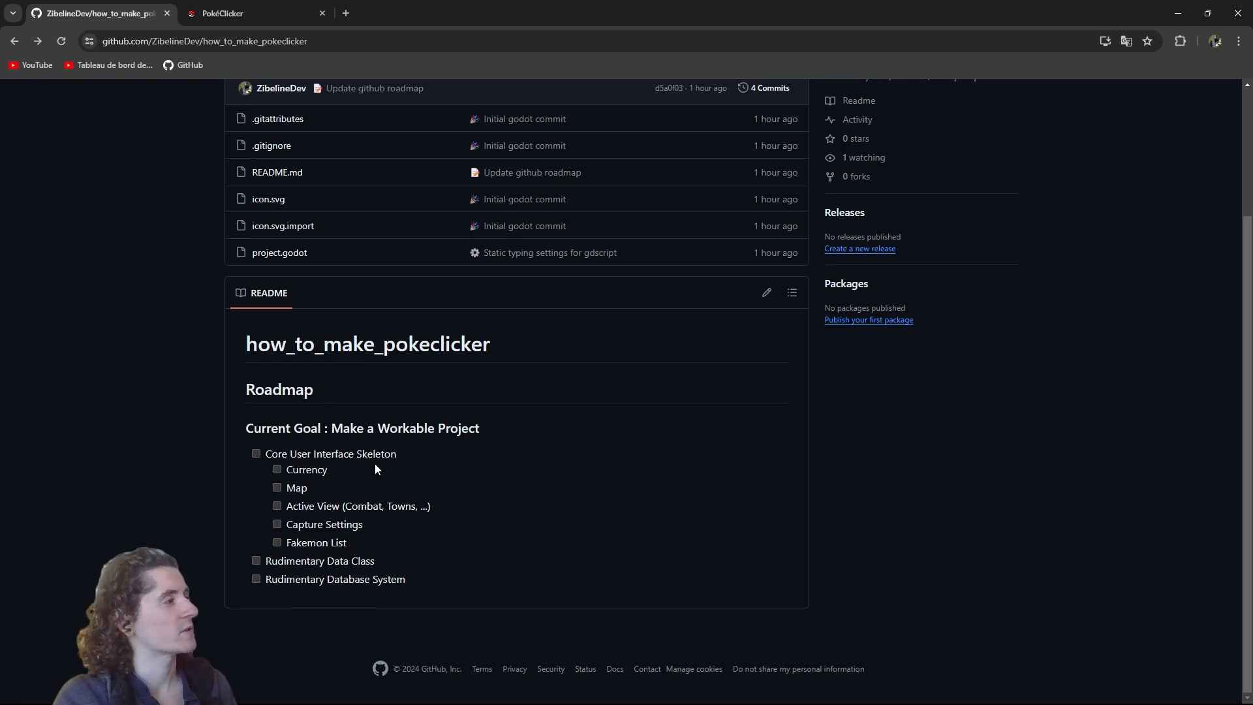
pyautogui.moveTo(345, 561)
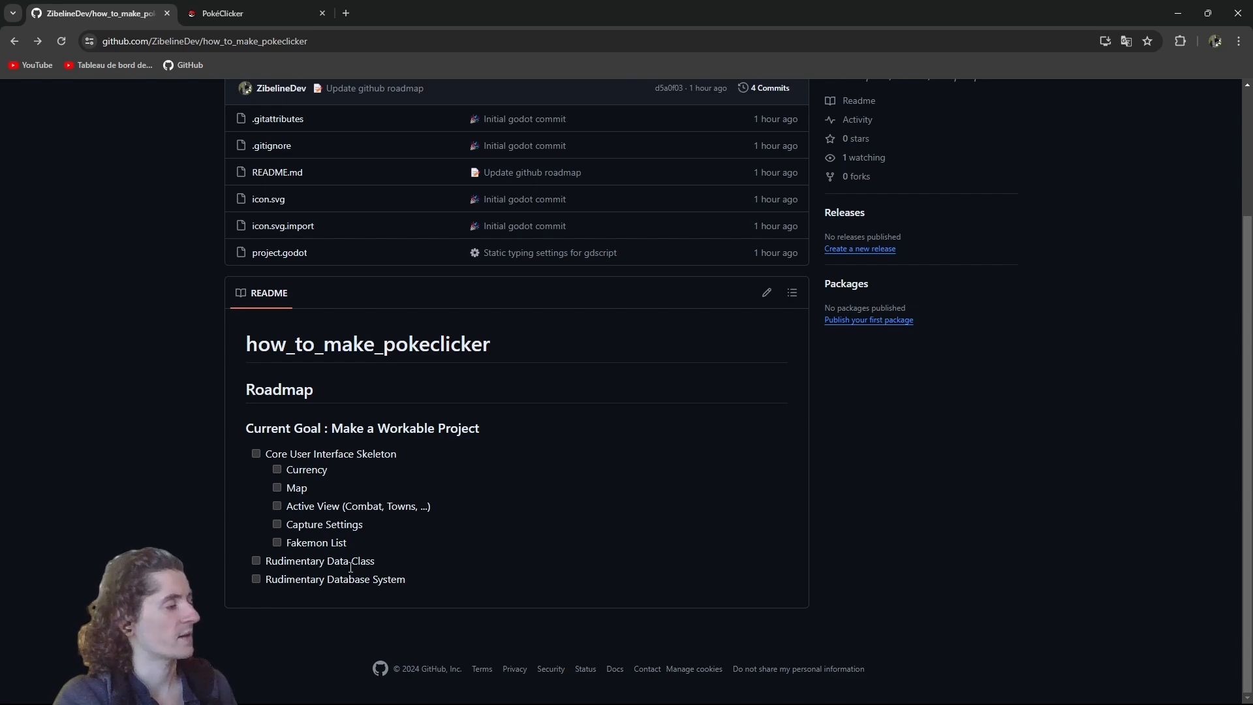
pyautogui.click(241, 13)
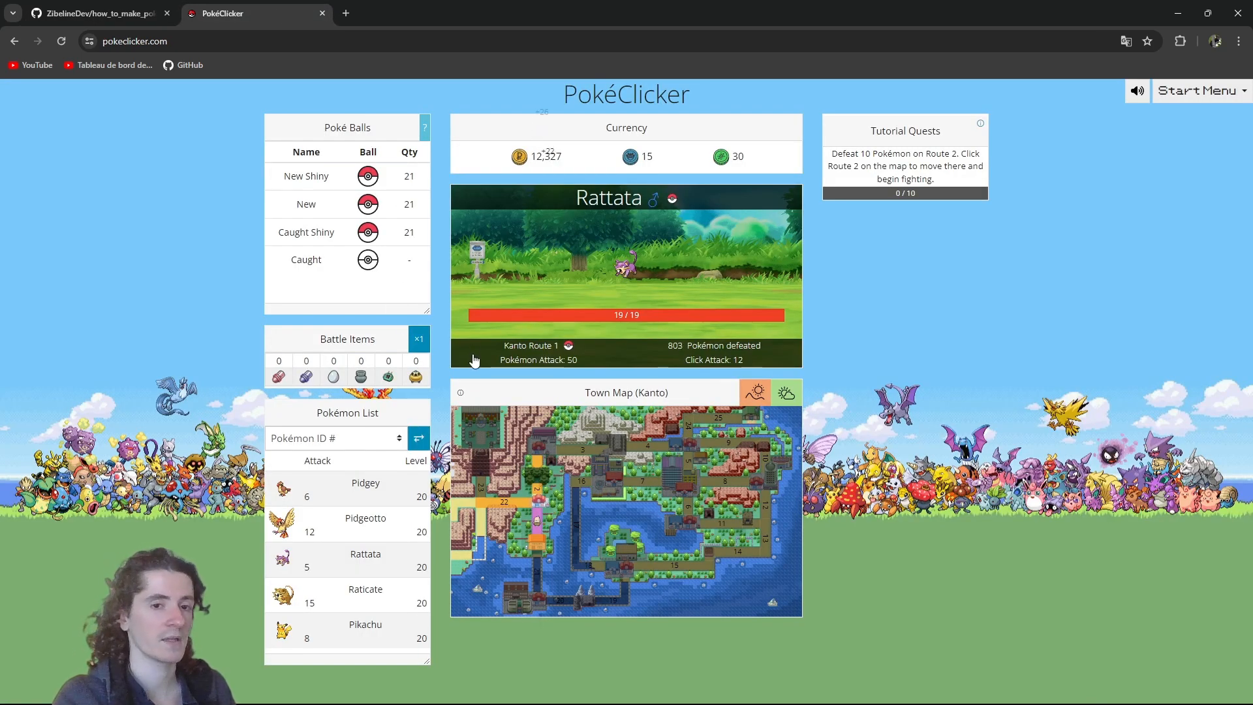
pyautogui.click(646, 252)
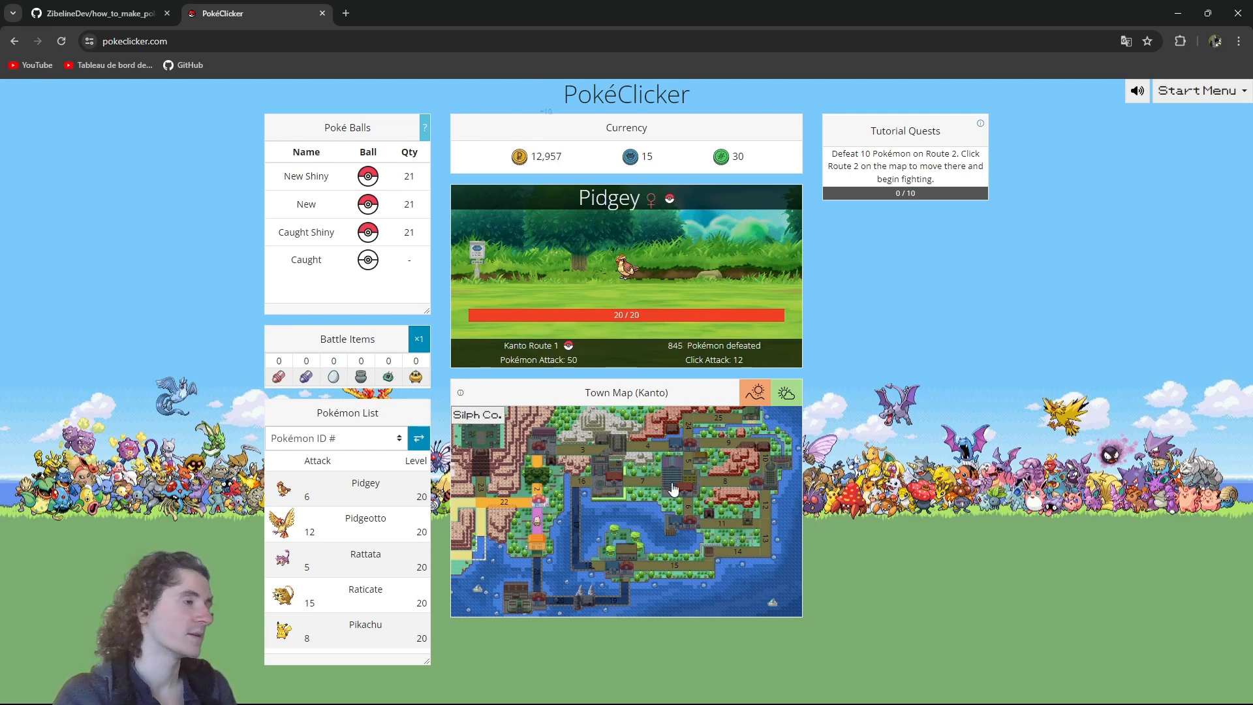
pyautogui.click(627, 271)
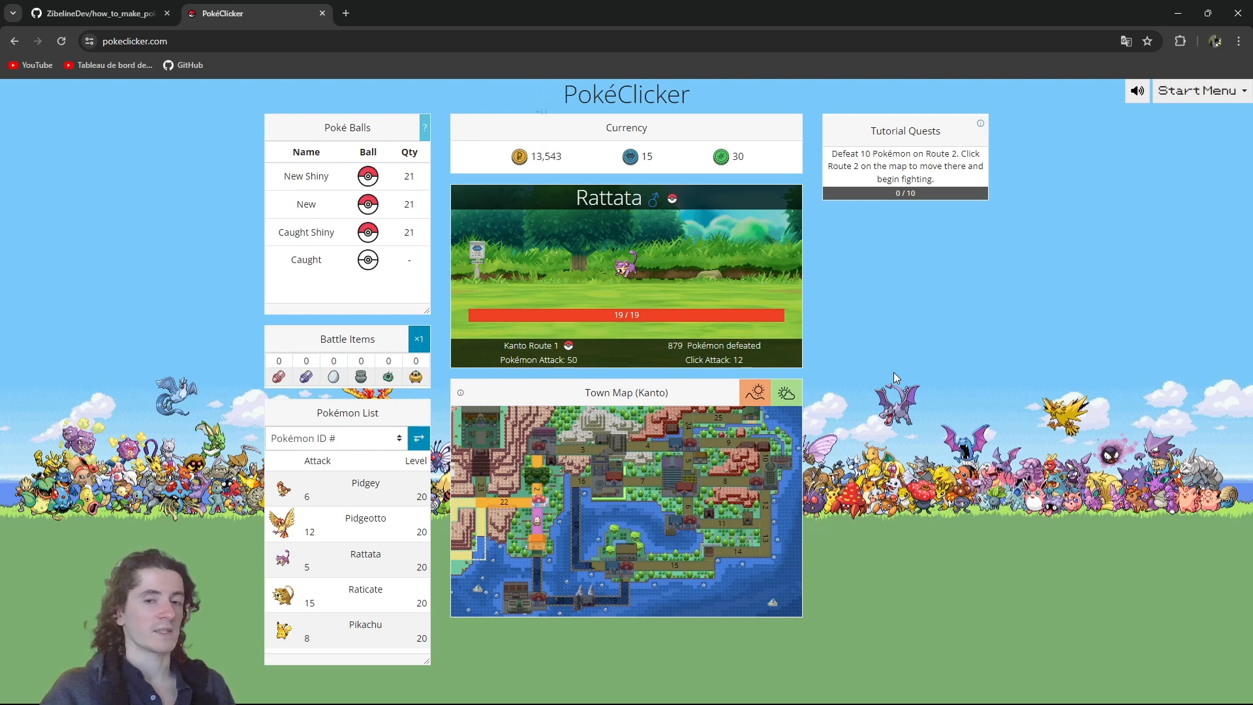
pyautogui.click(625, 264)
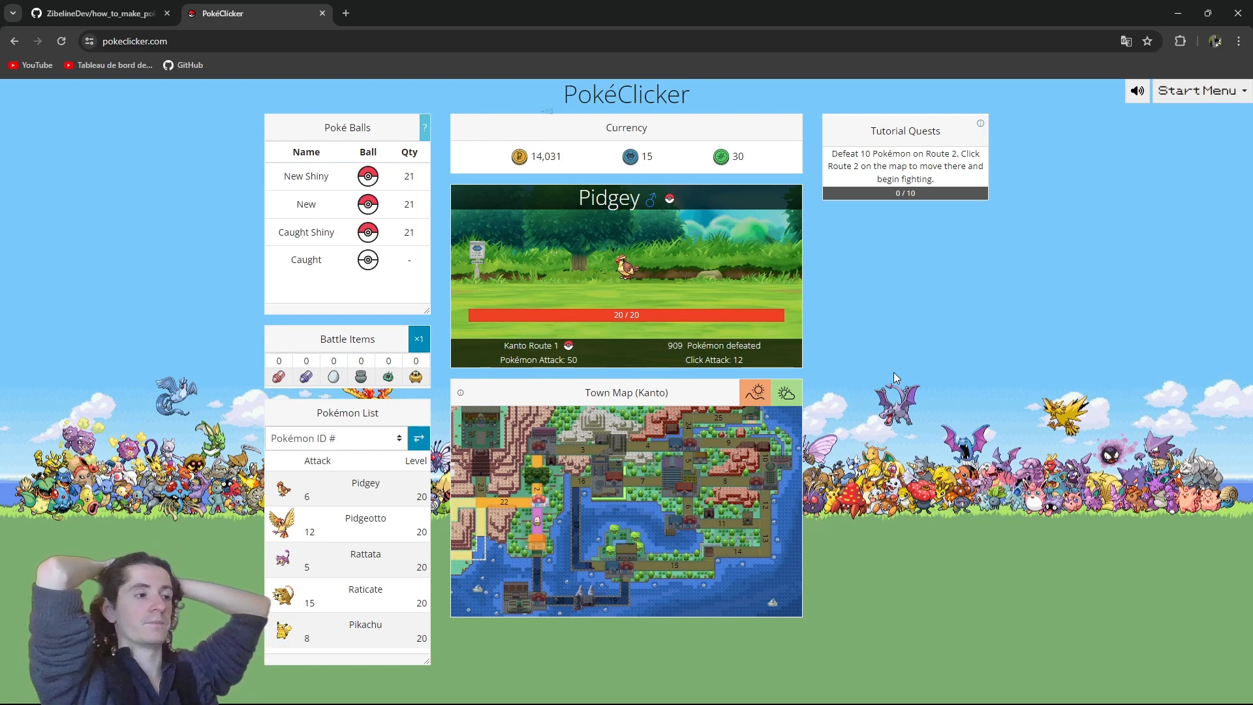
pyautogui.click(625, 272)
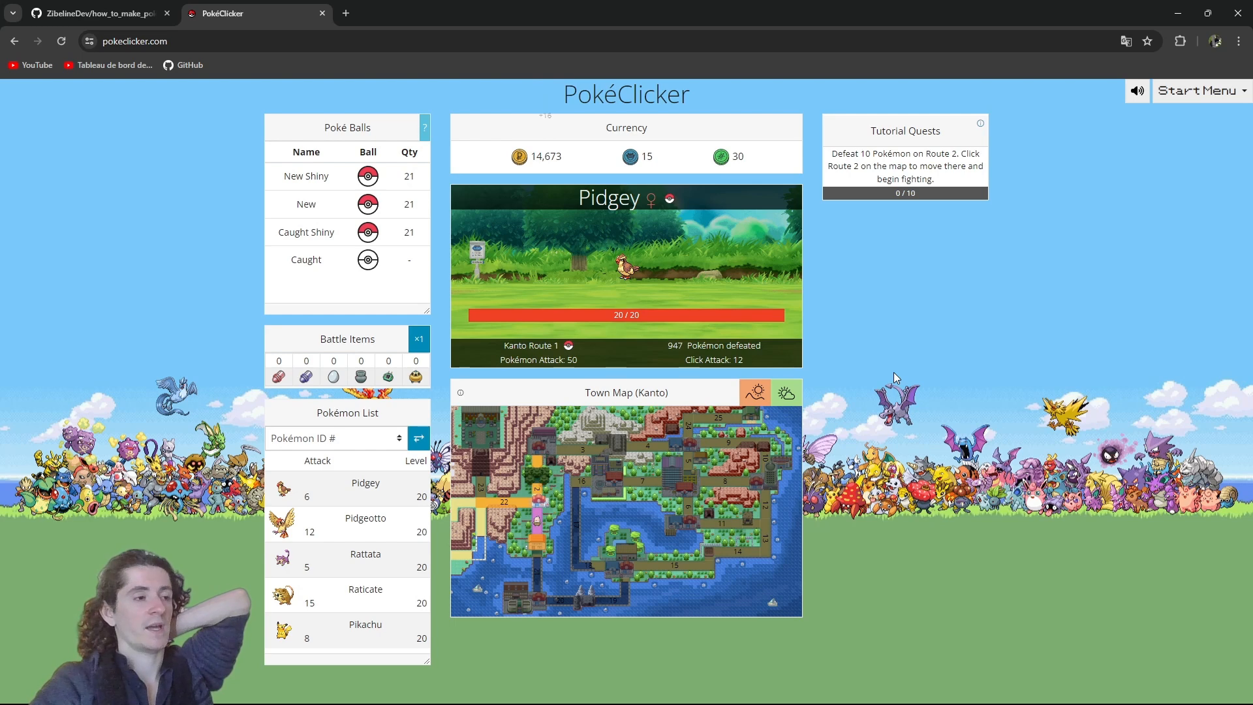
pyautogui.click(626, 268)
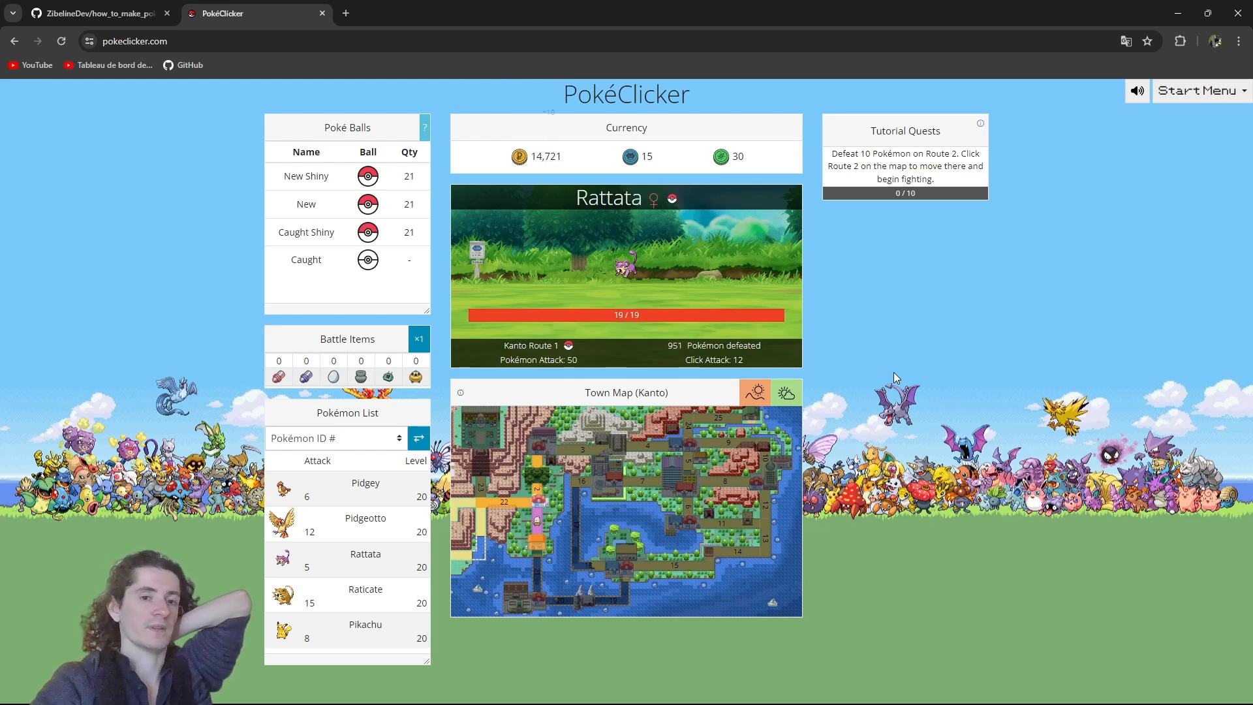
pyautogui.click(625, 272)
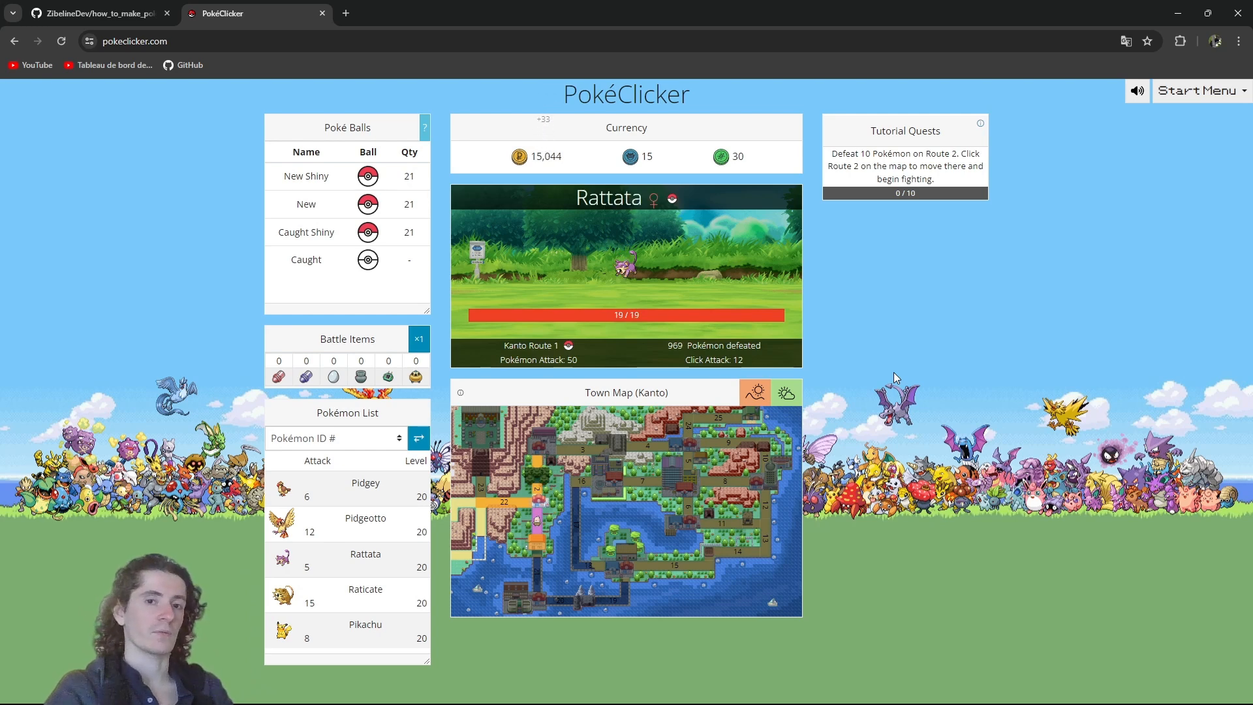
pyautogui.click(625, 271)
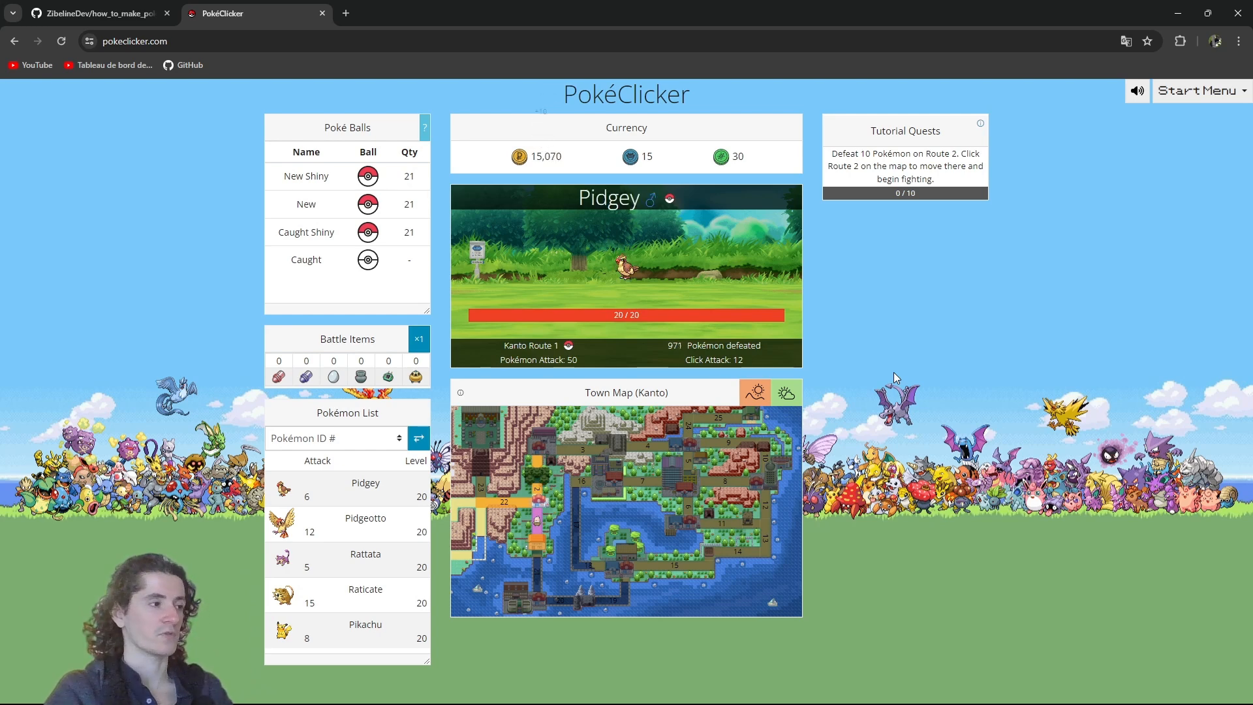
pyautogui.click(625, 272)
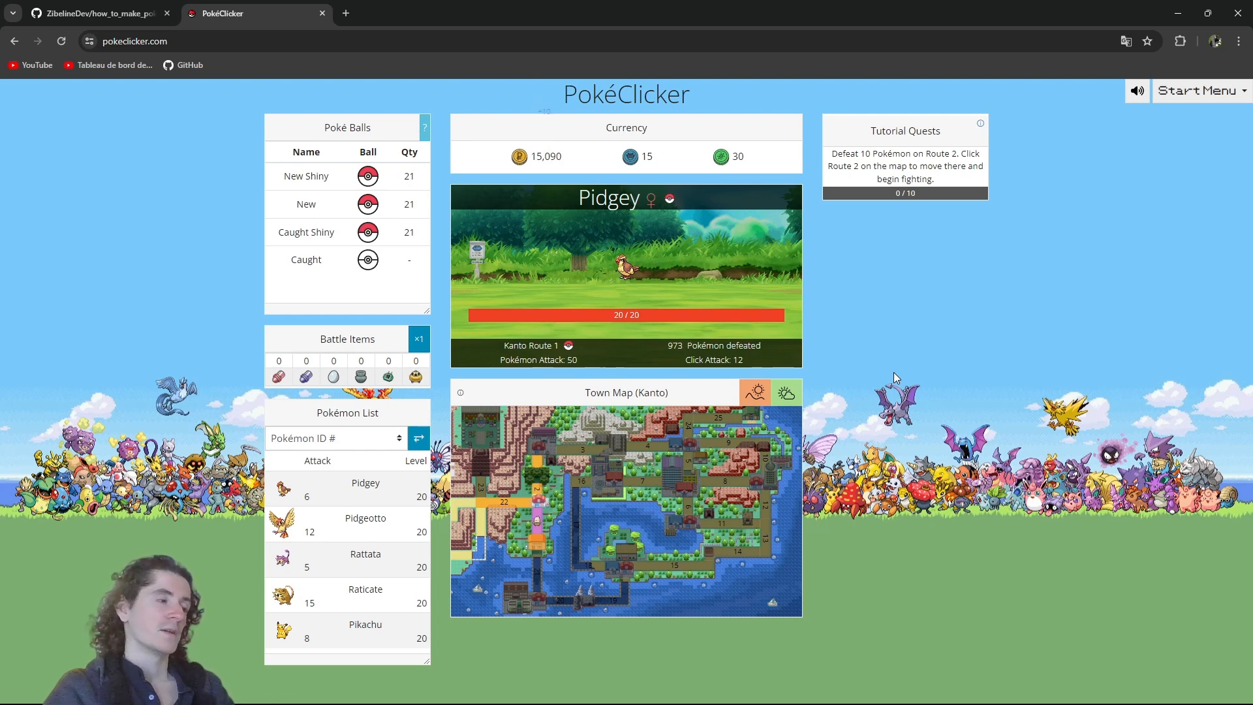
pyautogui.click(627, 264)
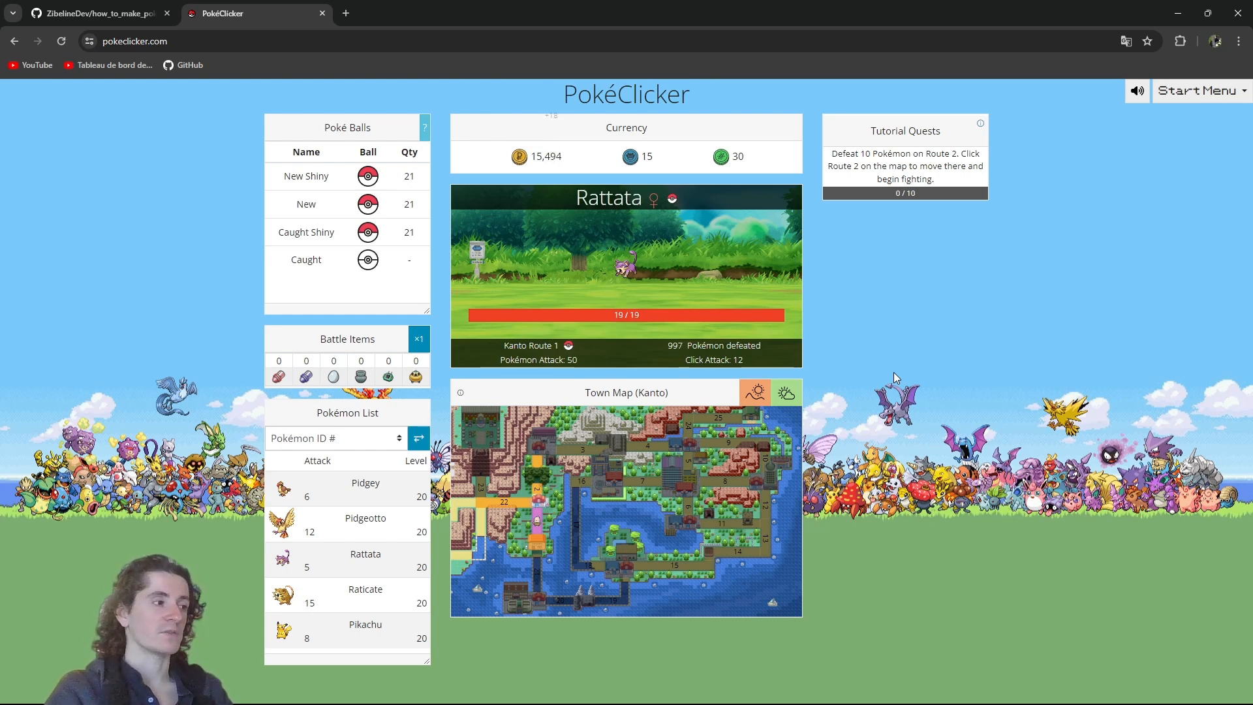
pyautogui.click(625, 275)
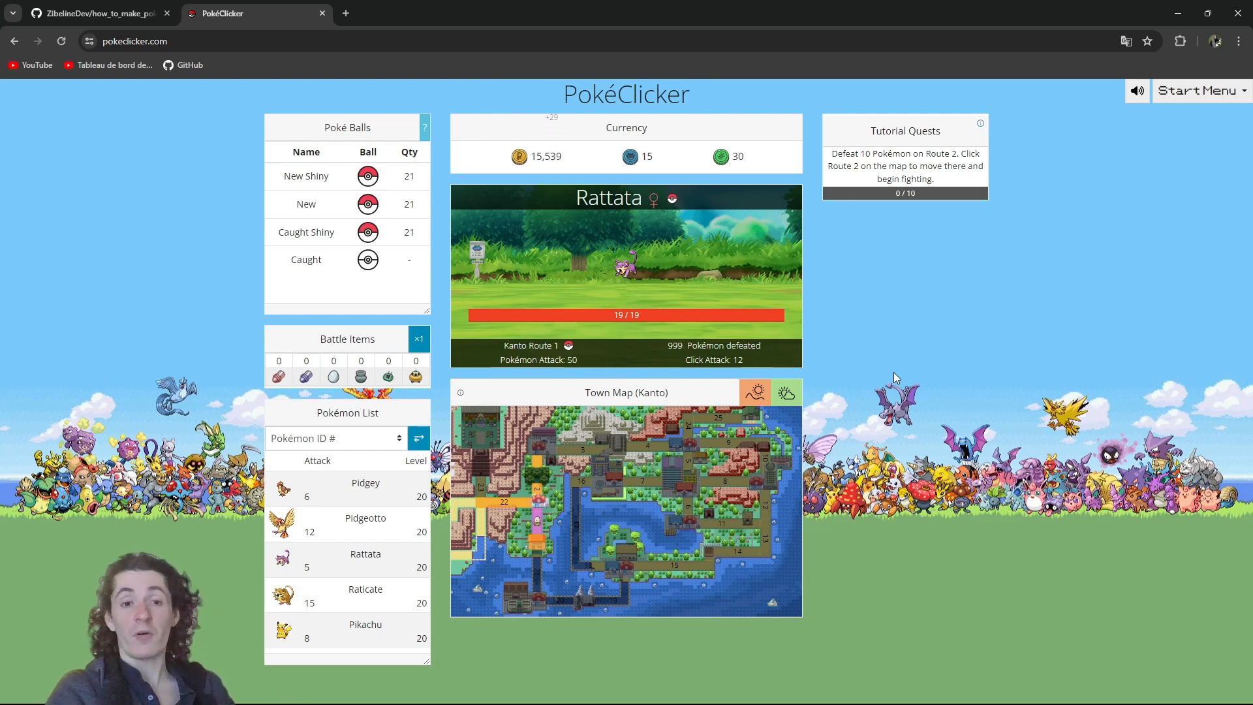
pyautogui.click(625, 264)
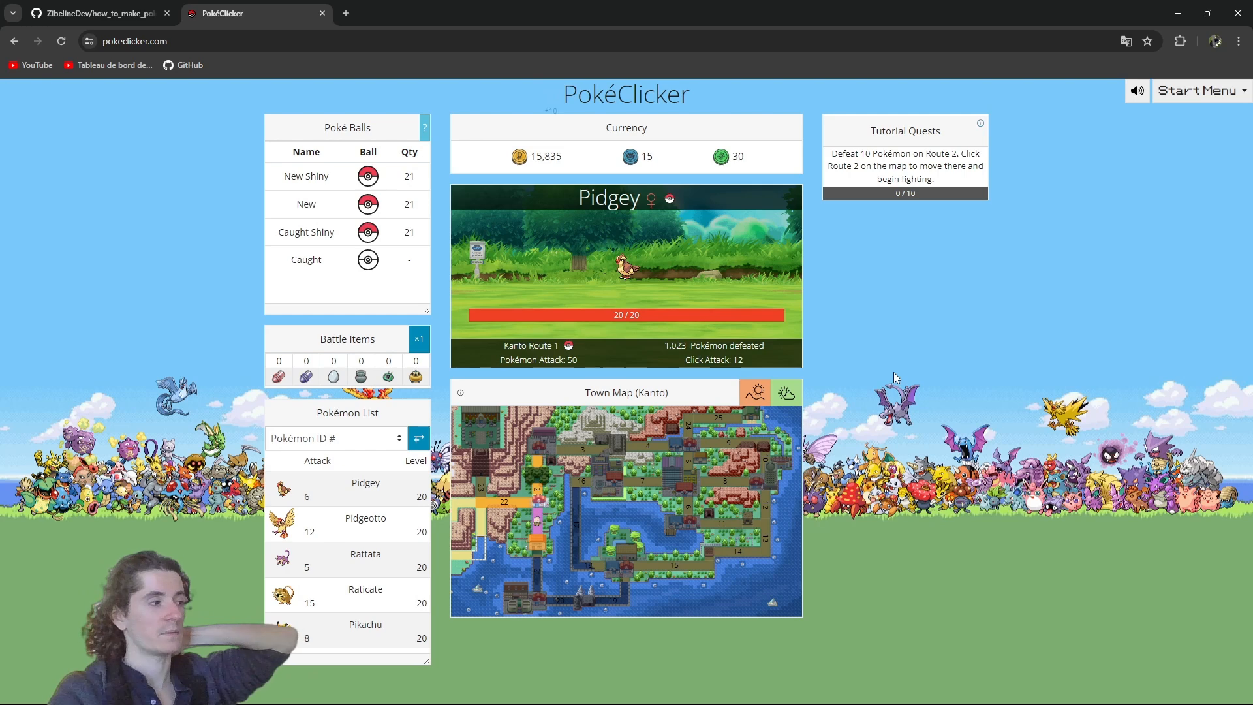
pyautogui.click(626, 272)
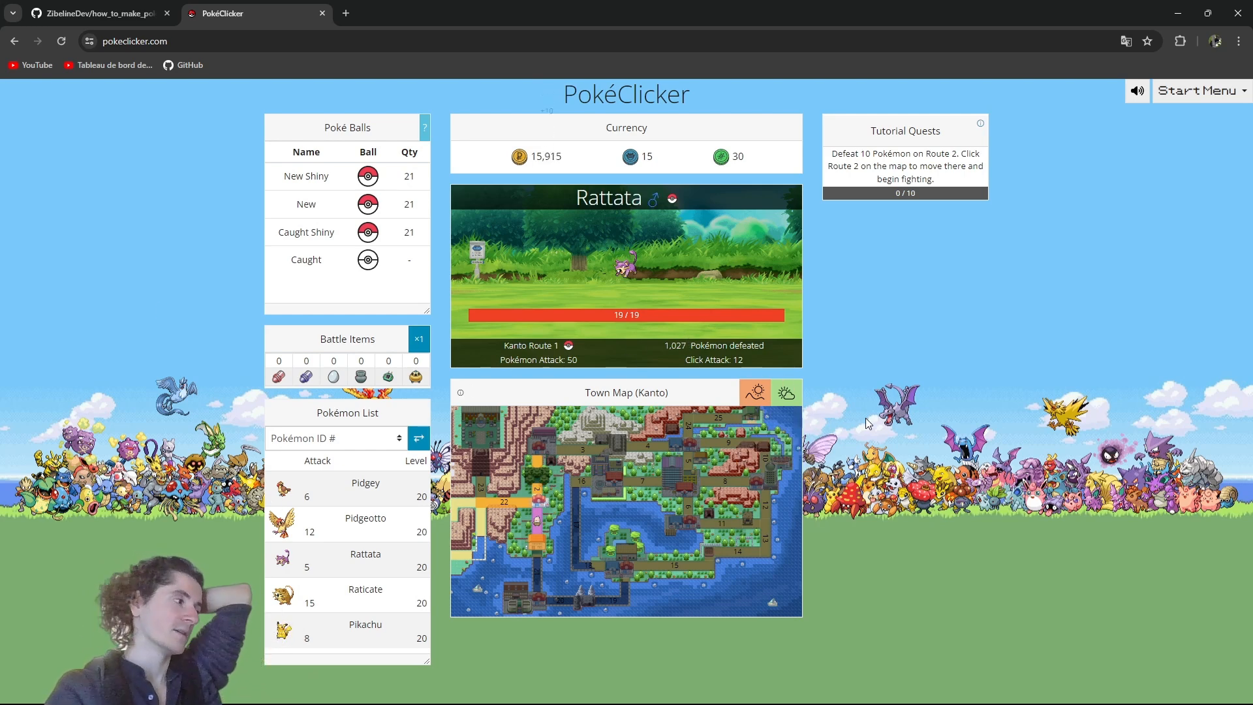
pyautogui.click(626, 271)
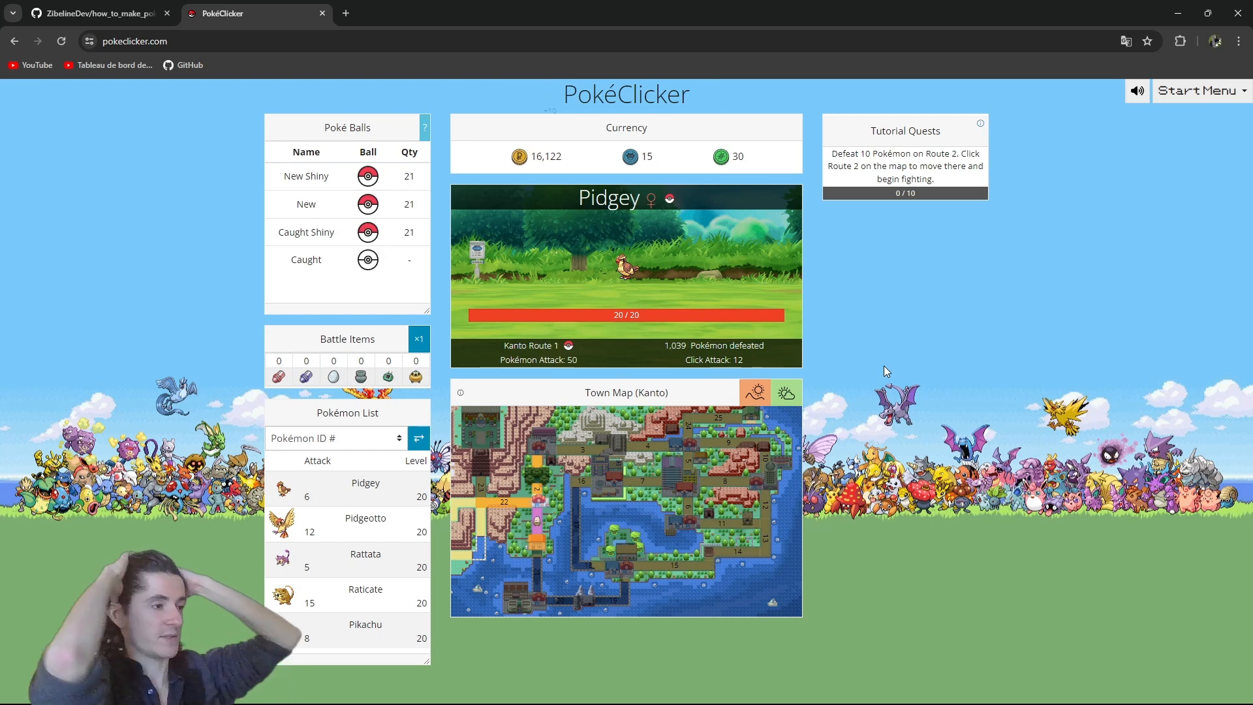
pyautogui.click(625, 271)
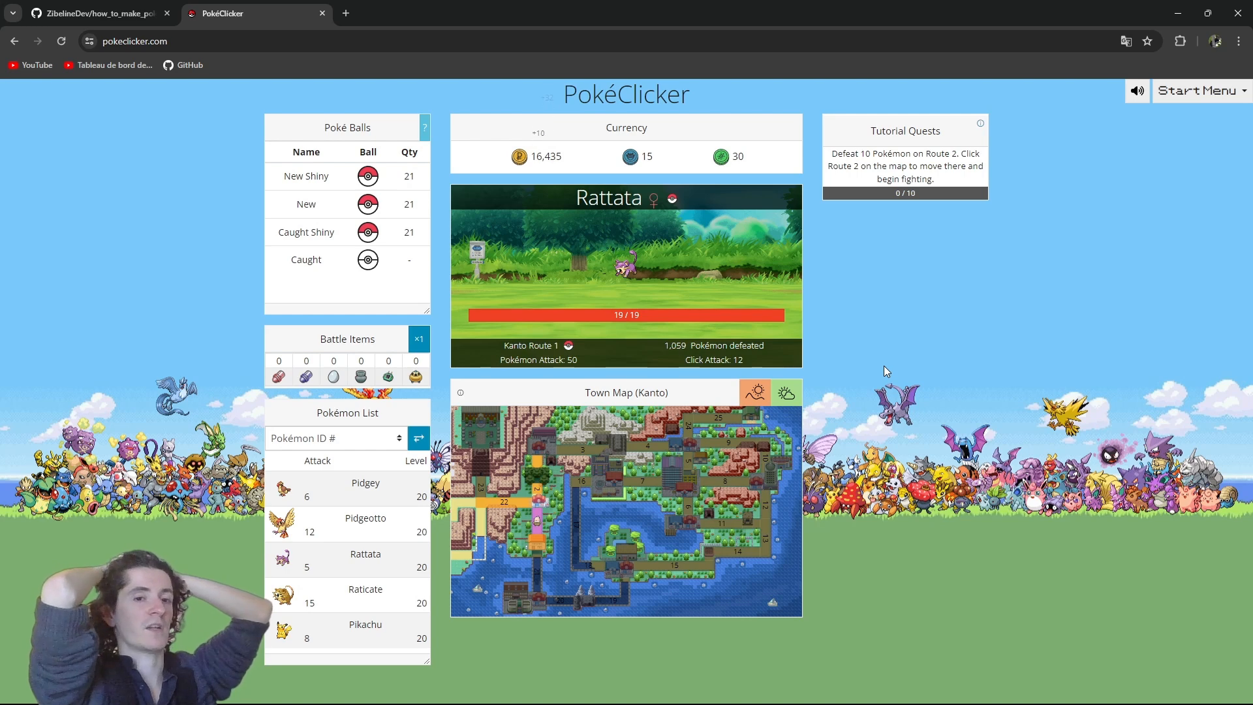
pyautogui.click(626, 272)
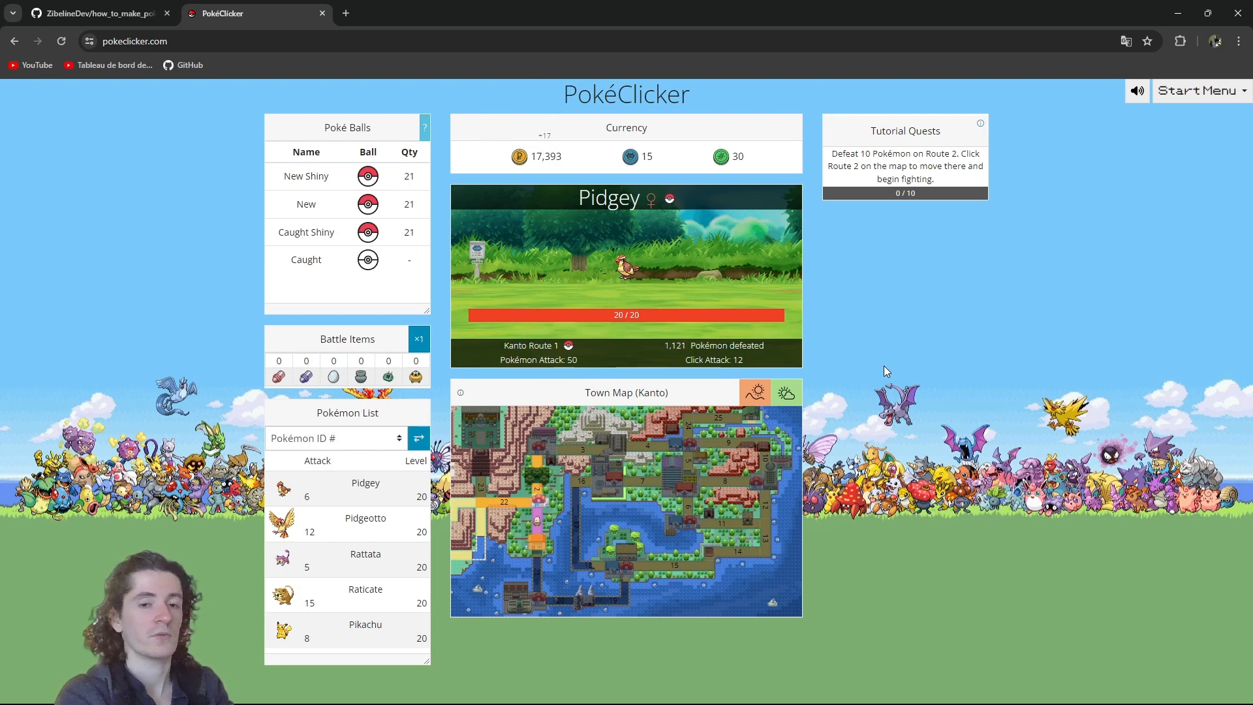
pyautogui.click(627, 264)
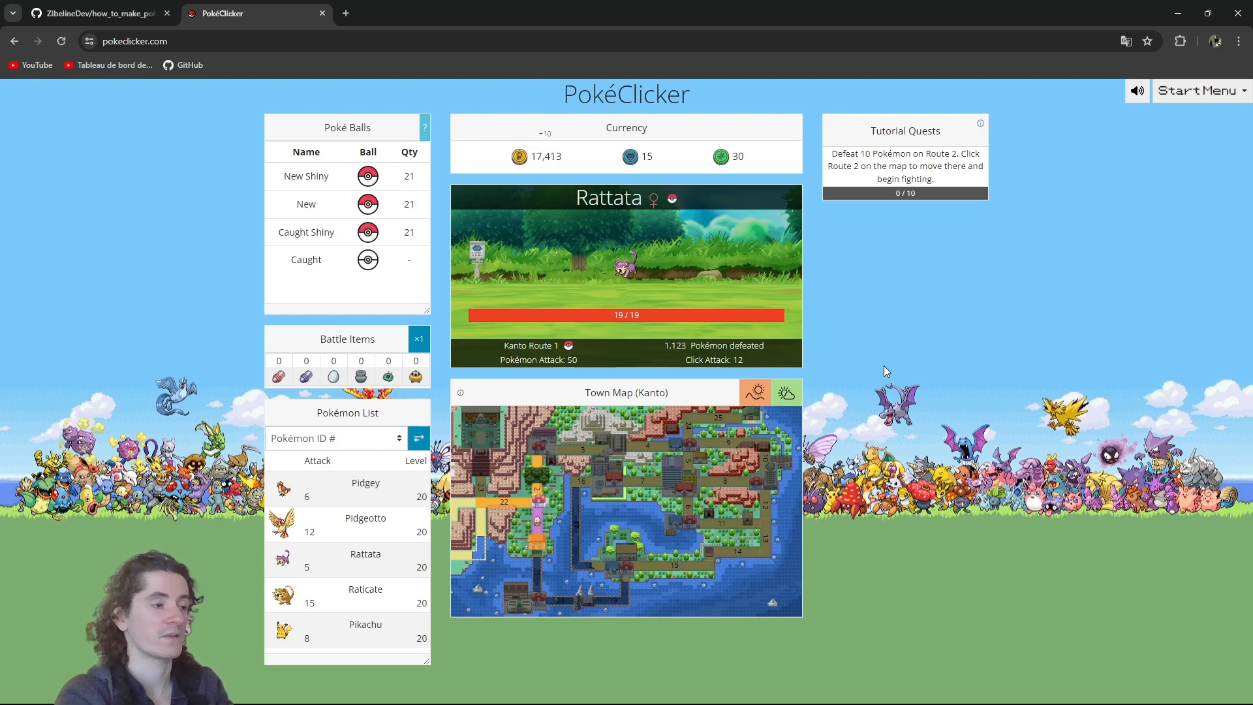